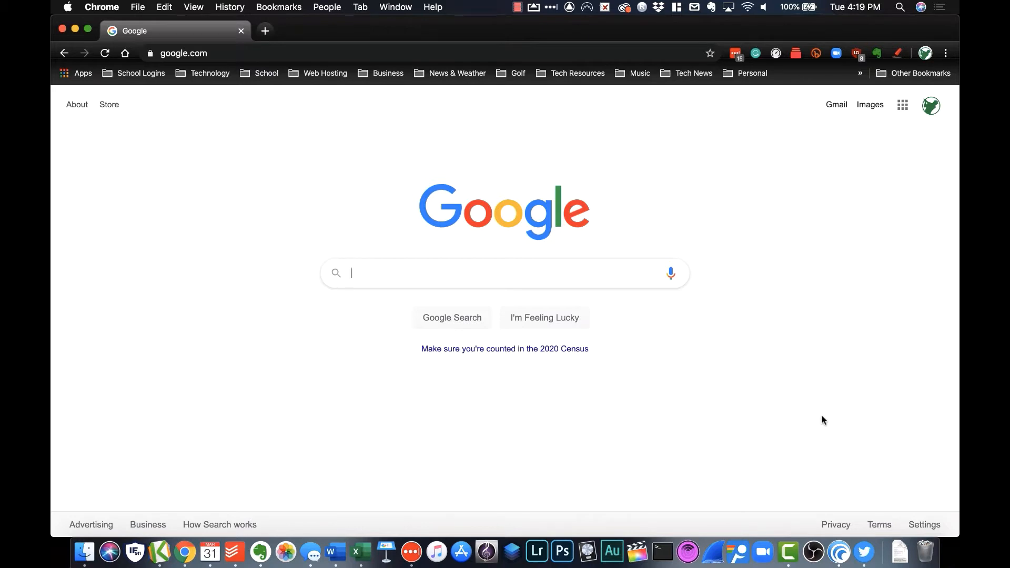
pyautogui.moveTo(217, 52)
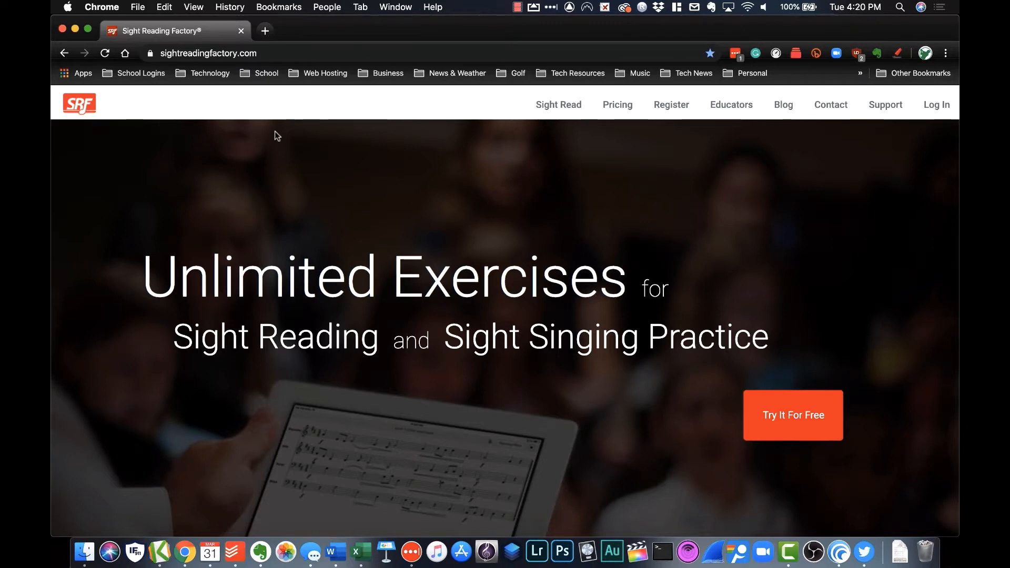
pyautogui.moveTo(289, 138)
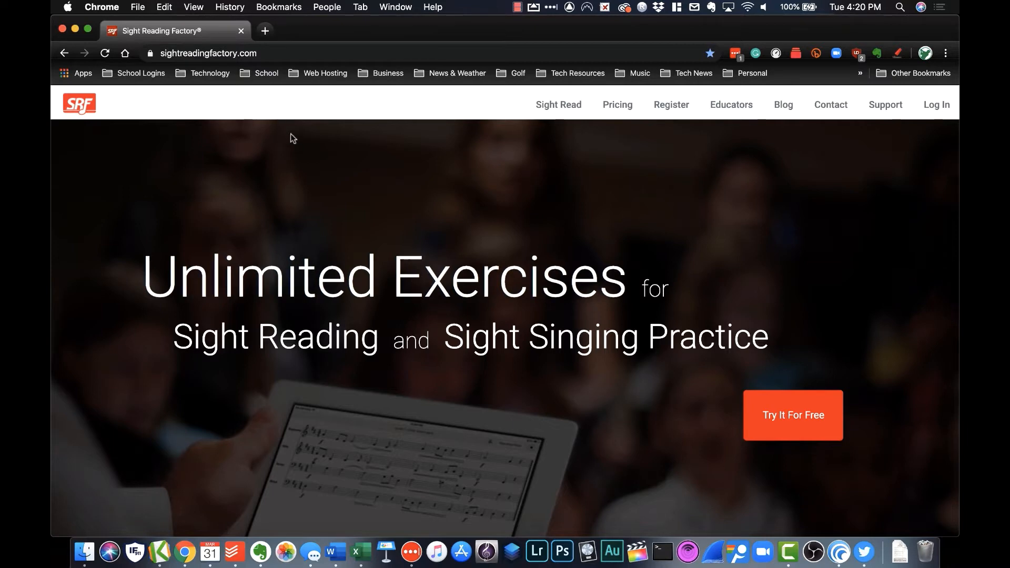
pyautogui.moveTo(936, 104)
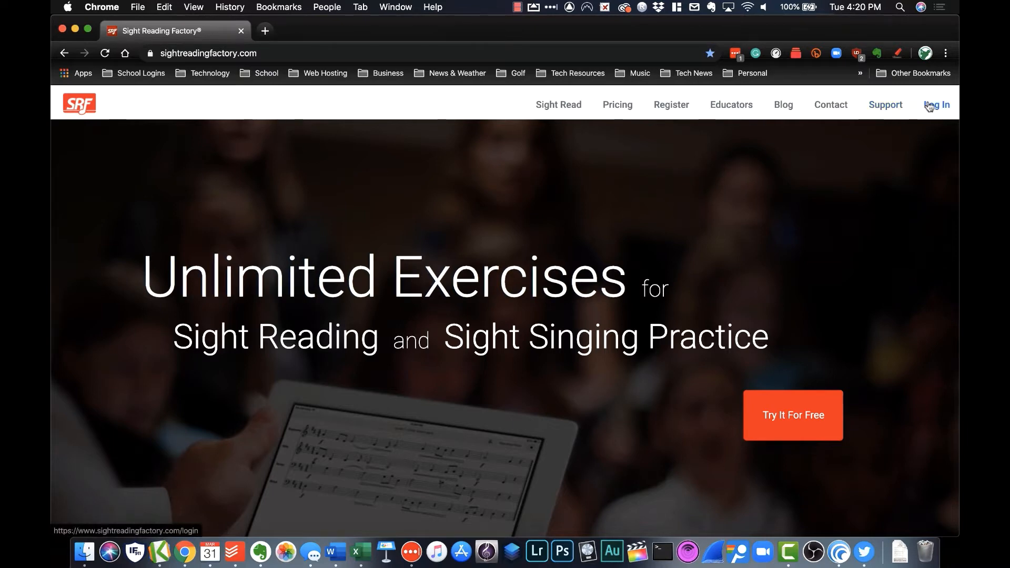
pyautogui.click(935, 104)
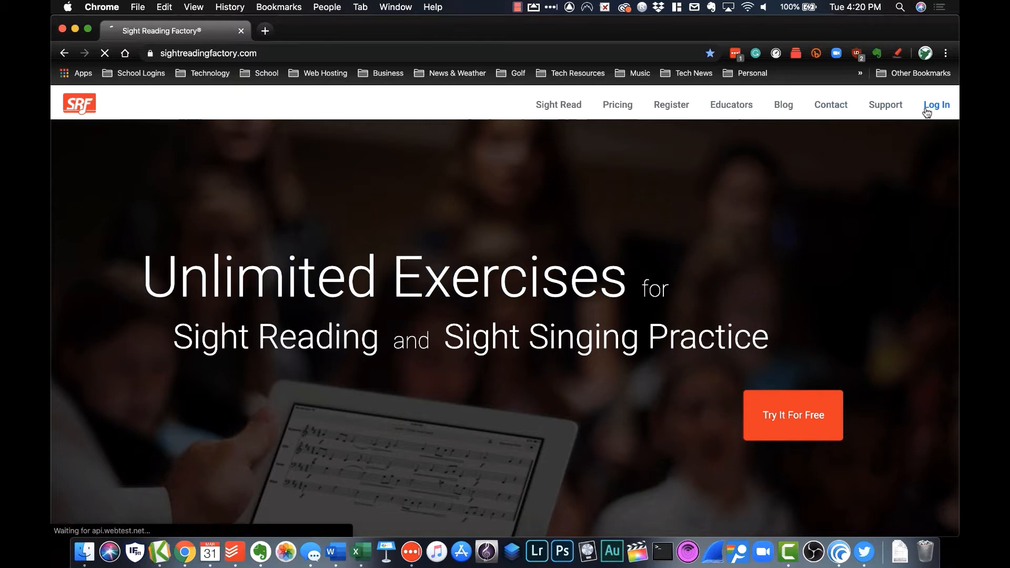
pyautogui.click(935, 104)
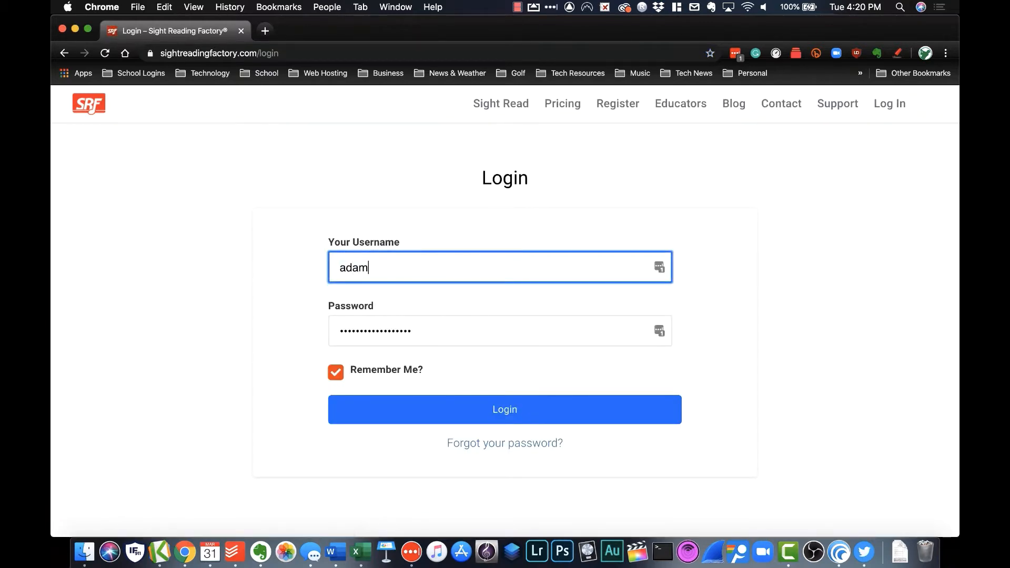
pyautogui.write('@metzlerfam.com')
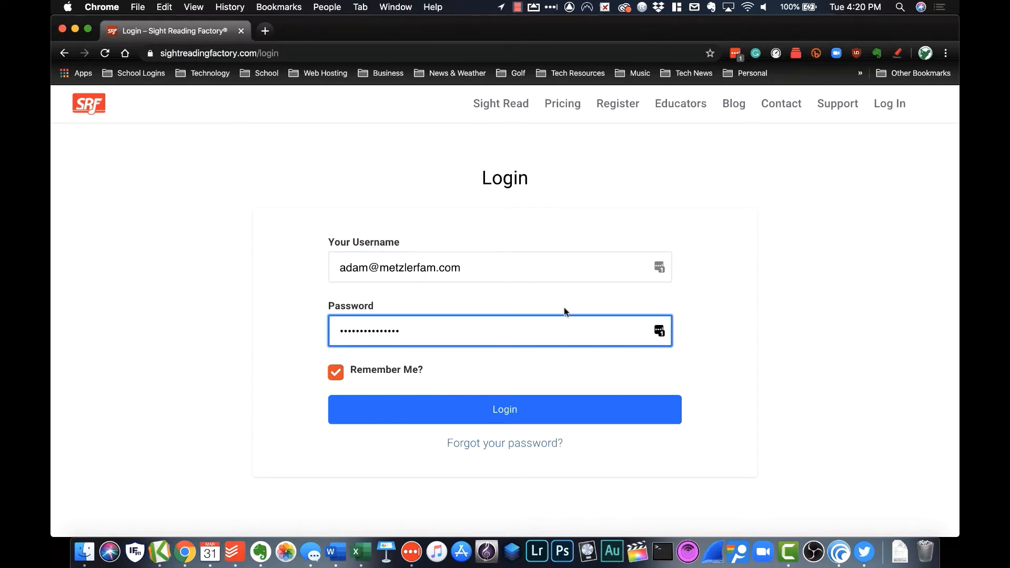
pyautogui.moveTo(531, 409)
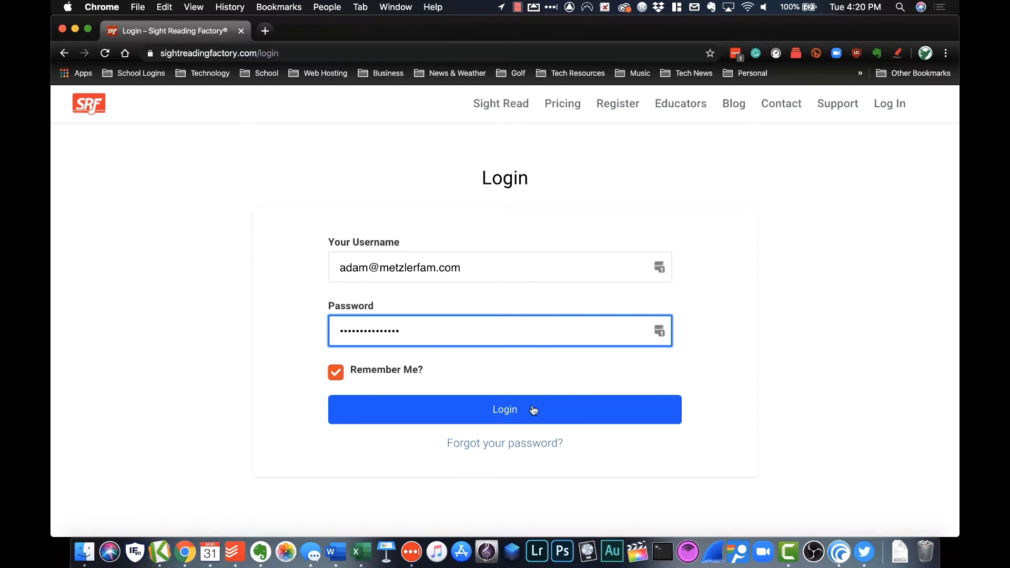
pyautogui.click(505, 410)
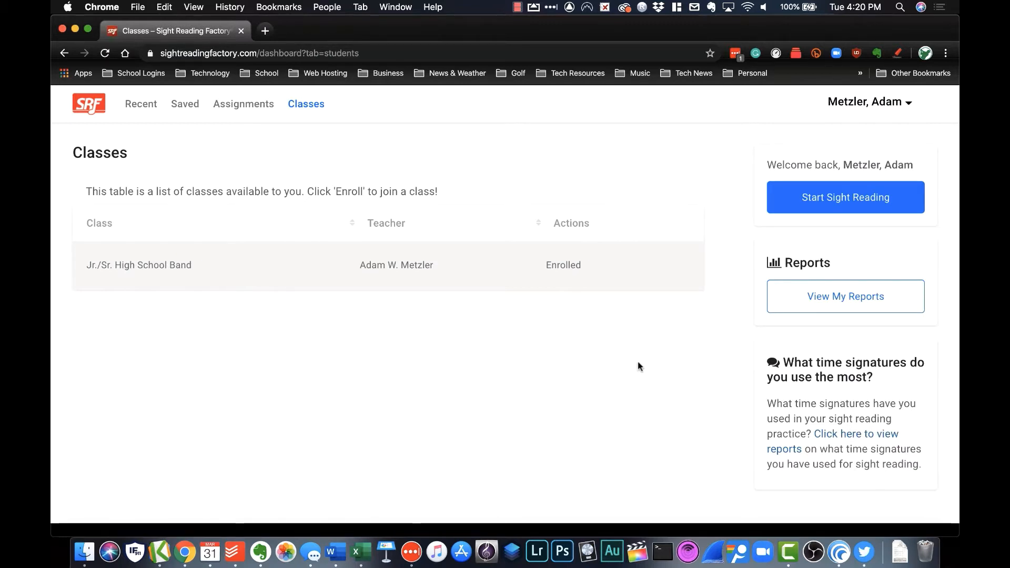
pyautogui.moveTo(423, 269)
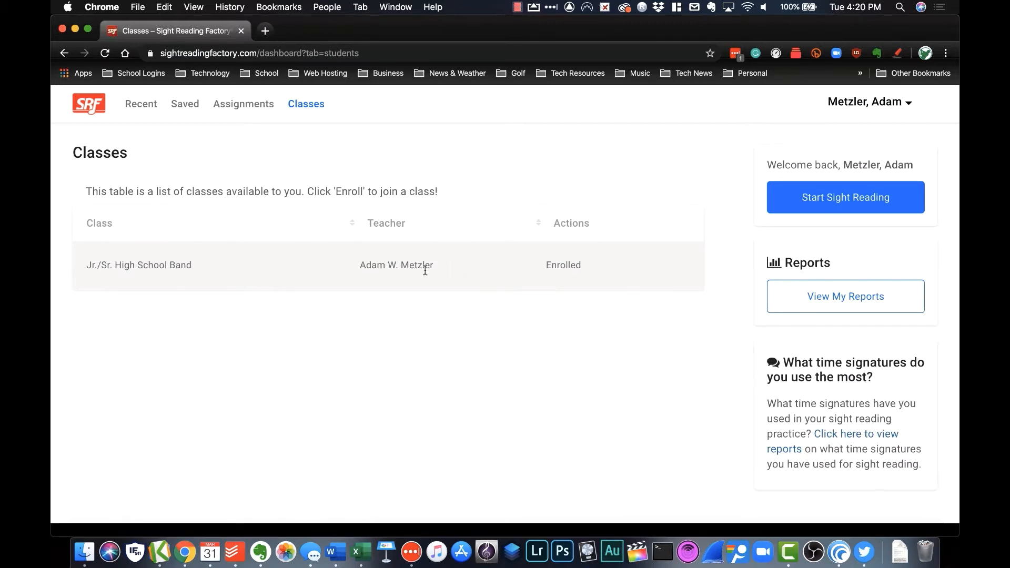
pyautogui.moveTo(178, 279)
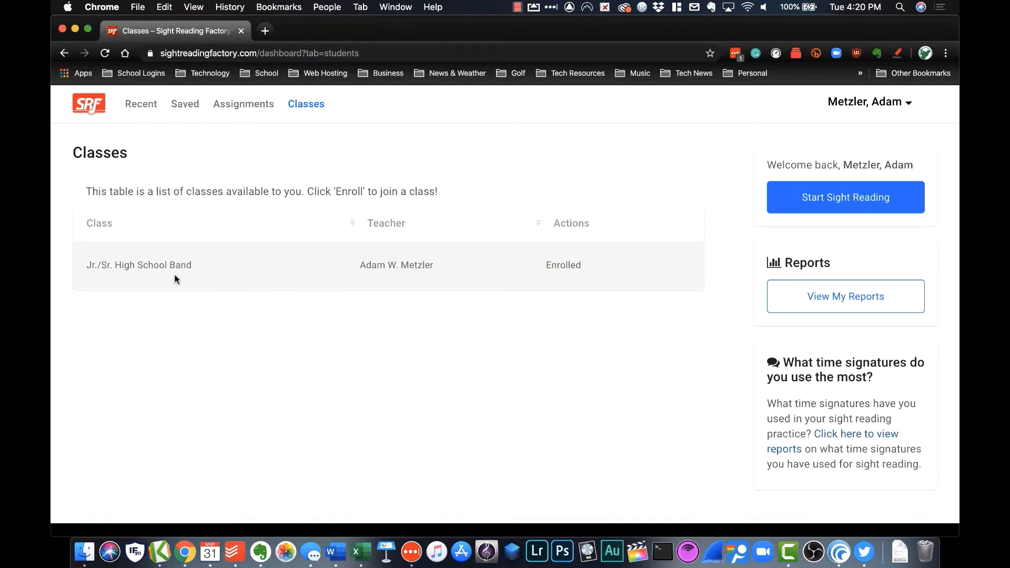
pyautogui.moveTo(322, 237)
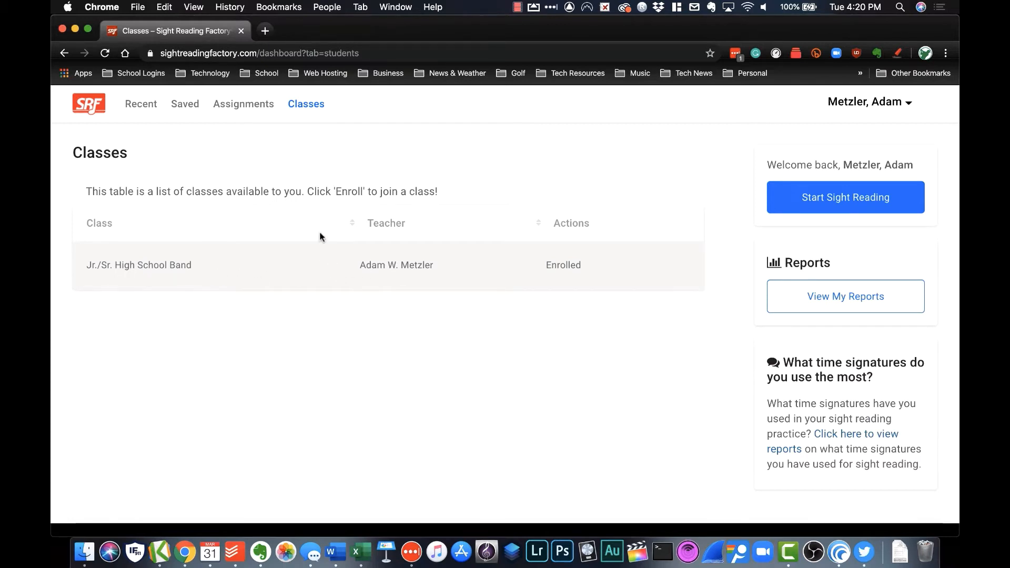
pyautogui.click(243, 103)
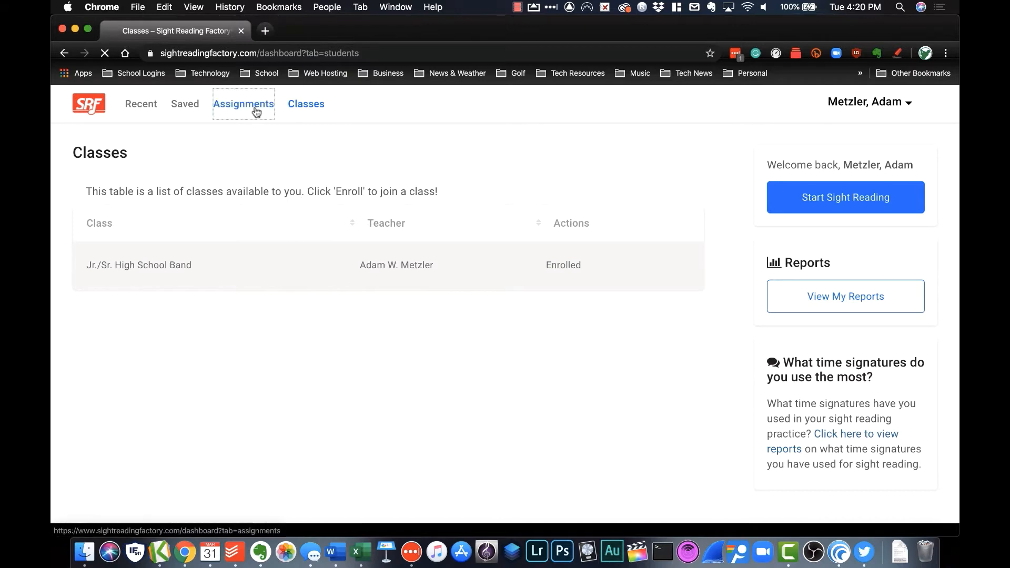
pyautogui.click(243, 104)
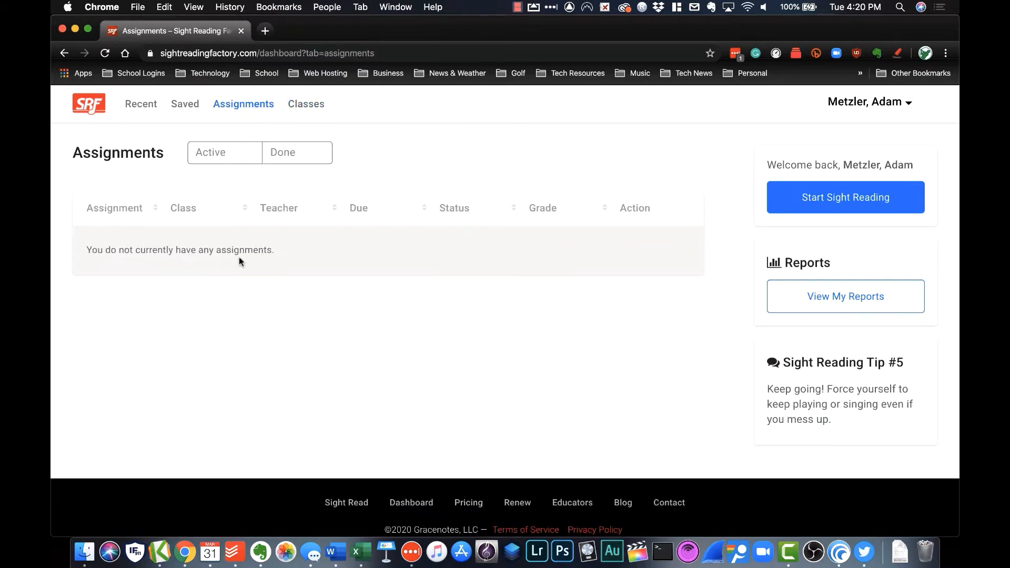
pyautogui.moveTo(212, 208)
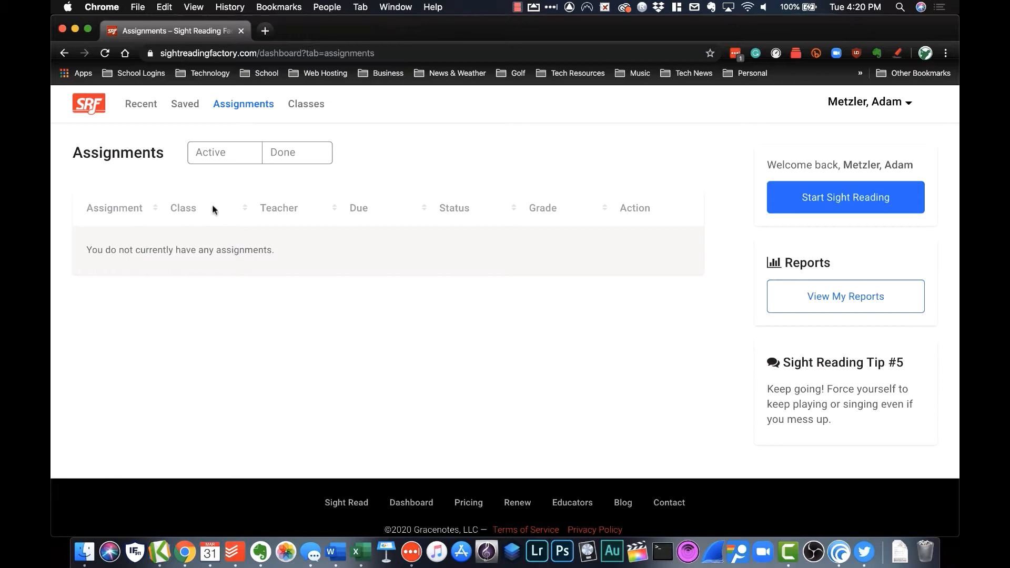
pyautogui.click(185, 103)
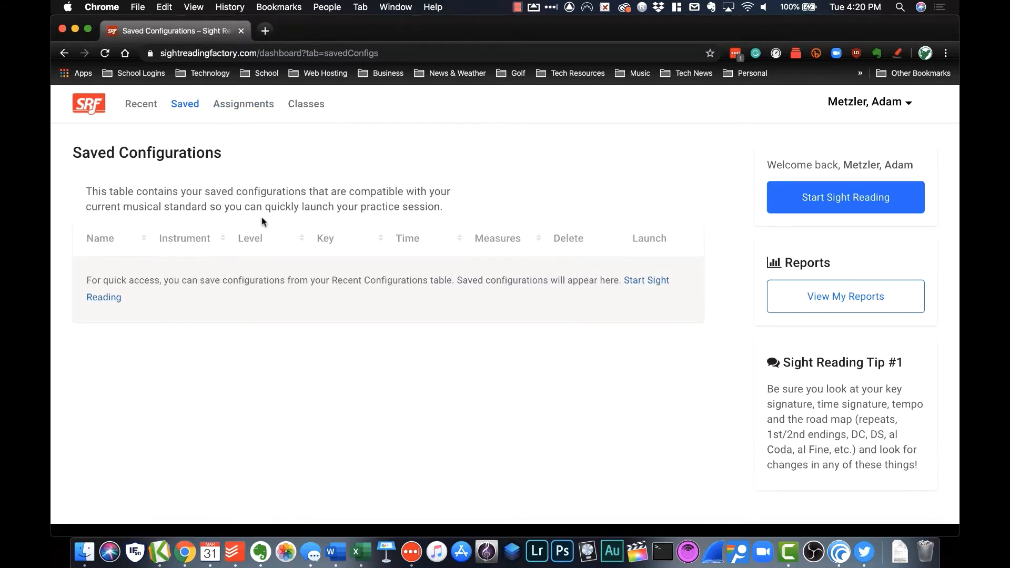
pyautogui.moveTo(365, 287)
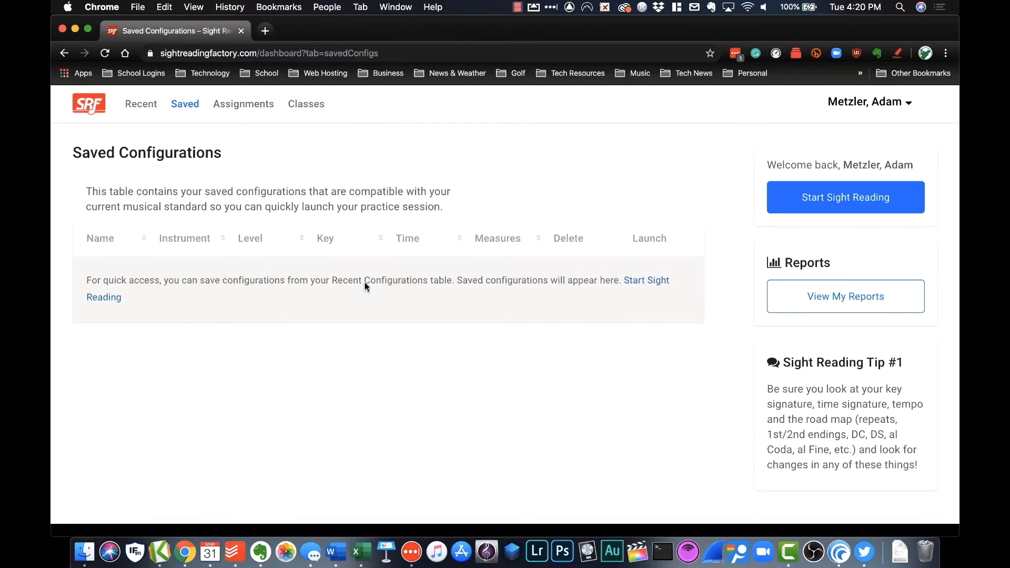
pyautogui.moveTo(151, 144)
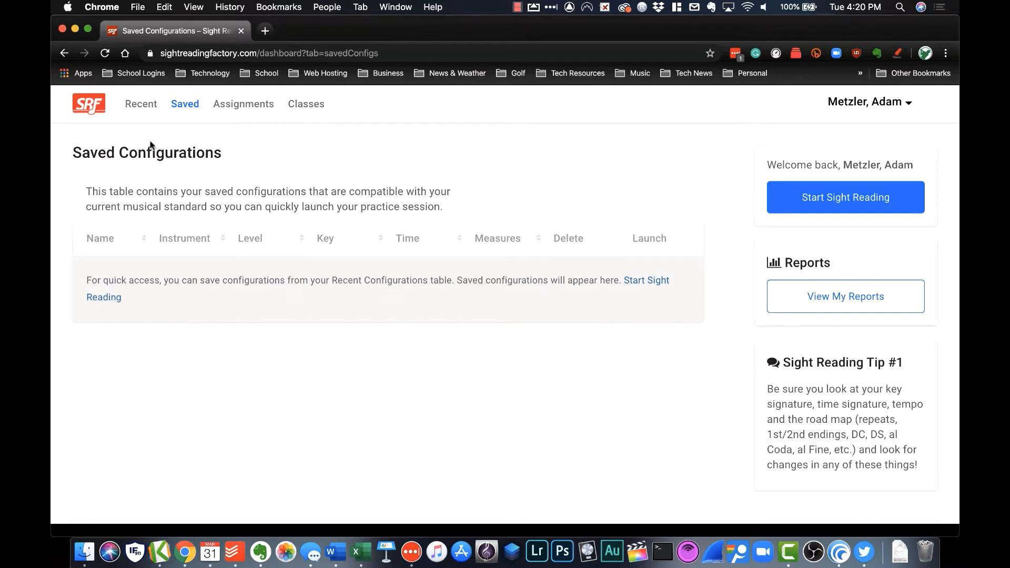
pyautogui.click(140, 104)
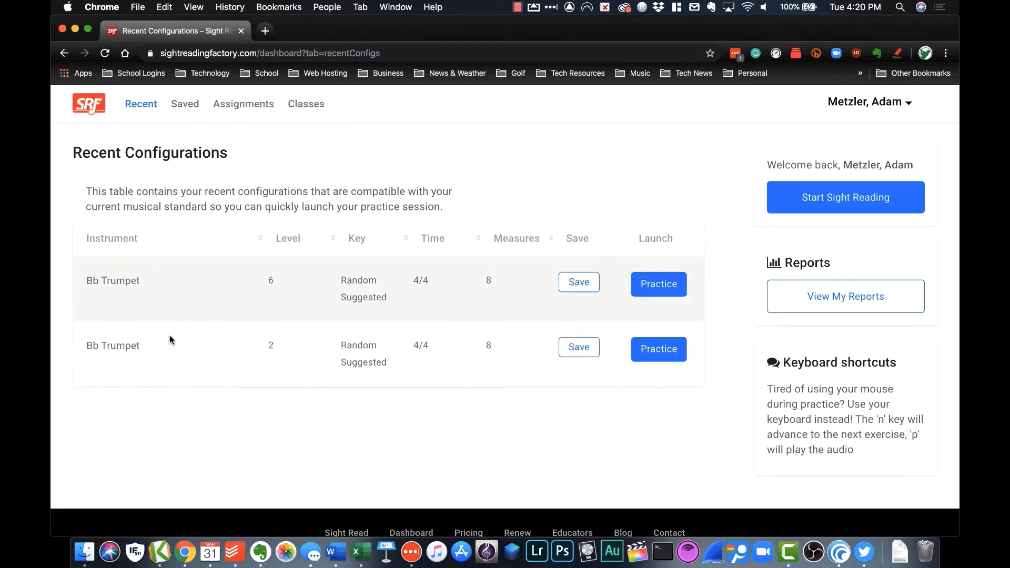
pyautogui.moveTo(319, 338)
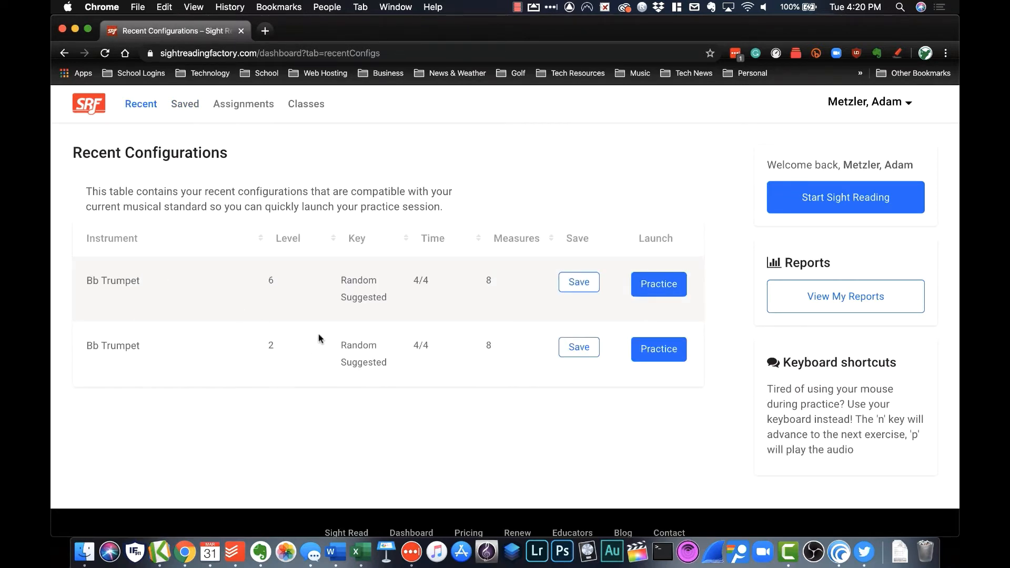
pyautogui.moveTo(279, 222)
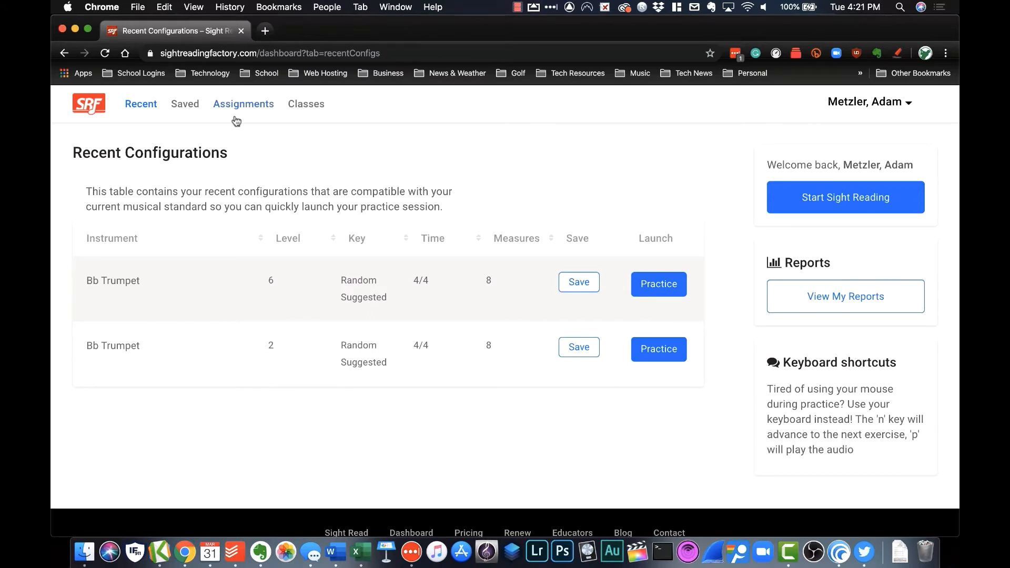
pyautogui.click(306, 103)
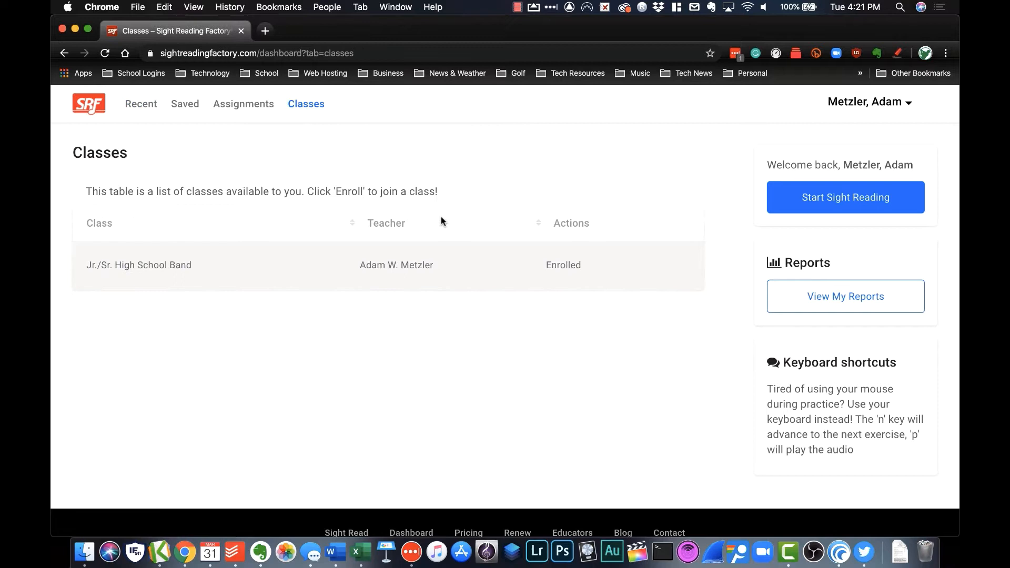
pyautogui.moveTo(704, 207)
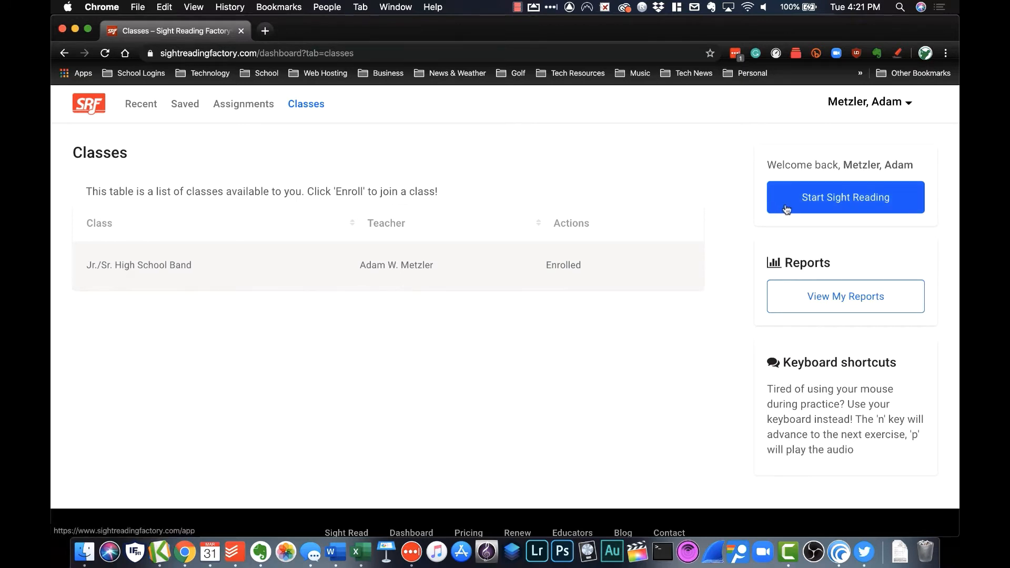
# Step: Start a new sight reading exercise and scroll the Choose Instrument page to the instrument families
pyautogui.click(844, 198)
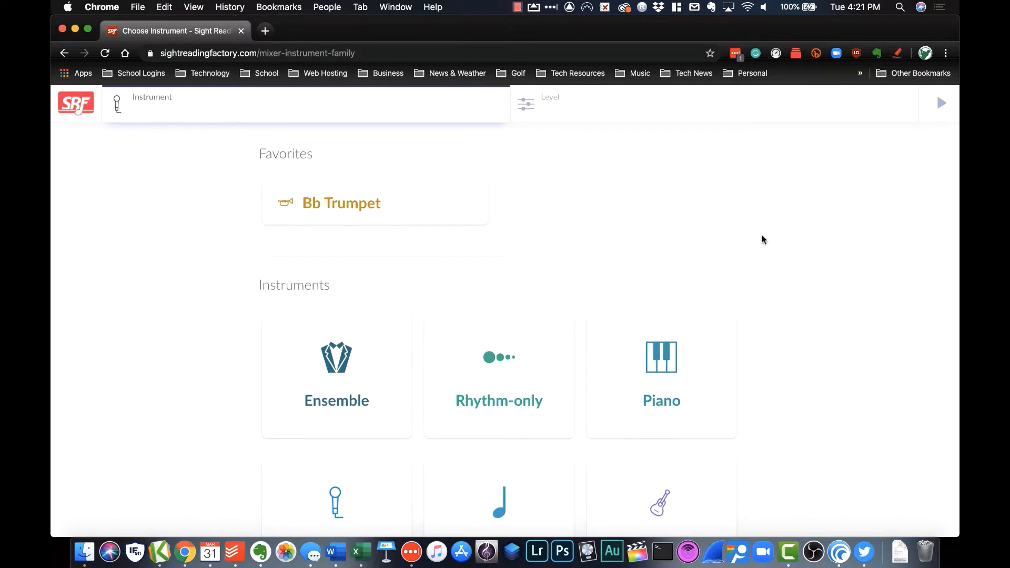
pyautogui.scroll(-3)
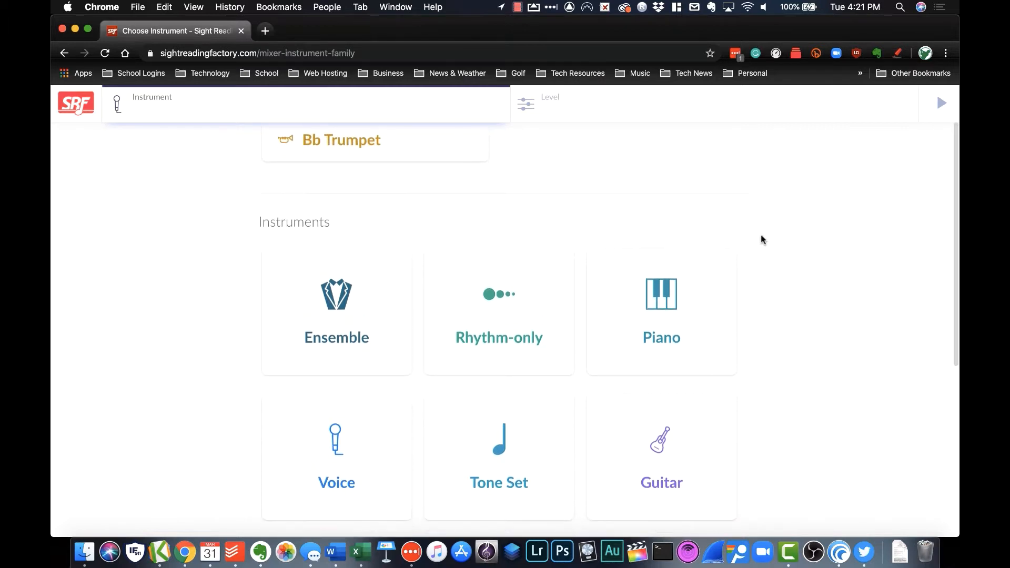
pyautogui.moveTo(615, 230)
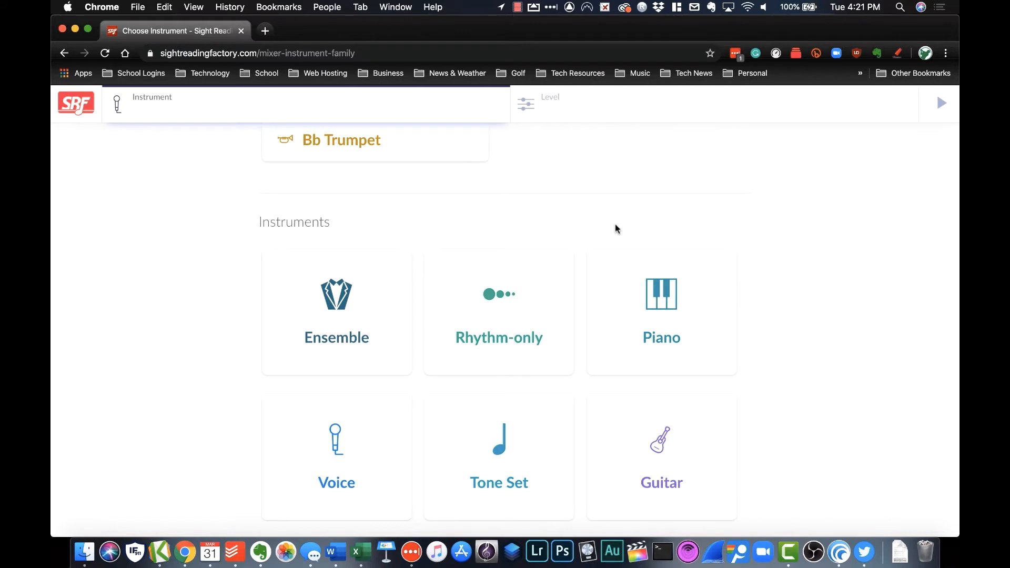
pyautogui.moveTo(548, 289)
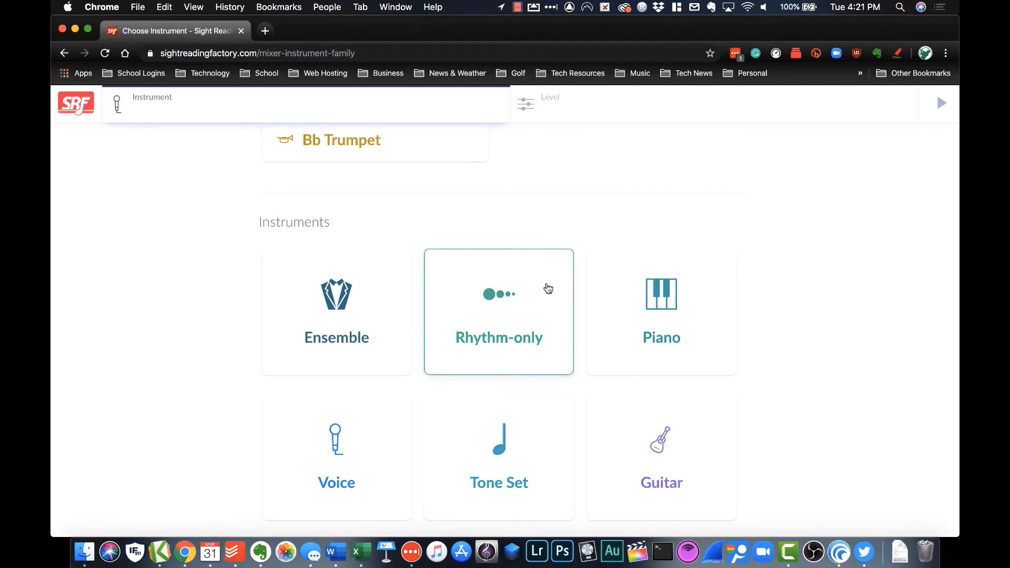
pyautogui.moveTo(529, 315)
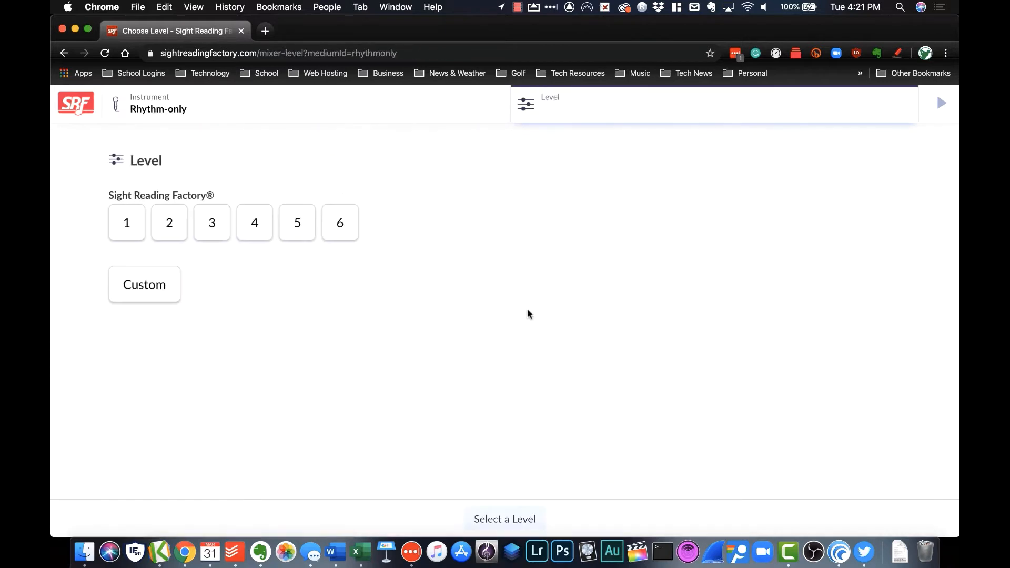
pyautogui.moveTo(127, 223)
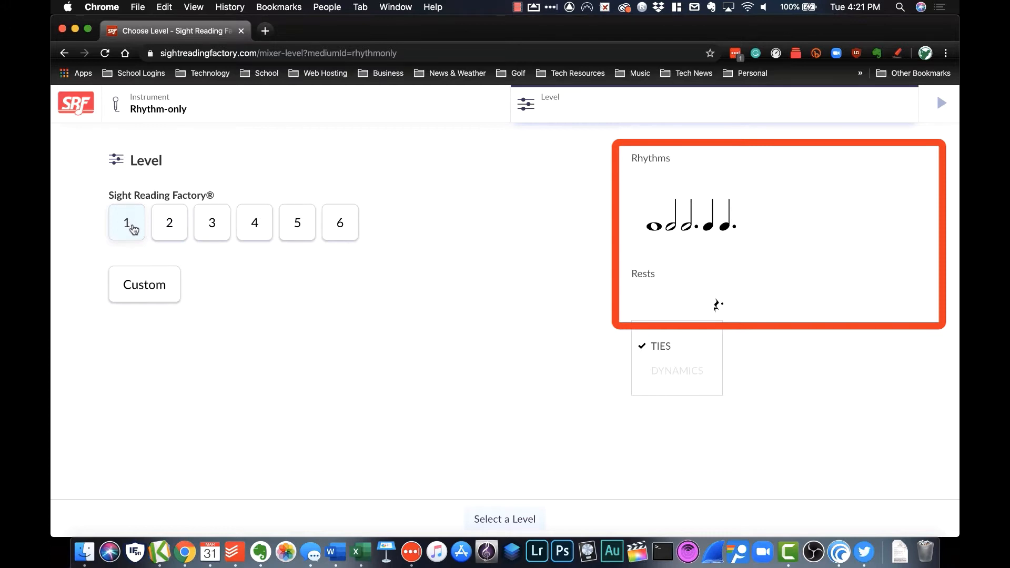
# Step: Preview the rhythm contents of levels 2, 4 and 5 for the Rhythm-only exercise
pyautogui.click(169, 222)
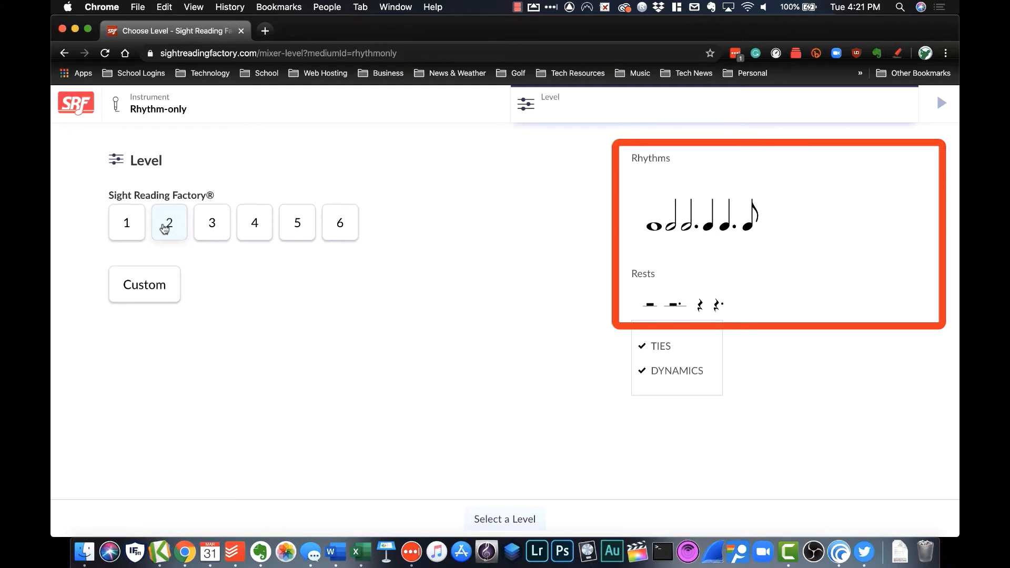
pyautogui.click(254, 222)
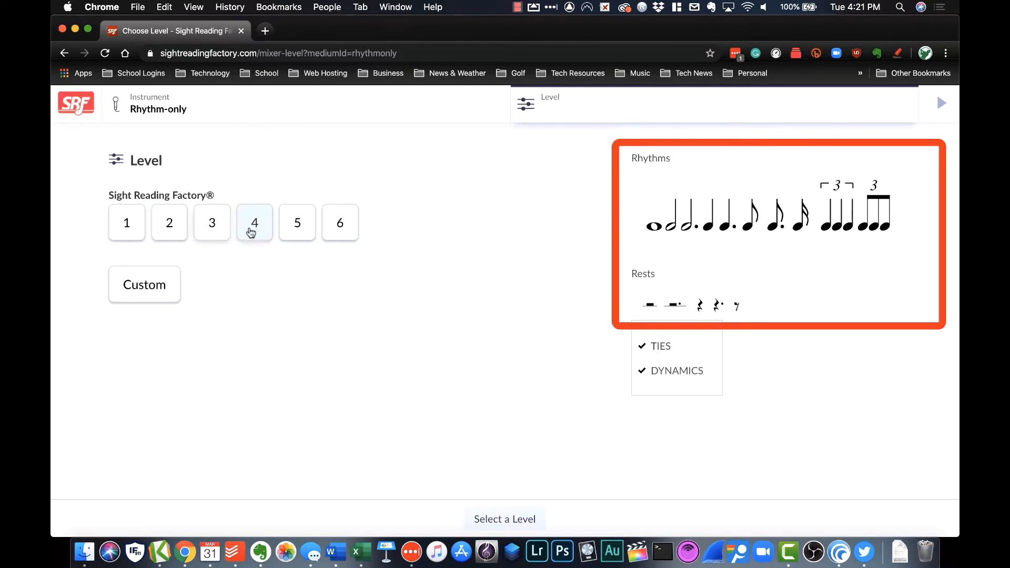
pyautogui.moveTo(297, 222)
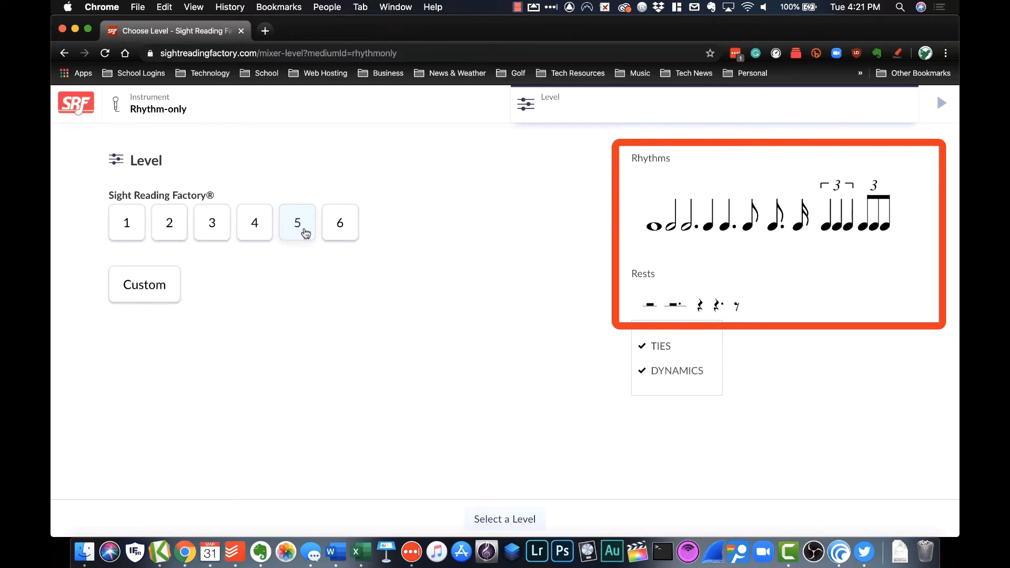
pyautogui.click(340, 222)
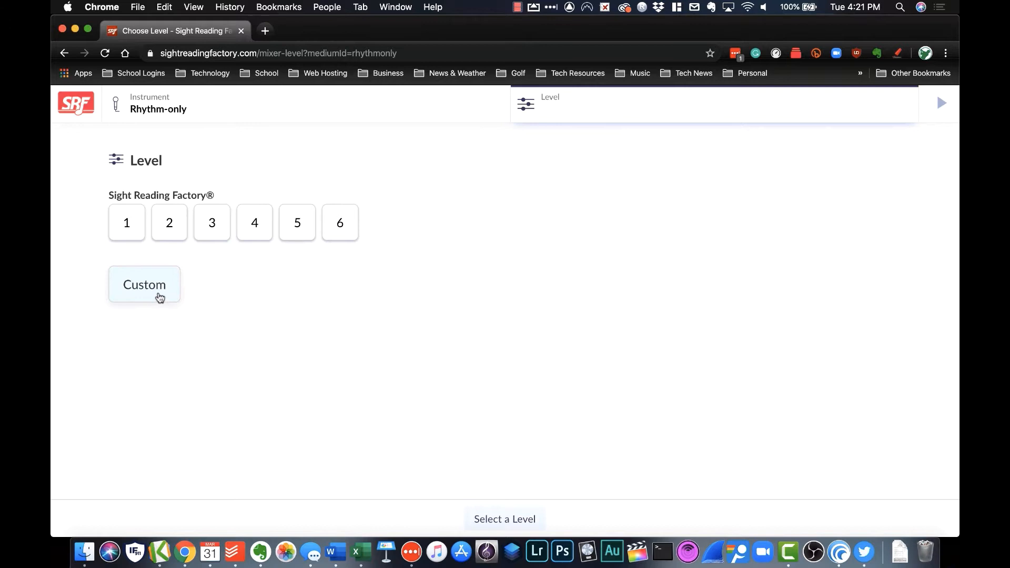
pyautogui.click(145, 284)
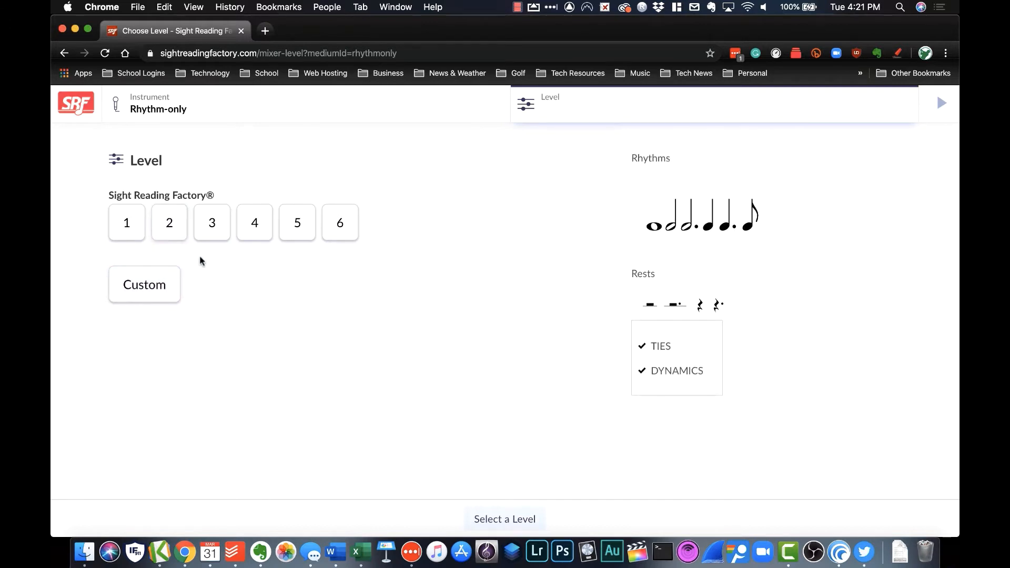
pyautogui.click(145, 285)
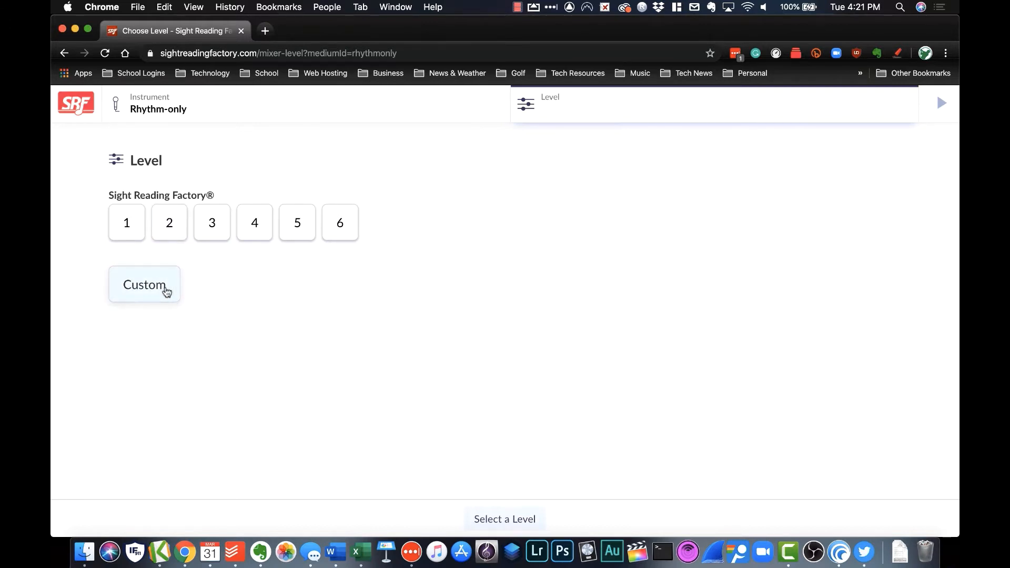
# Step: Build a Custom level with whole, half, dotted half, quarter, dotted quarter and eighth notes, at Easy difficulty
pyautogui.click(144, 284)
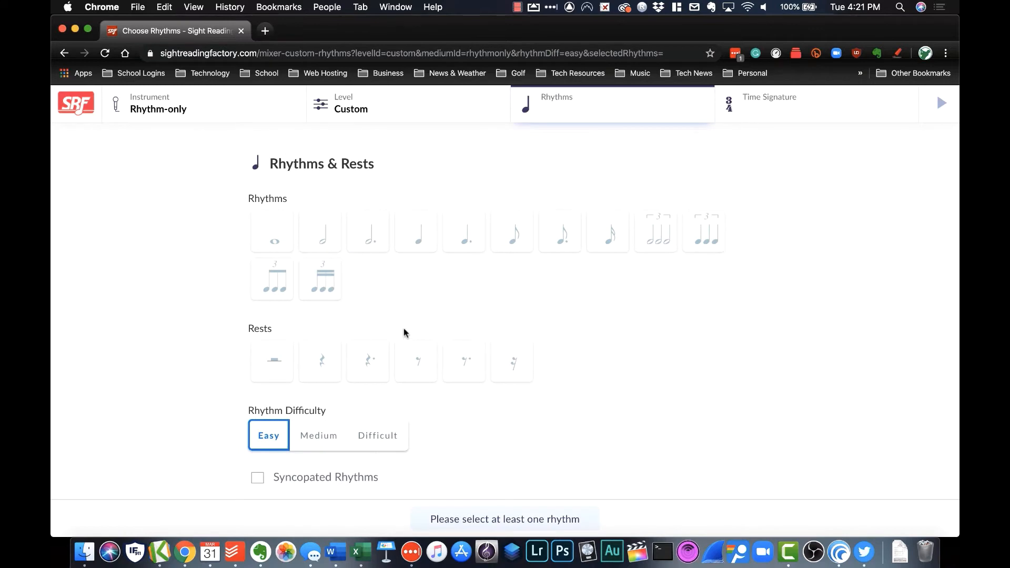
pyautogui.moveTo(235, 261)
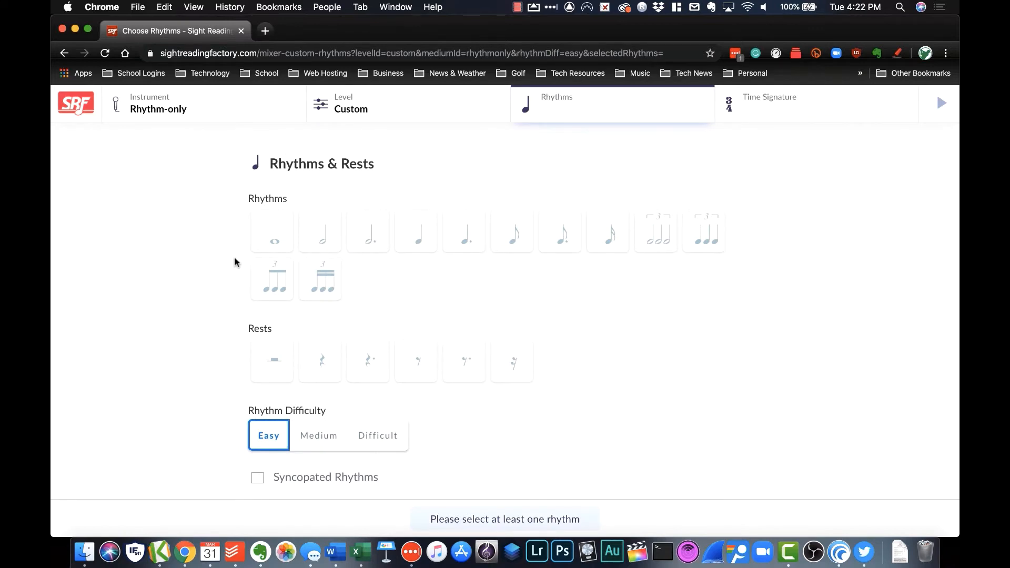
pyautogui.click(272, 230)
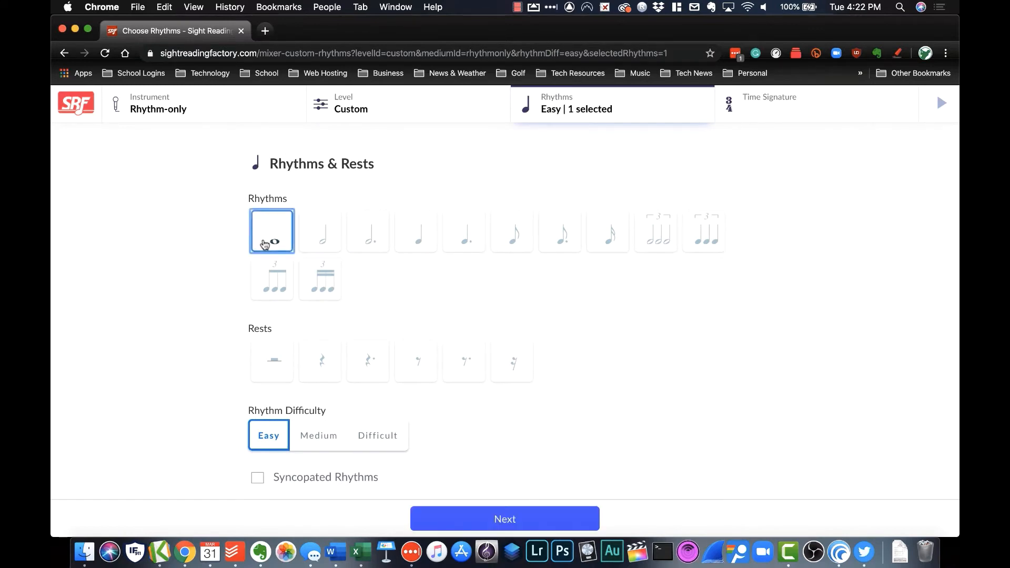
pyautogui.click(367, 230)
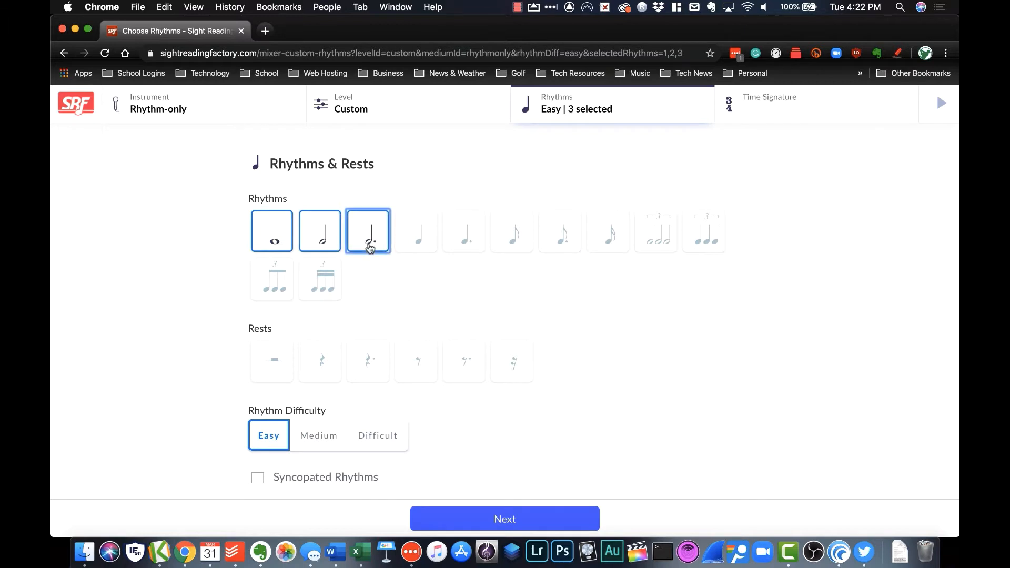
pyautogui.click(415, 231)
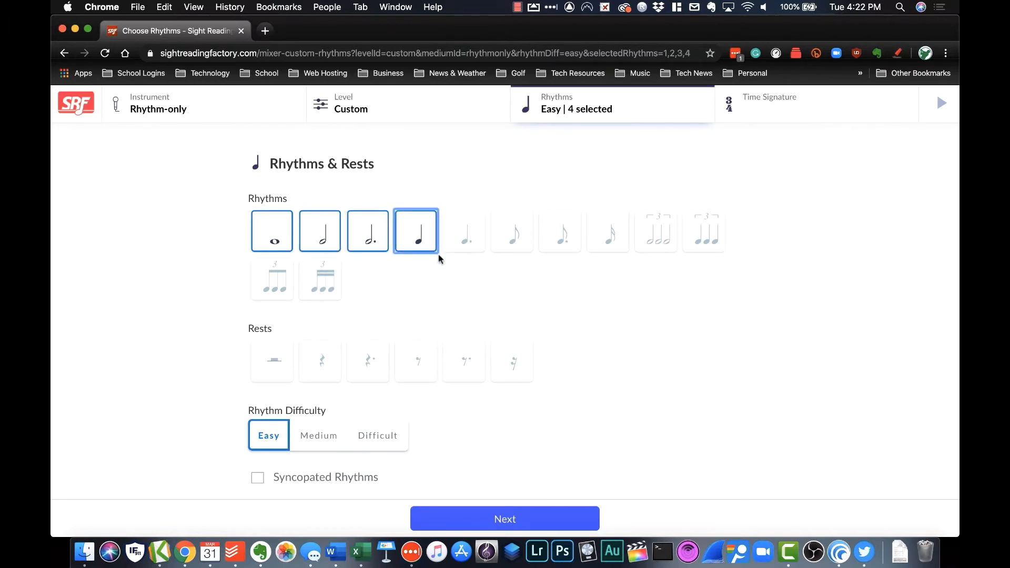
pyautogui.click(463, 231)
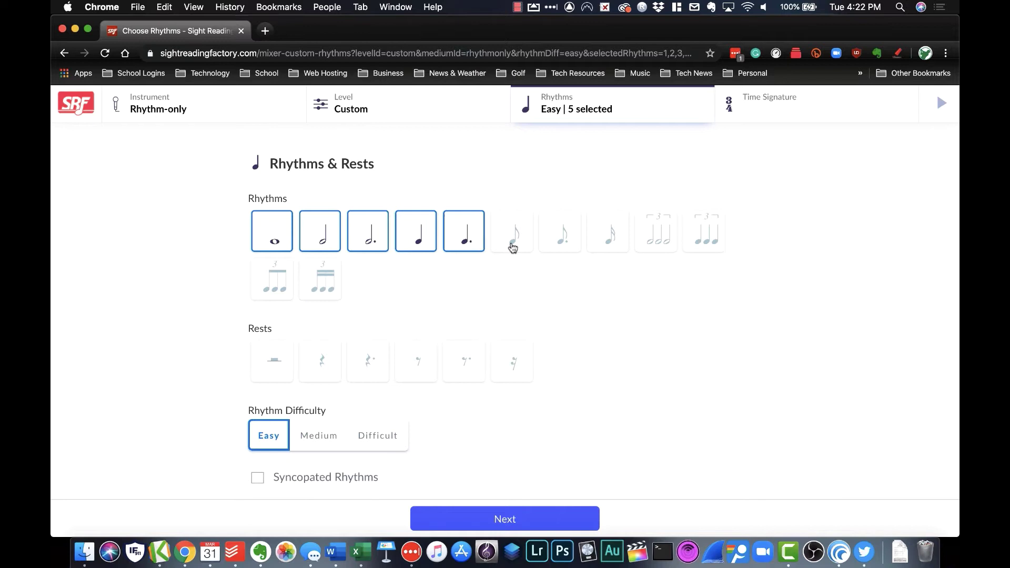
pyautogui.click(511, 230)
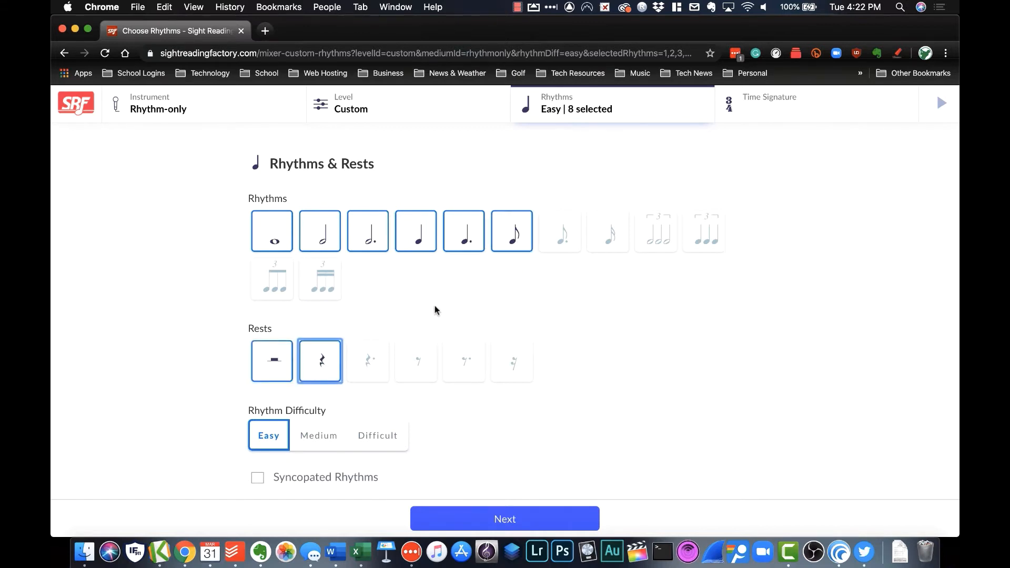
pyautogui.scroll(-3)
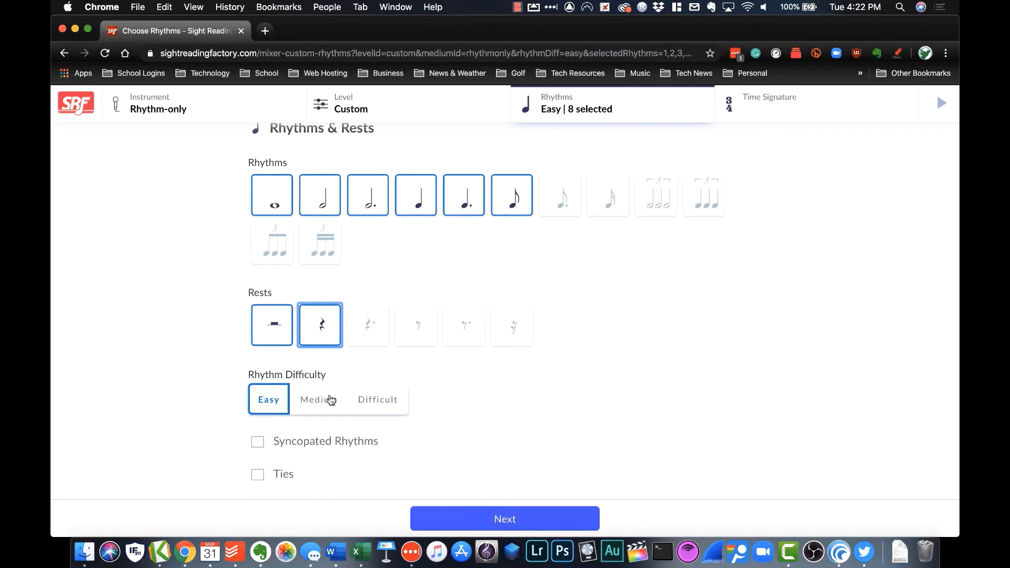
pyautogui.moveTo(384, 358)
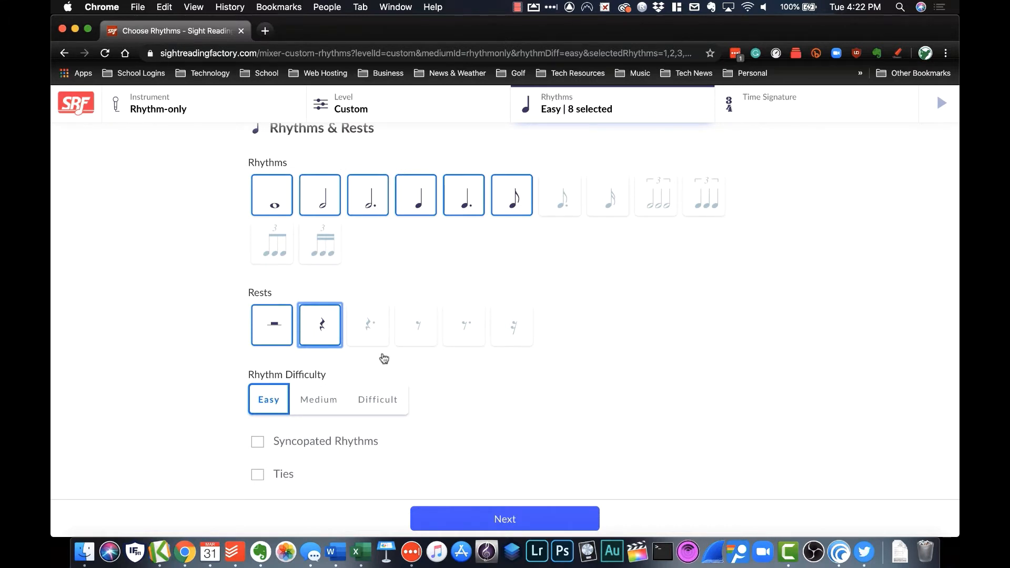
pyautogui.moveTo(354, 410)
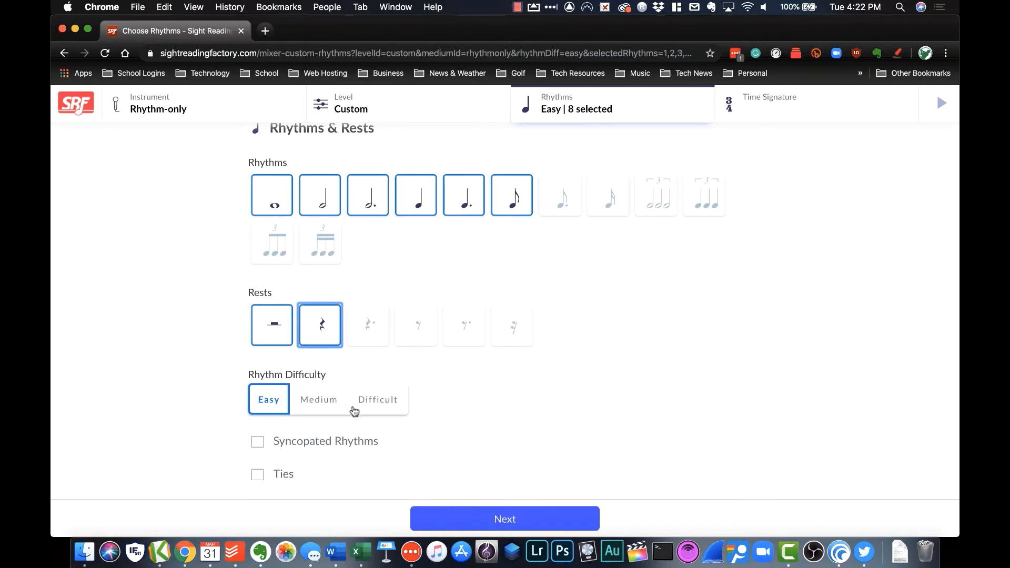
pyautogui.moveTo(409, 407)
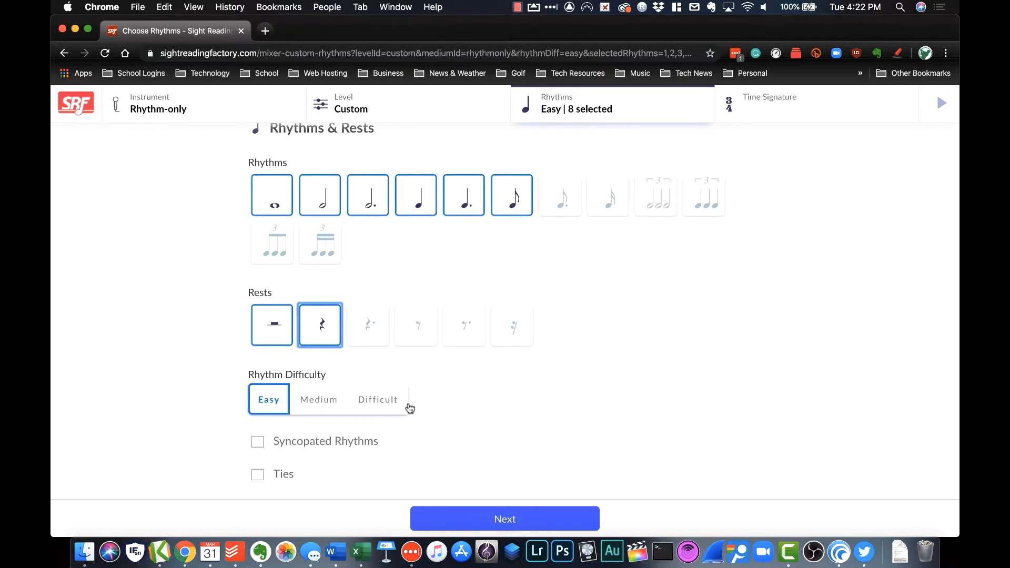
pyautogui.moveTo(427, 382)
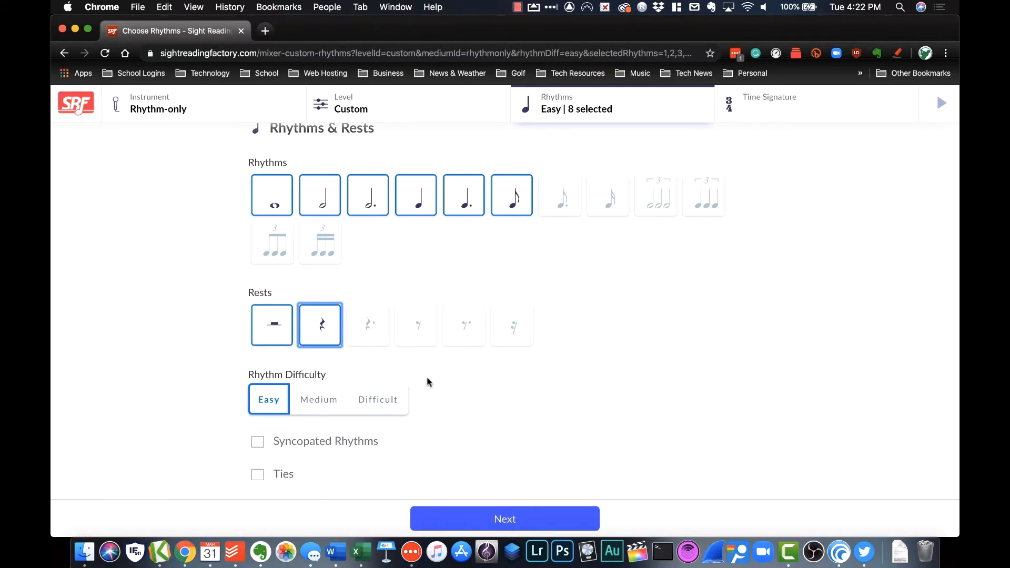
pyautogui.moveTo(386, 441)
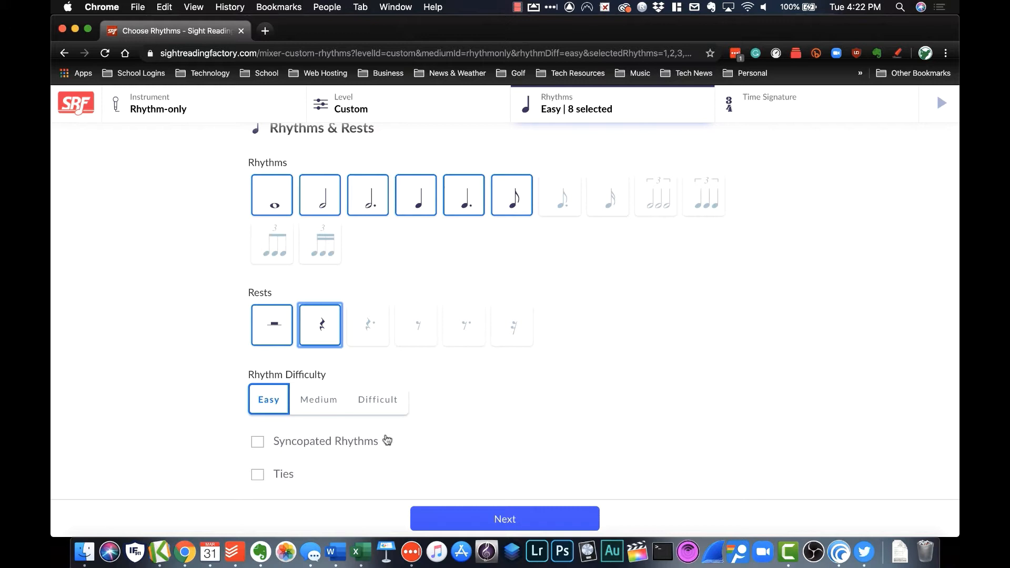
pyautogui.moveTo(298, 456)
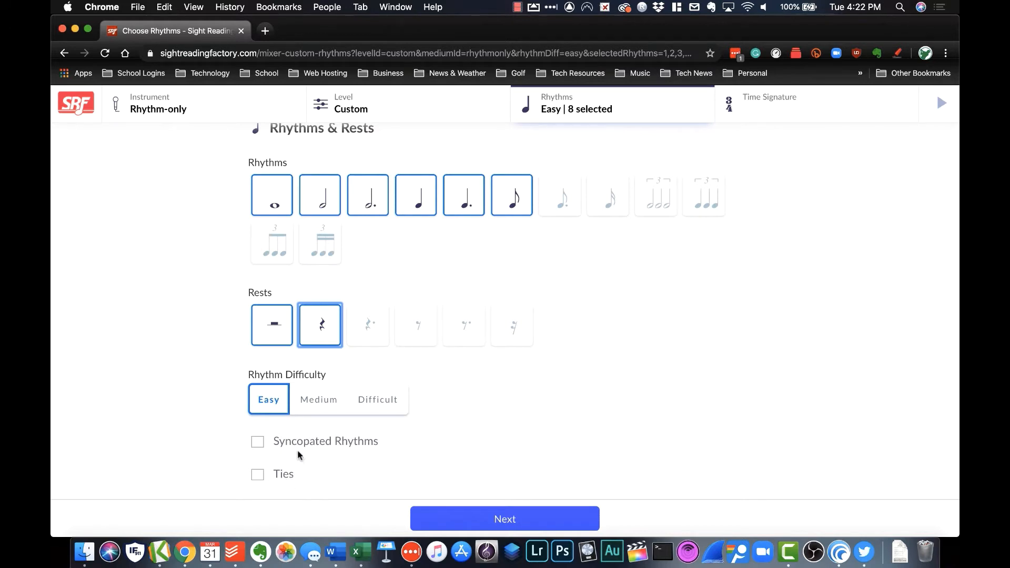
pyautogui.scroll(-3)
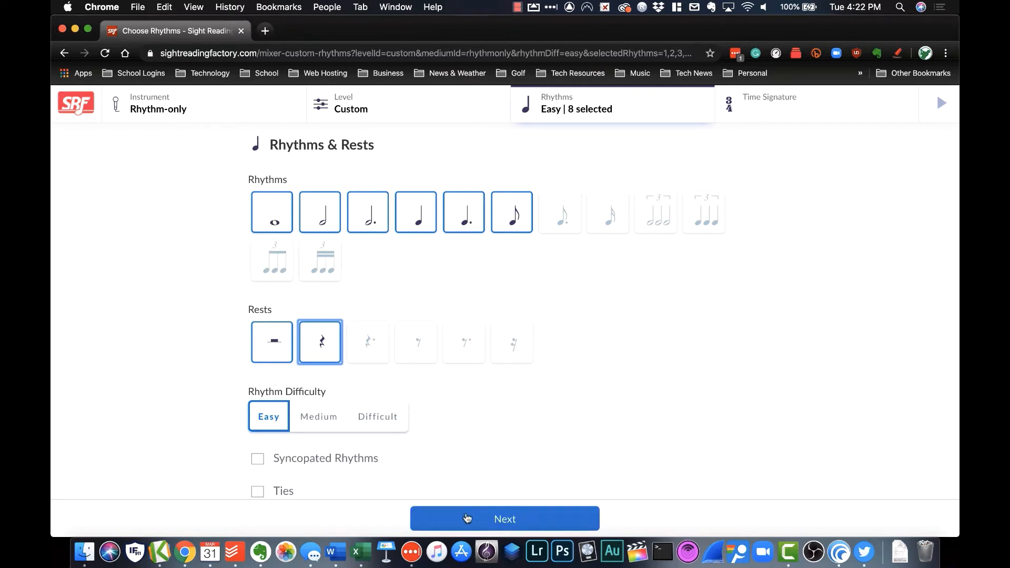
# Step: Advance from Rhythms & Rests to the Time Signature step
pyautogui.click(505, 519)
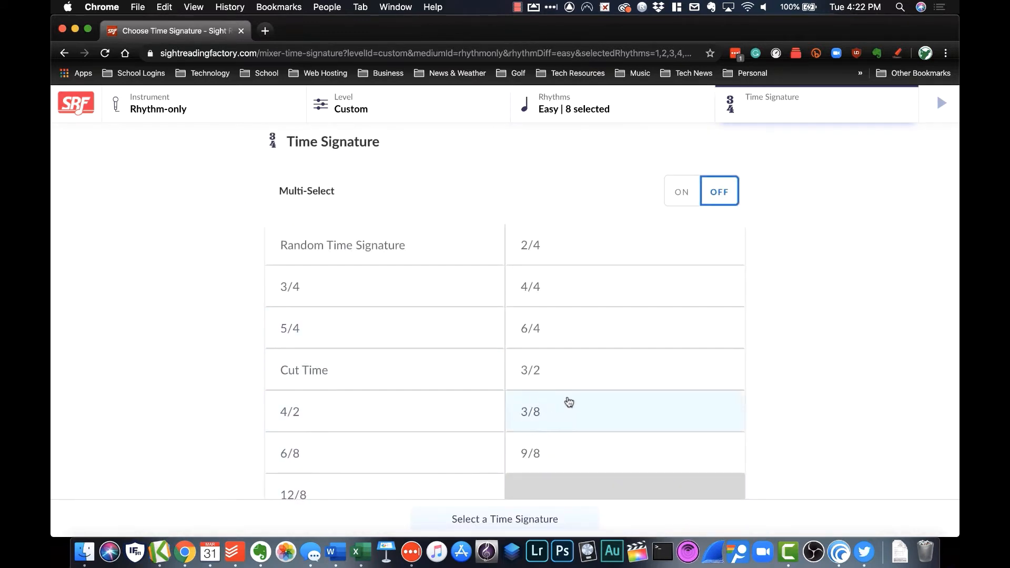
pyautogui.moveTo(573, 295)
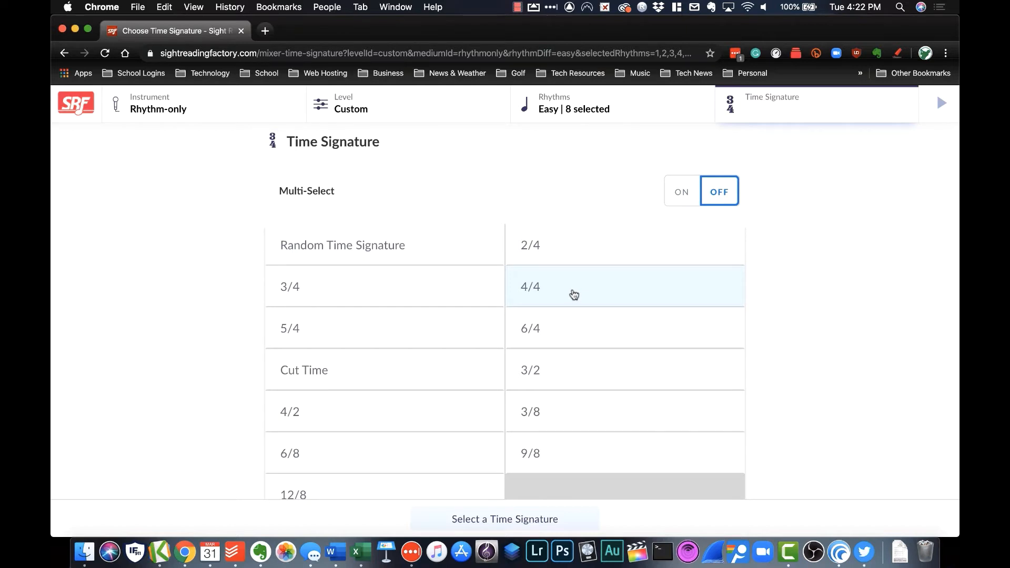
# Step: Choose 4/4 as the exercise's time signature
pyautogui.click(530, 286)
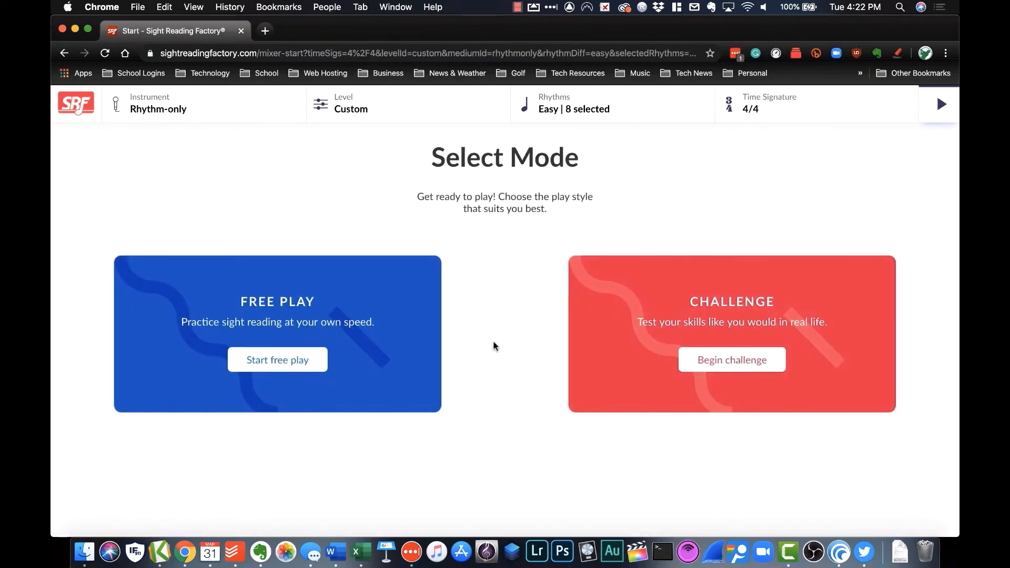
pyautogui.moveTo(649, 340)
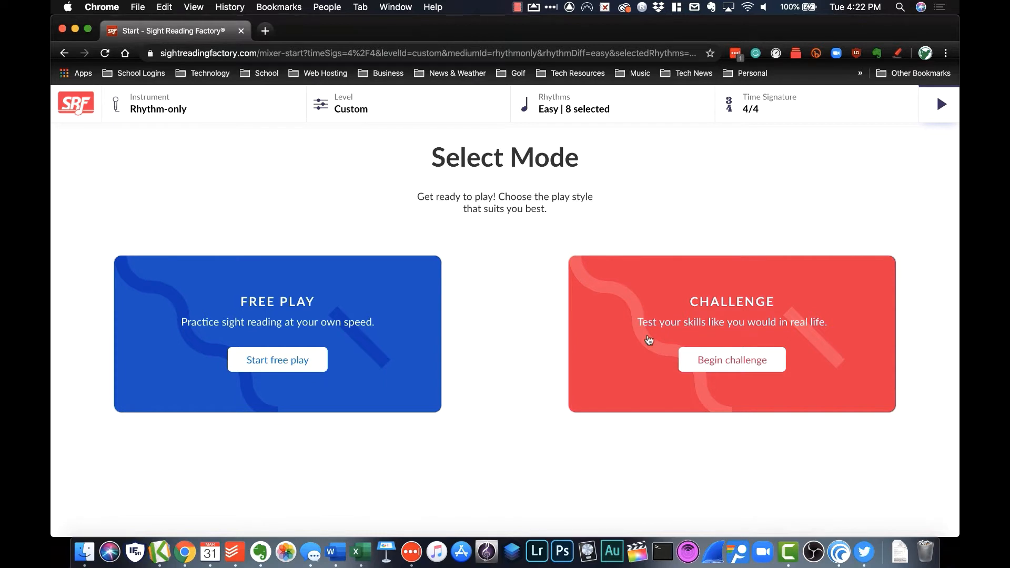
pyautogui.moveTo(382, 328)
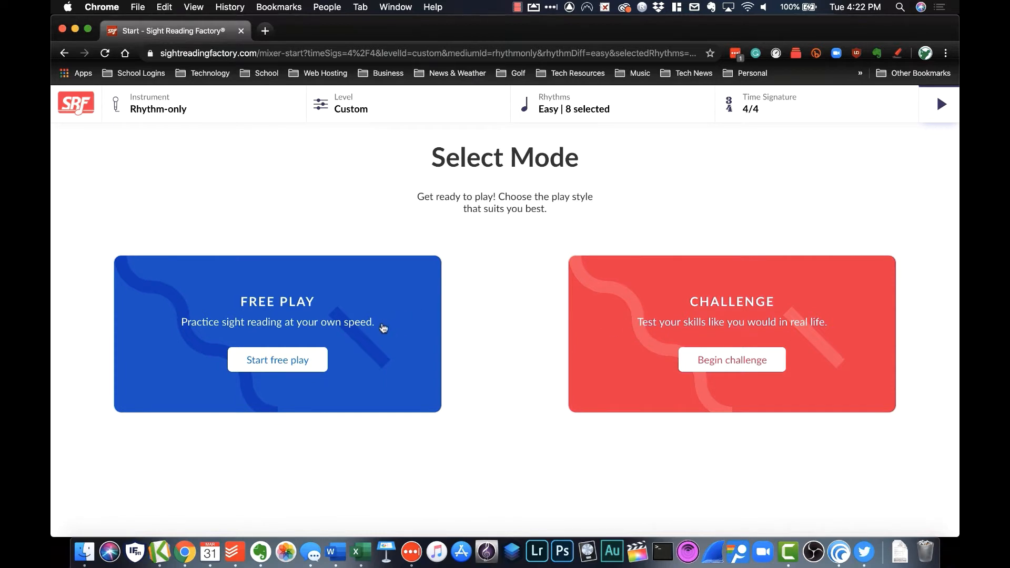
pyautogui.moveTo(353, 347)
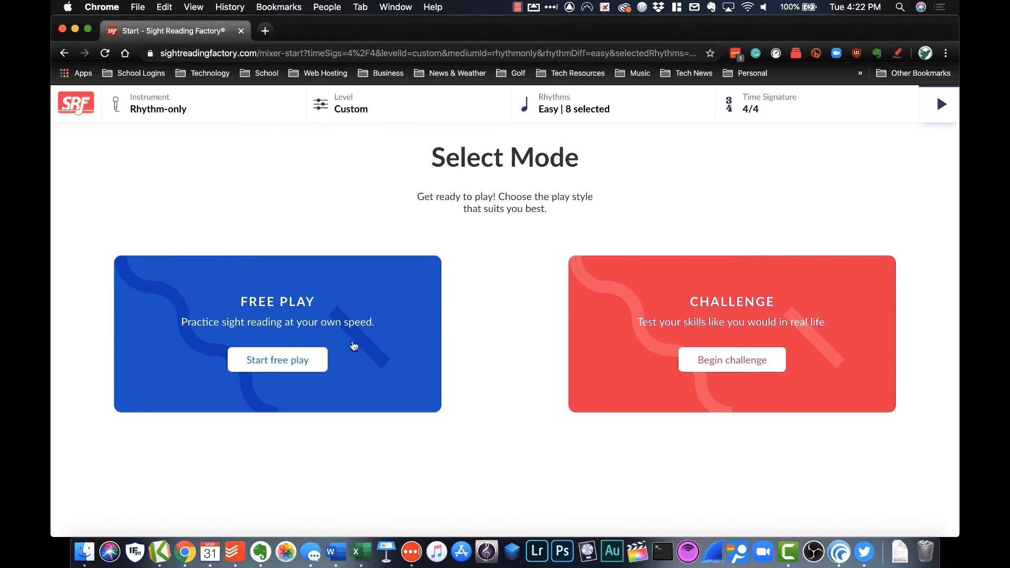
pyautogui.moveTo(307, 364)
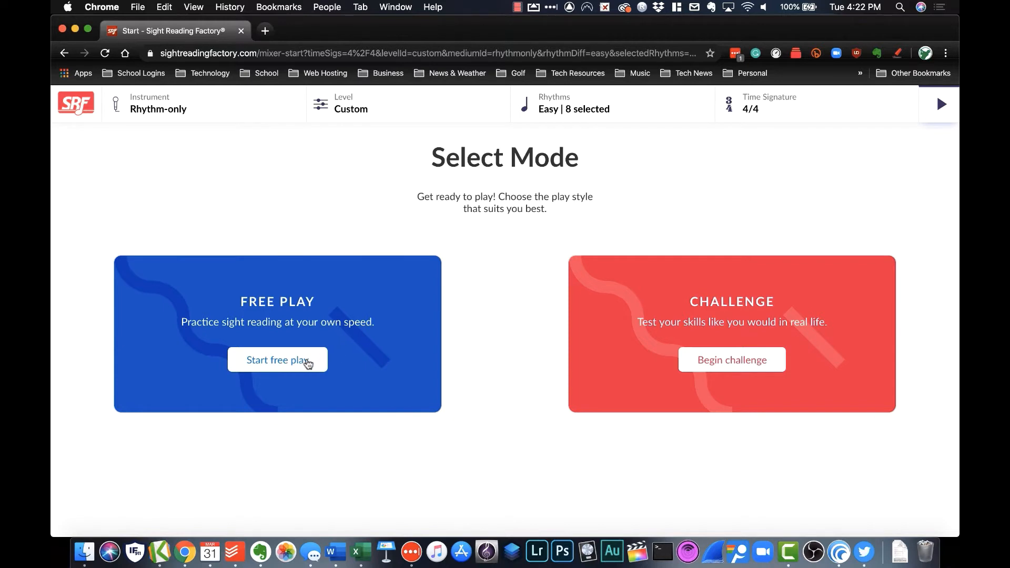
# Step: Enter Free Play with the 4/4 rhythm exercise and generate a fresh one
pyautogui.click(277, 360)
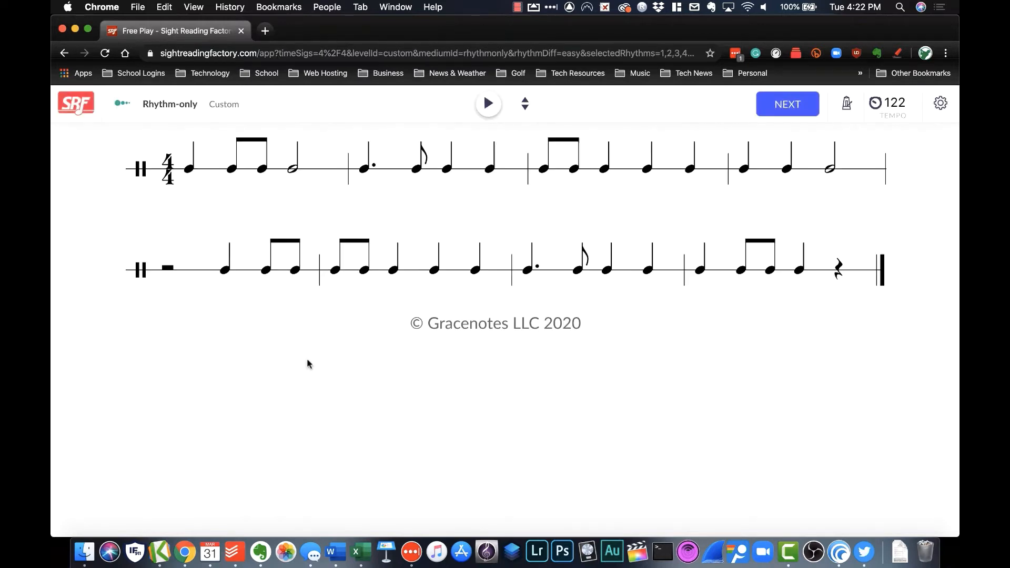
pyautogui.moveTo(350, 347)
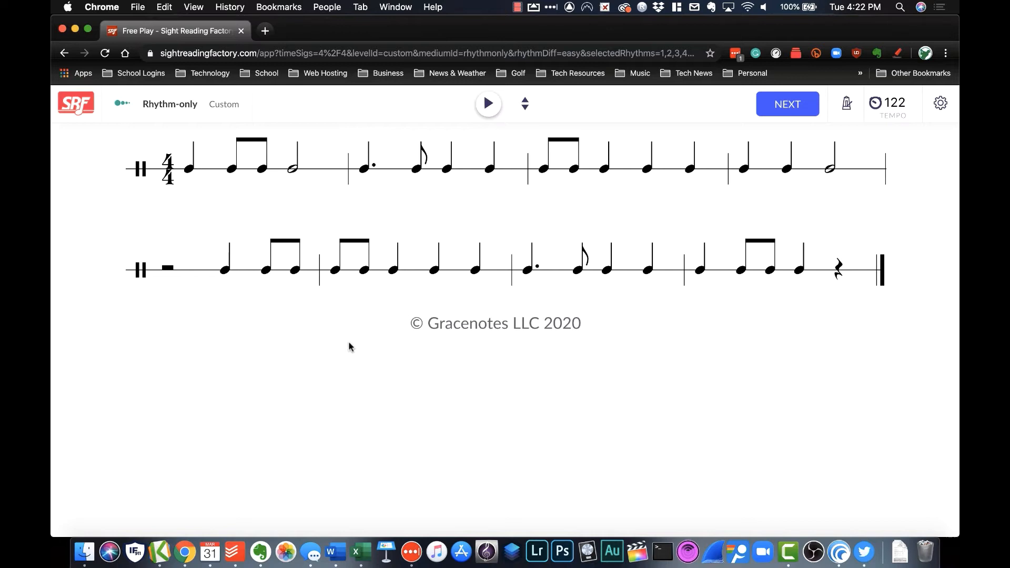
pyautogui.moveTo(577, 399)
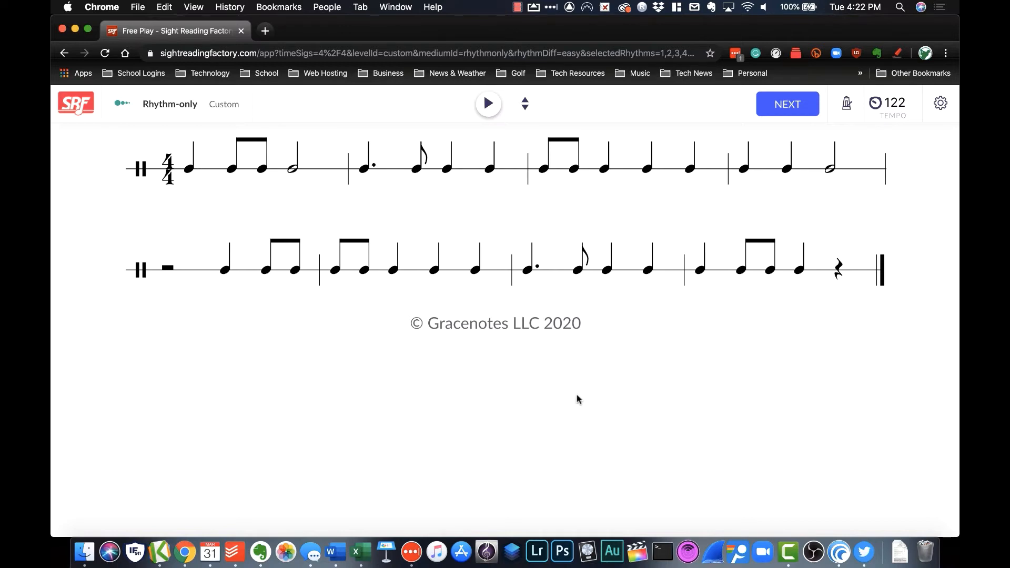
pyautogui.moveTo(907, 345)
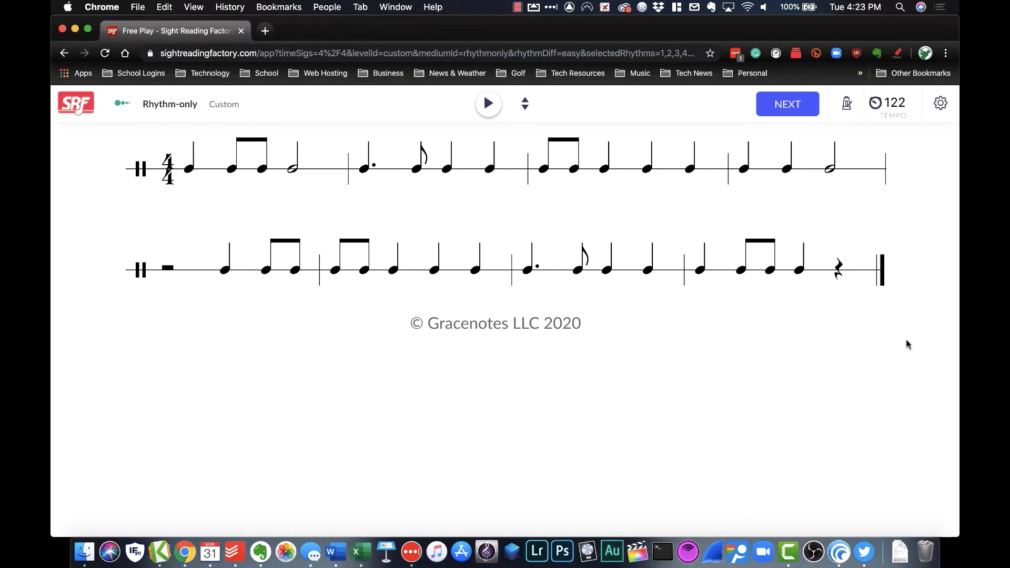
pyautogui.moveTo(832, 138)
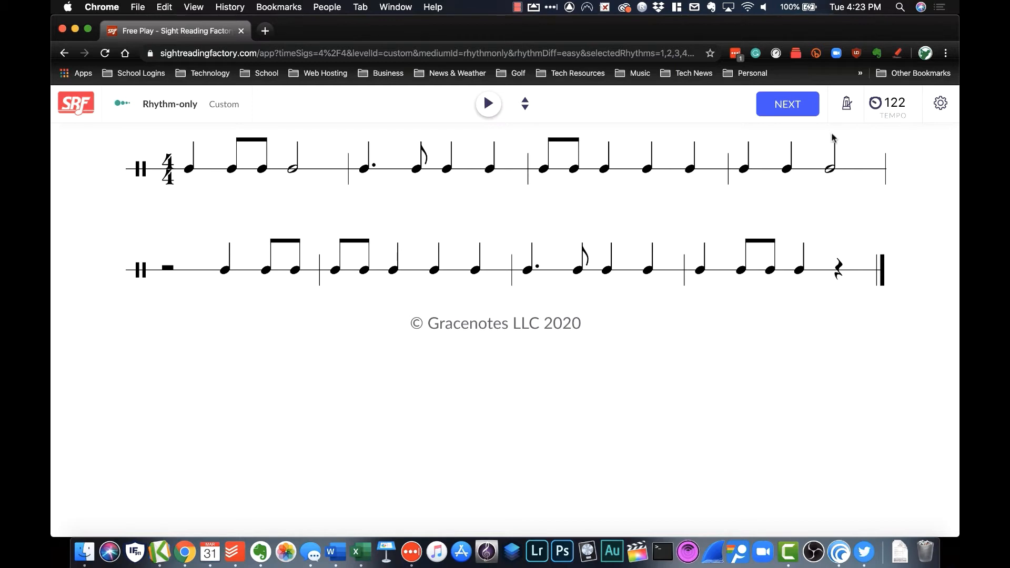
pyautogui.moveTo(786, 104)
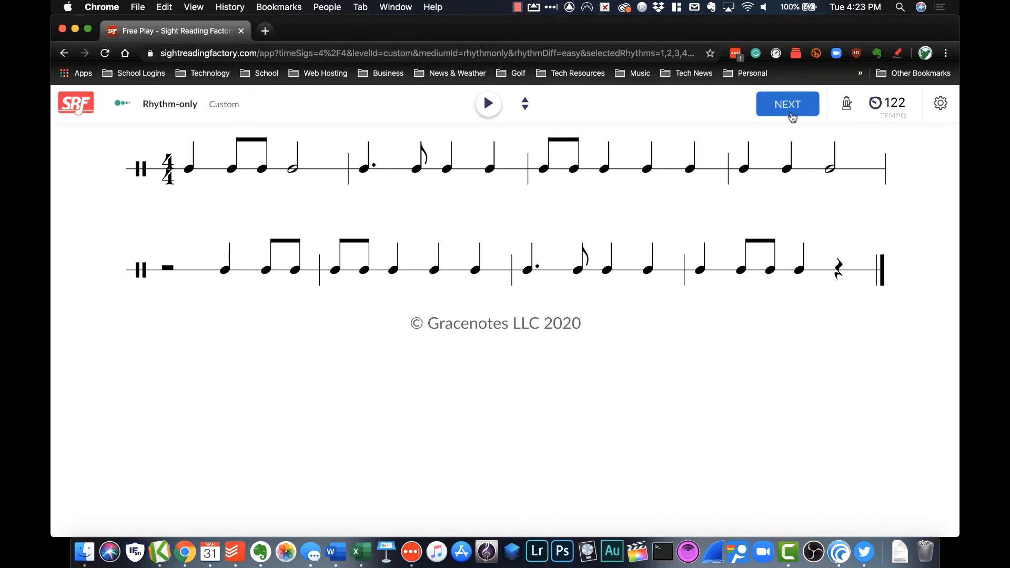
pyautogui.click(786, 103)
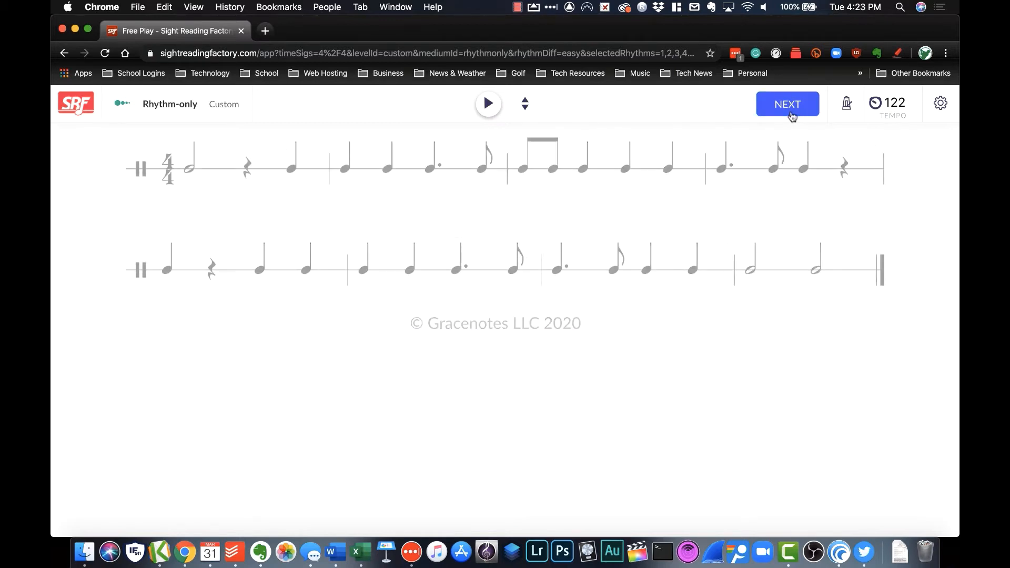
pyautogui.click(786, 104)
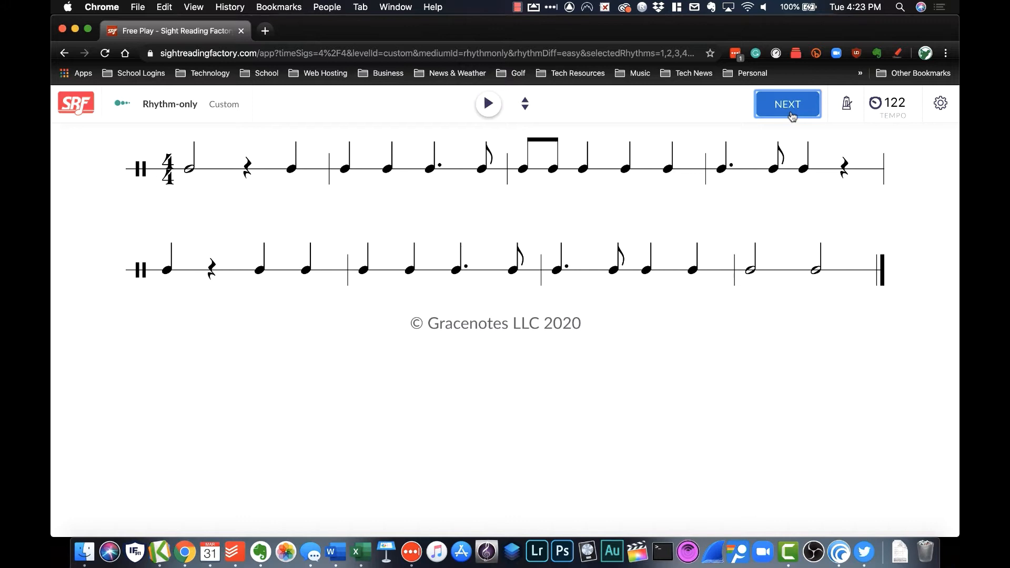
pyautogui.moveTo(844, 110)
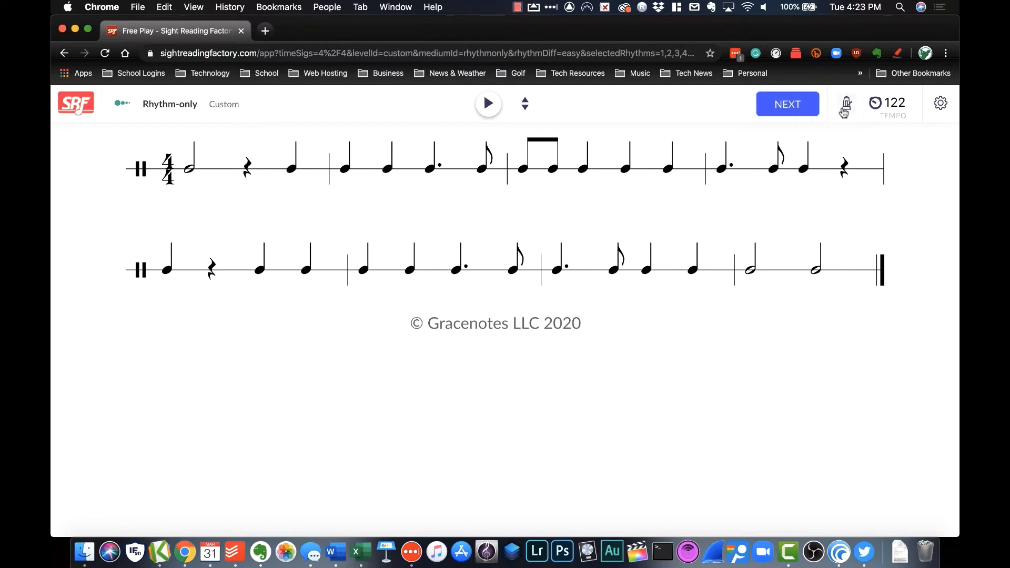
# Step: Turn on the metronome at tempo 70, play the exercise, and stop partway
pyautogui.click(846, 104)
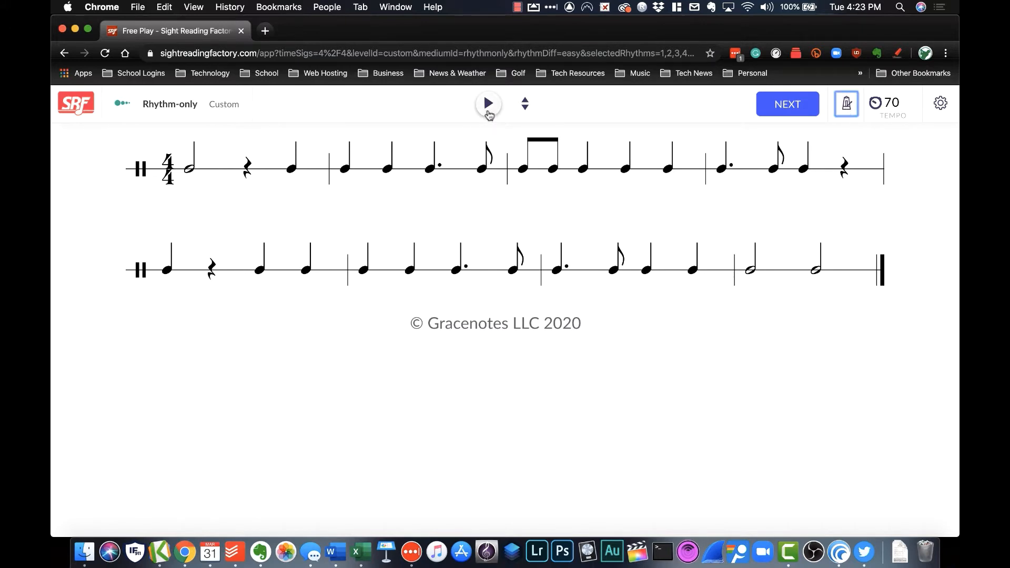
pyautogui.moveTo(487, 103)
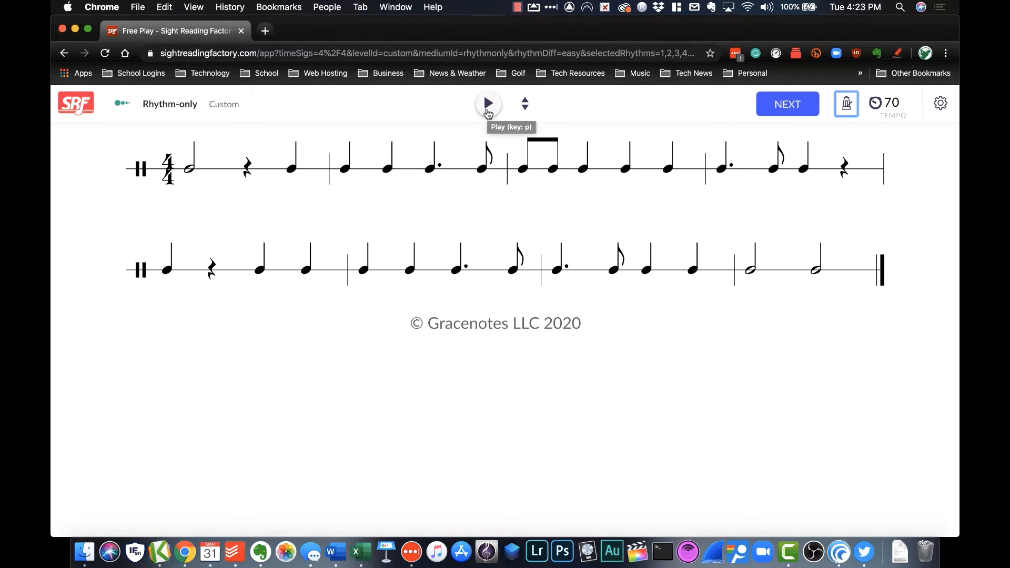
pyautogui.click(488, 104)
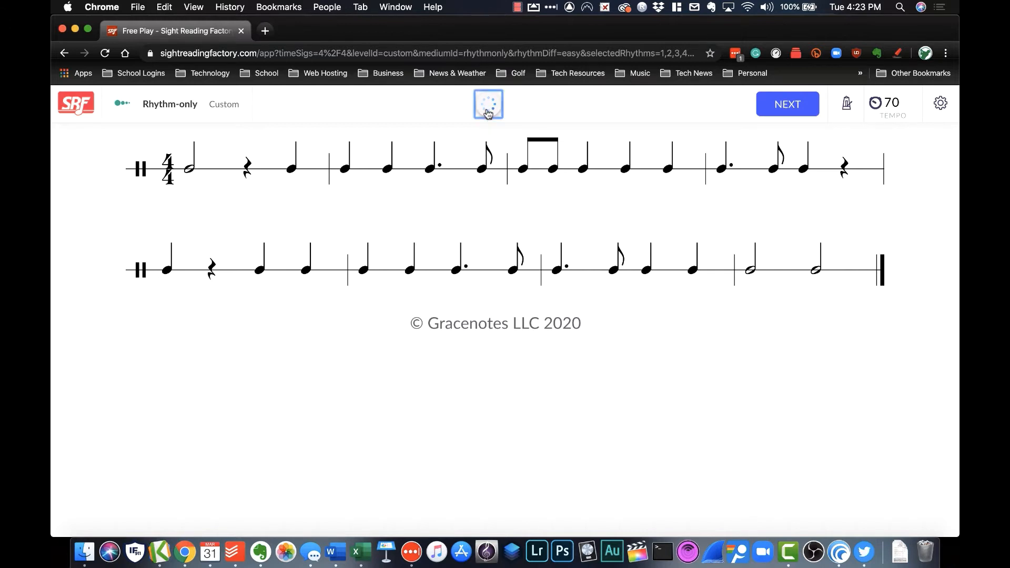
pyautogui.click(488, 103)
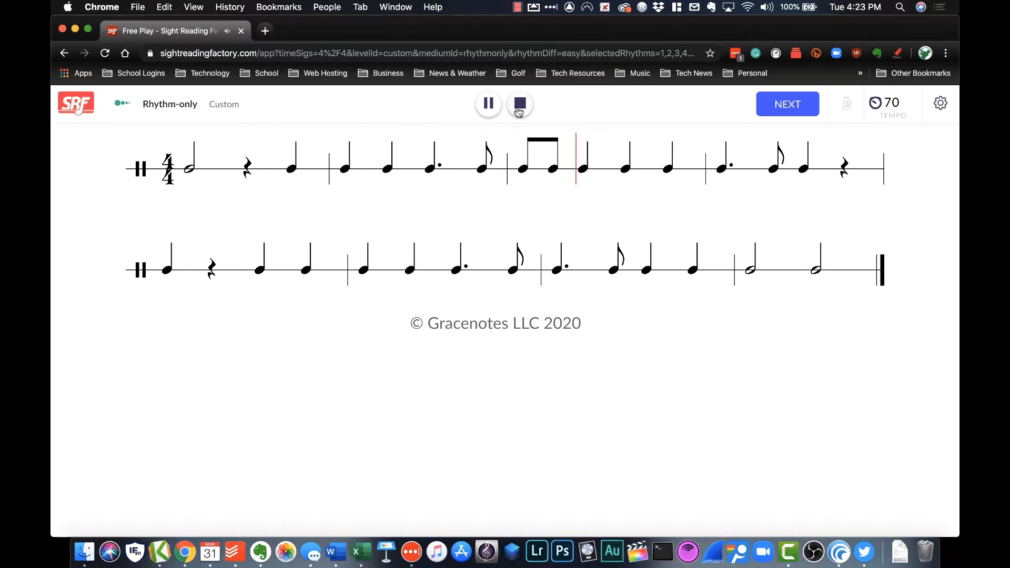
pyautogui.click(519, 103)
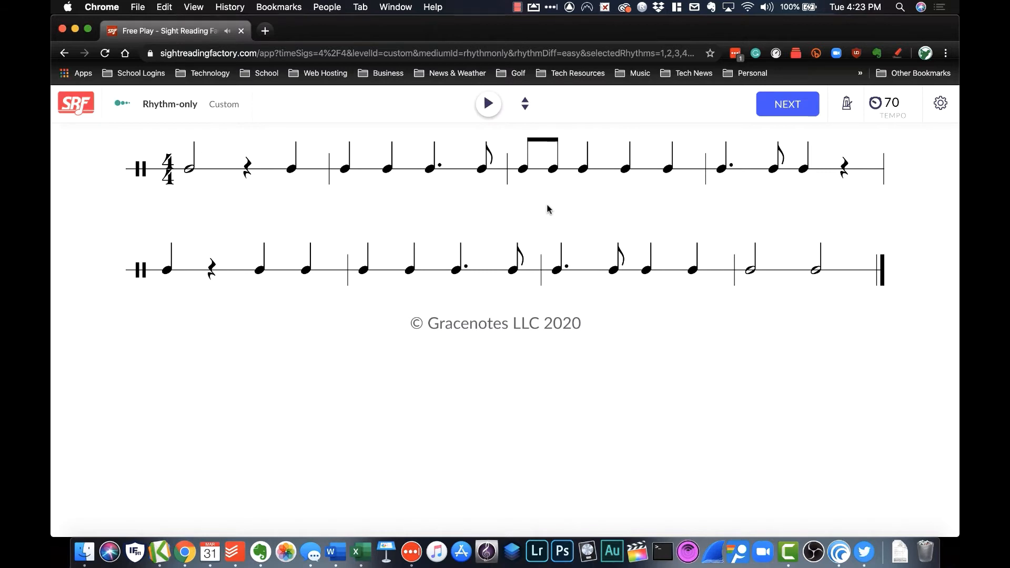
pyautogui.moveTo(224, 104)
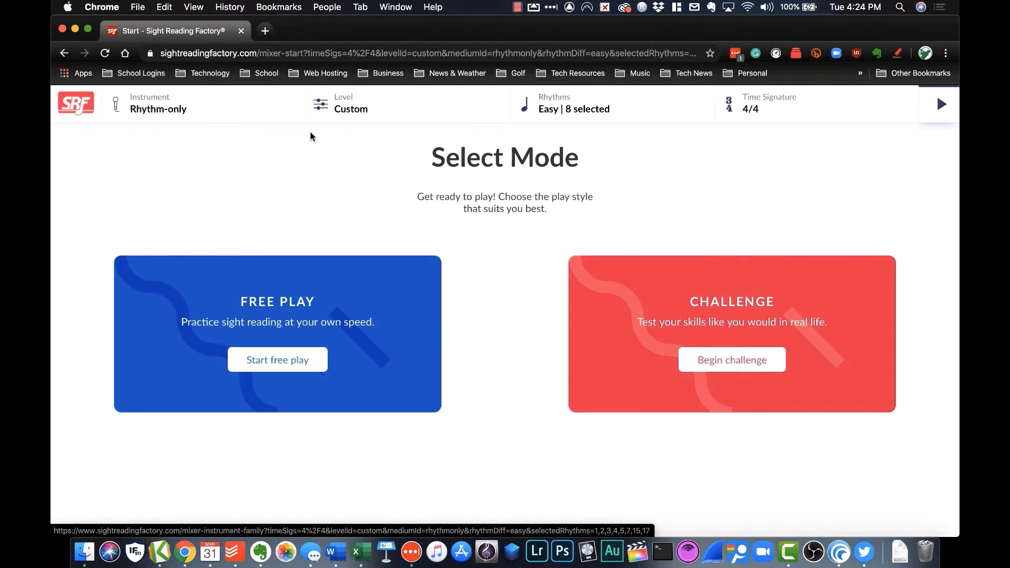
pyautogui.moveTo(393, 126)
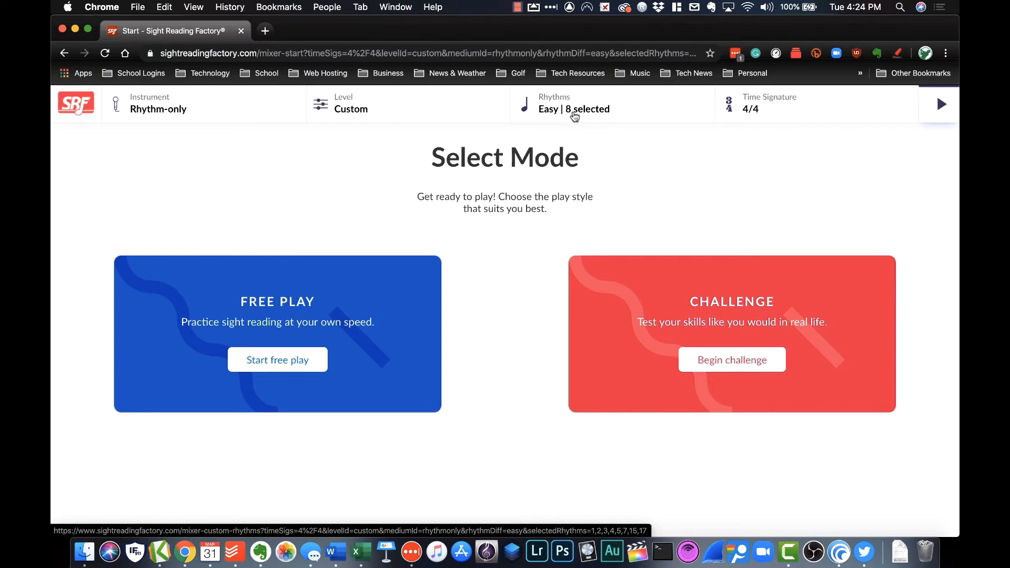
# Step: Revisit the Rhythms and Time Signature pages, then return to Instrument selection
pyautogui.click(575, 104)
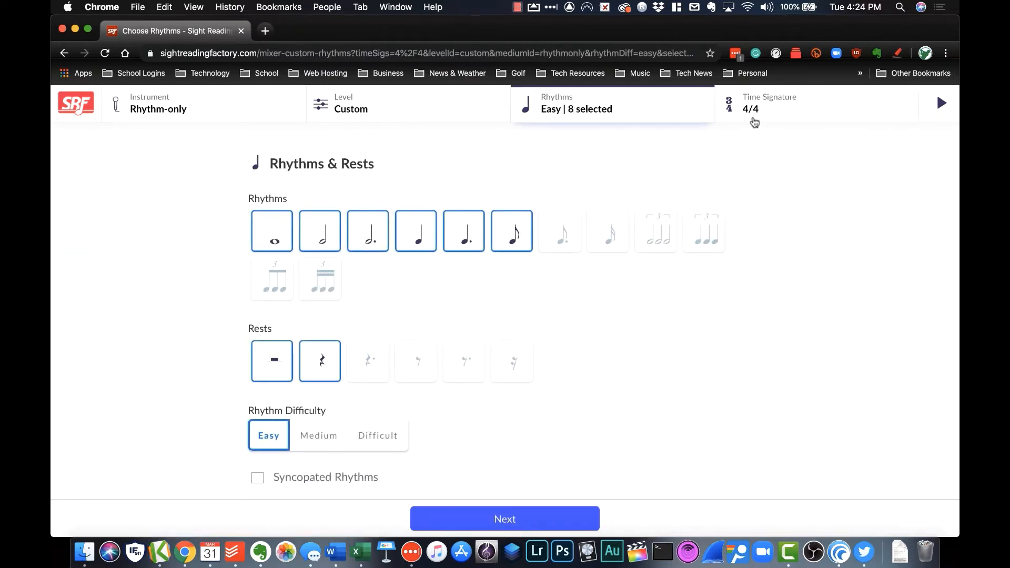
pyautogui.click(769, 104)
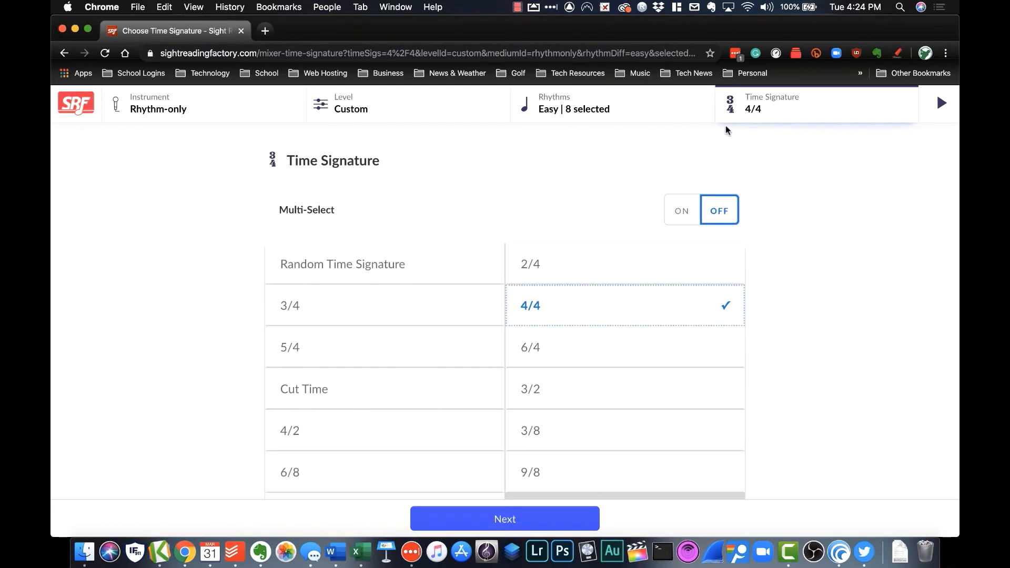
pyautogui.moveTo(378, 110)
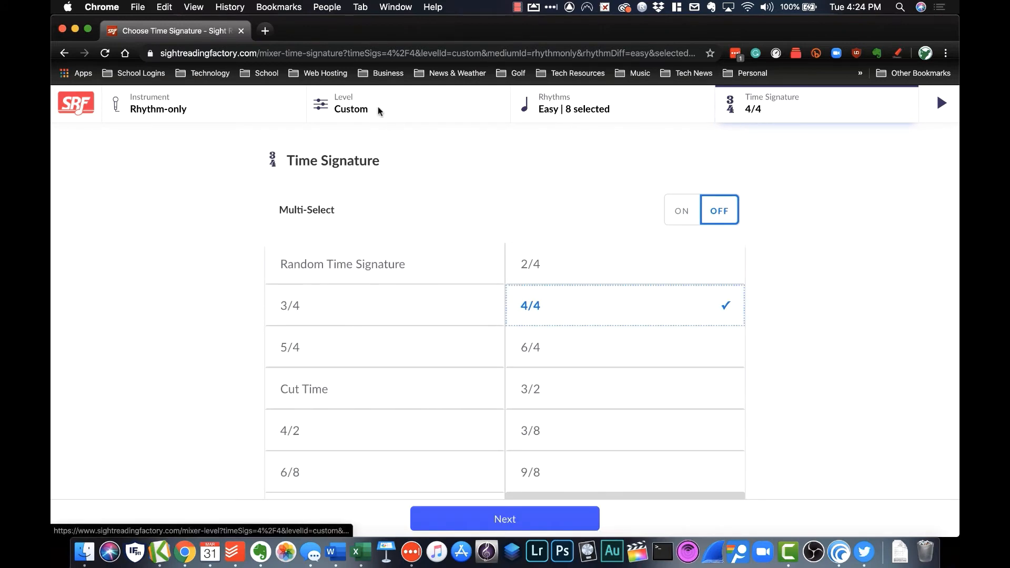
pyautogui.click(161, 103)
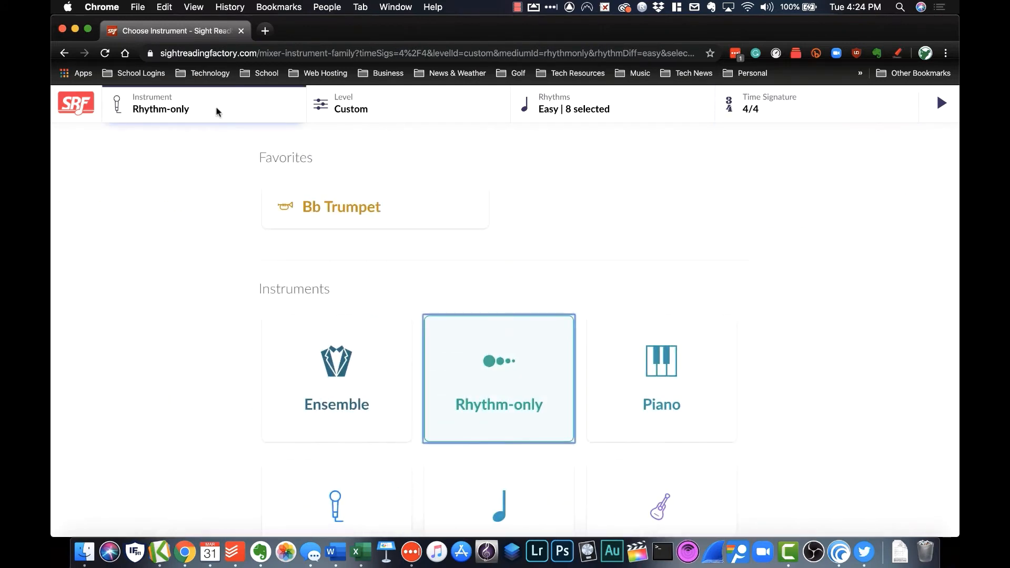
pyautogui.moveTo(222, 408)
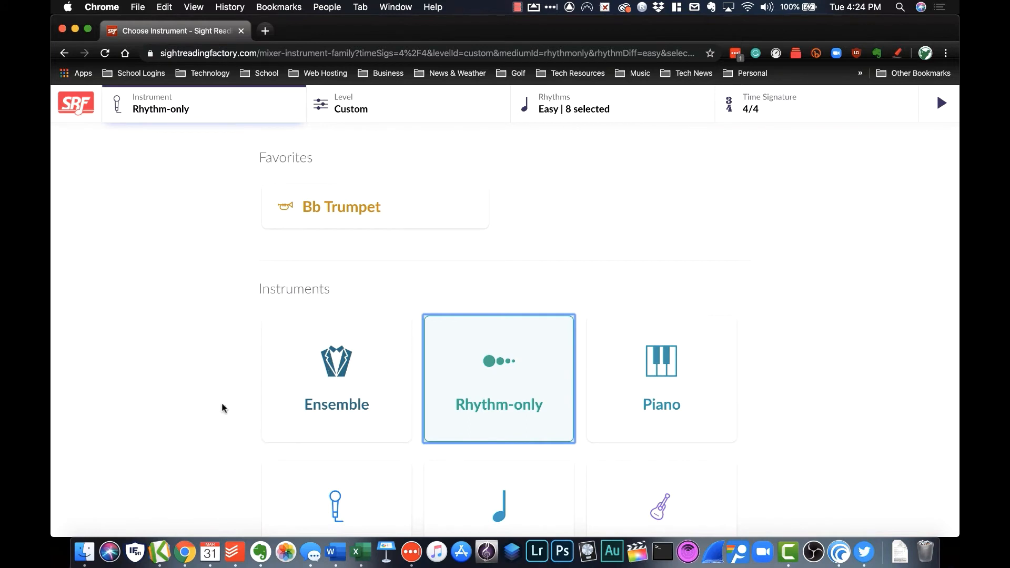
pyautogui.moveTo(232, 419)
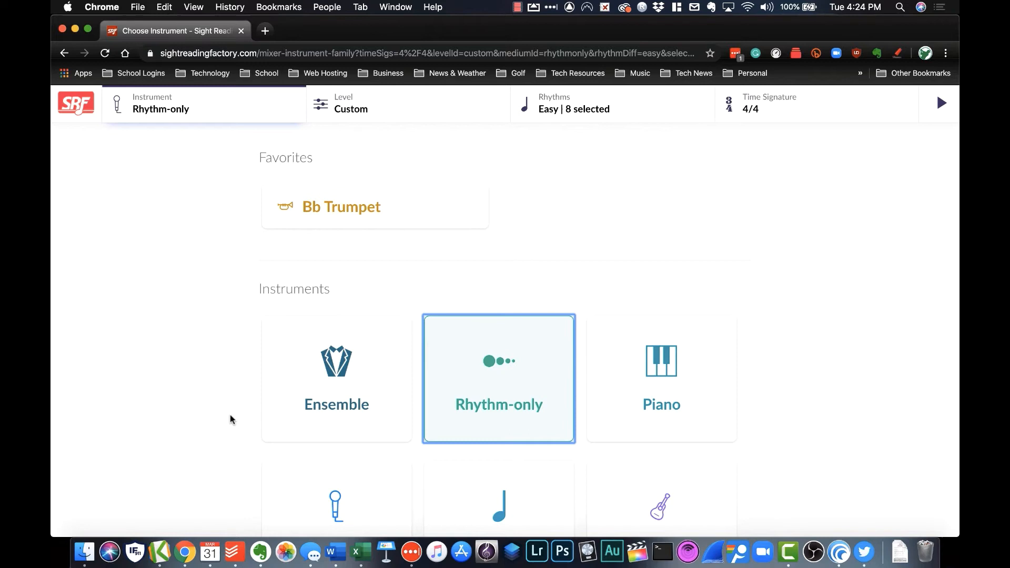
# Step: Choose Bb Trumpet from the Brass instrument family
pyautogui.scroll(-3)
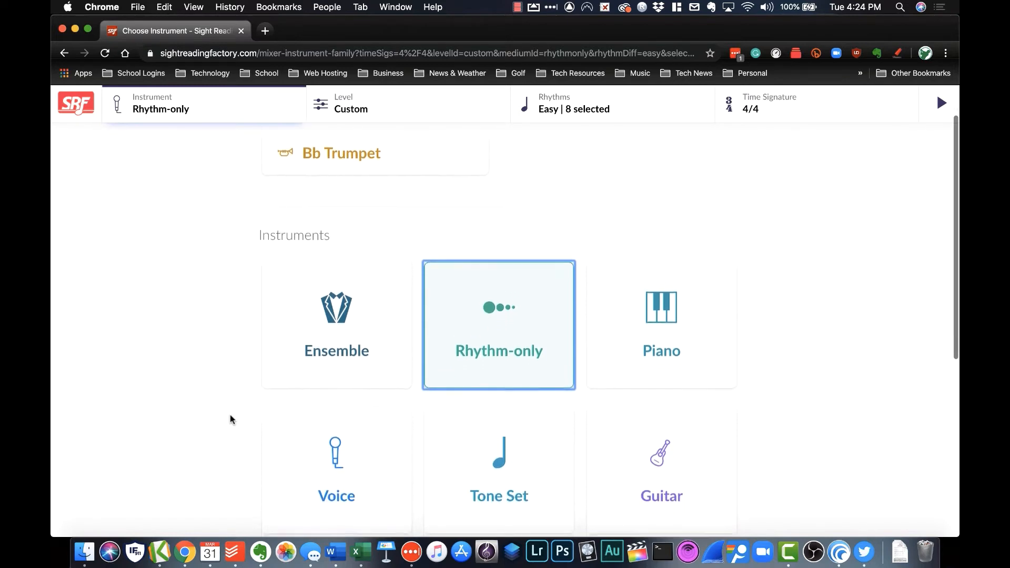
pyautogui.scroll(-3)
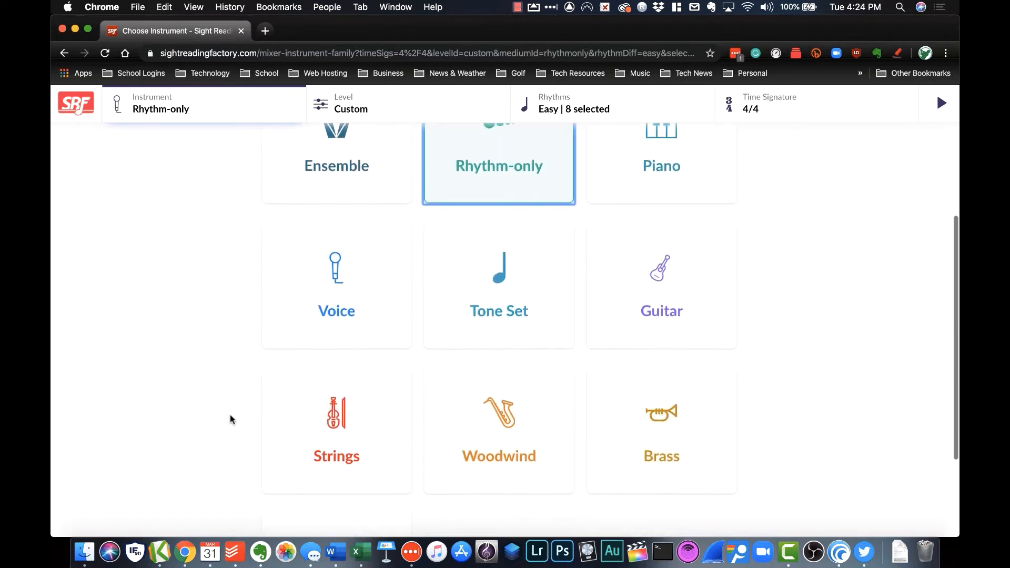
pyautogui.scroll(-3)
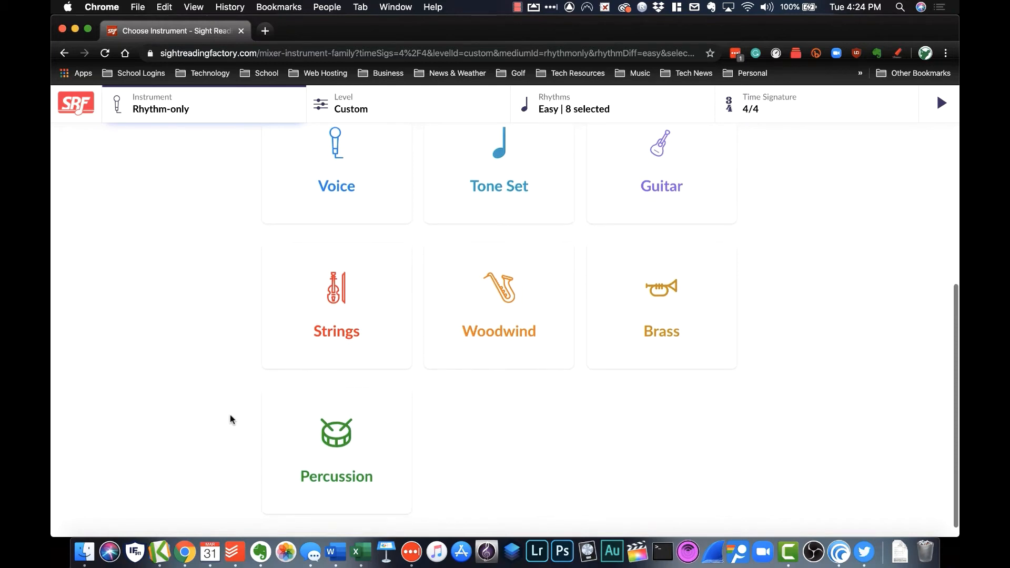
pyautogui.scroll(3)
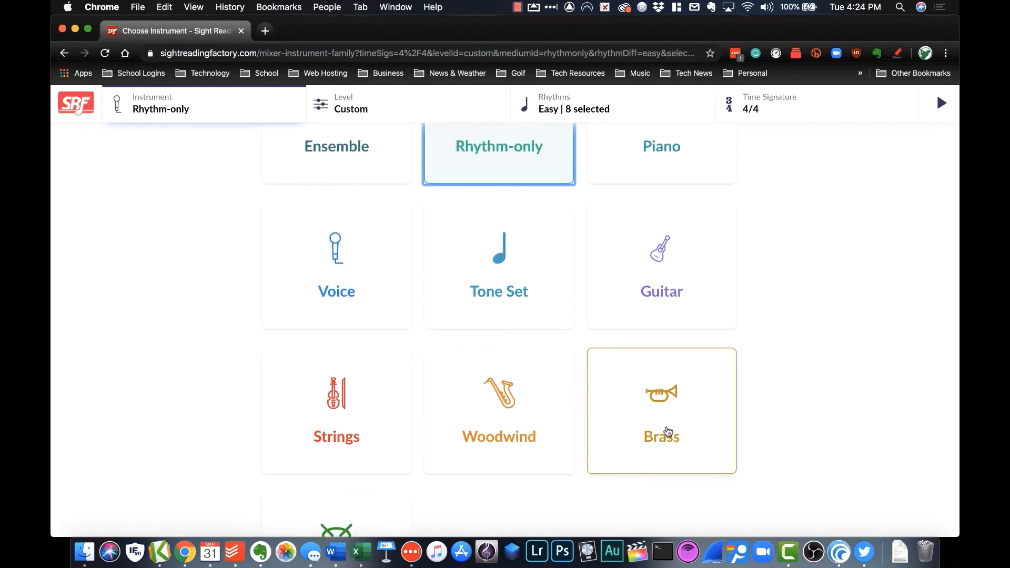
pyautogui.click(660, 410)
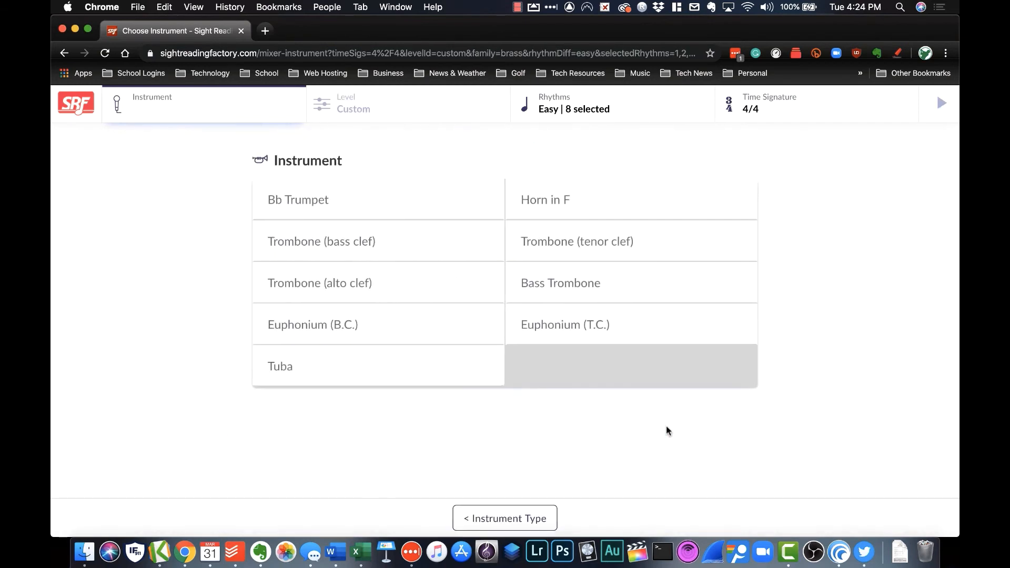
pyautogui.moveTo(402, 213)
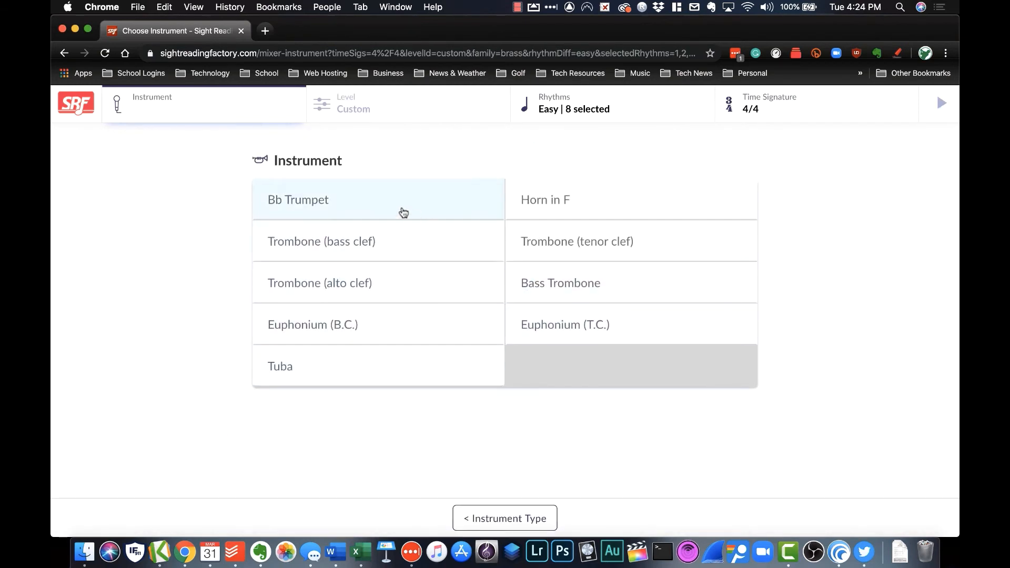
pyautogui.click(298, 200)
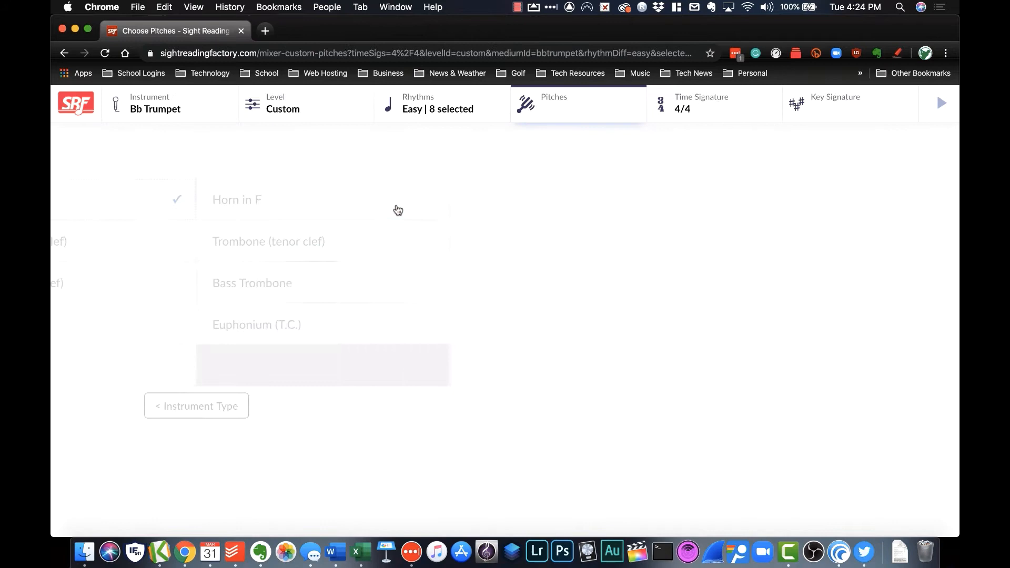
# Step: Allow accidentals, adjust the top range note, and cap leaps at a 5th
pyautogui.click(577, 103)
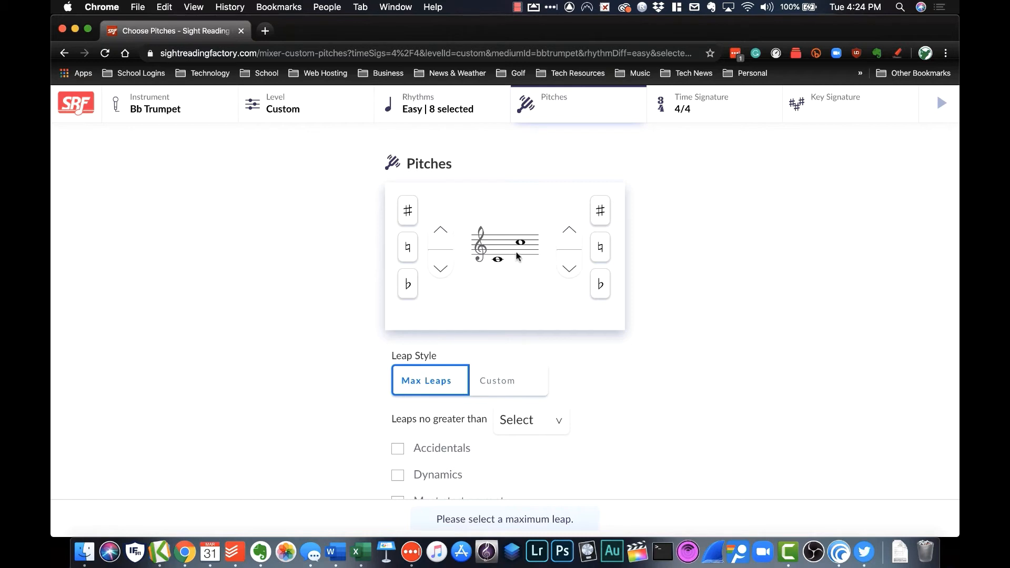
pyautogui.click(568, 268)
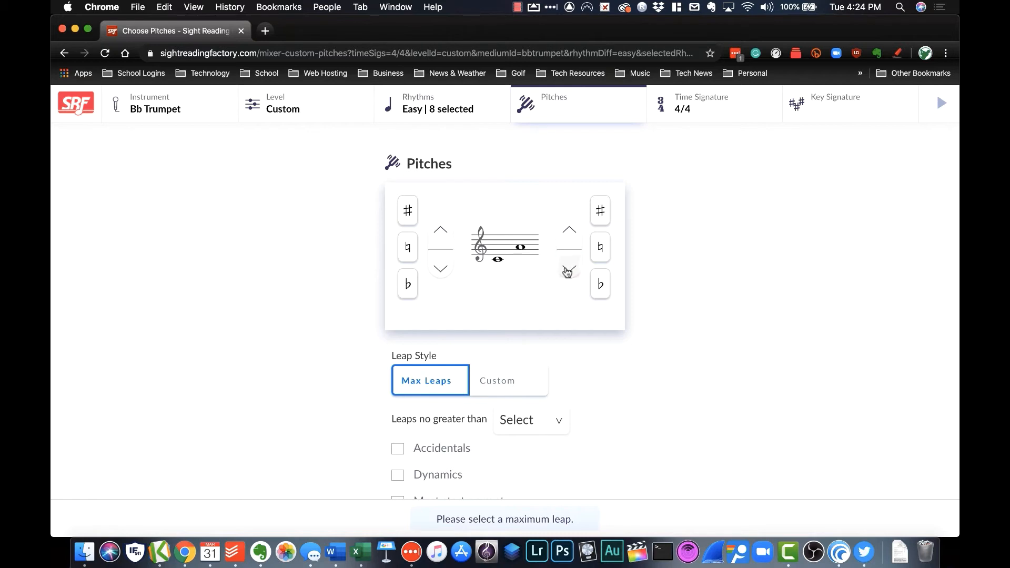
pyautogui.click(440, 269)
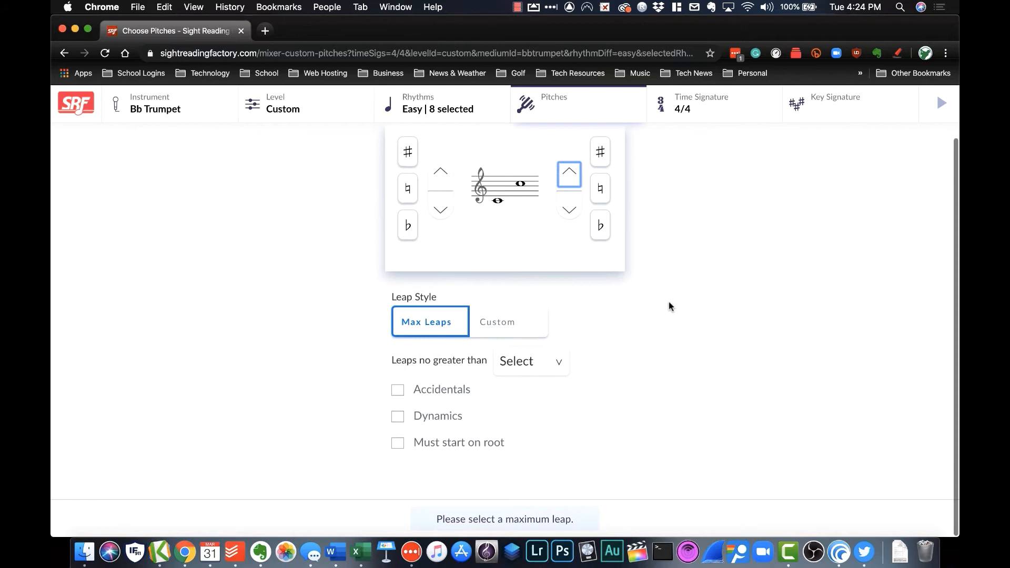
pyautogui.moveTo(452, 393)
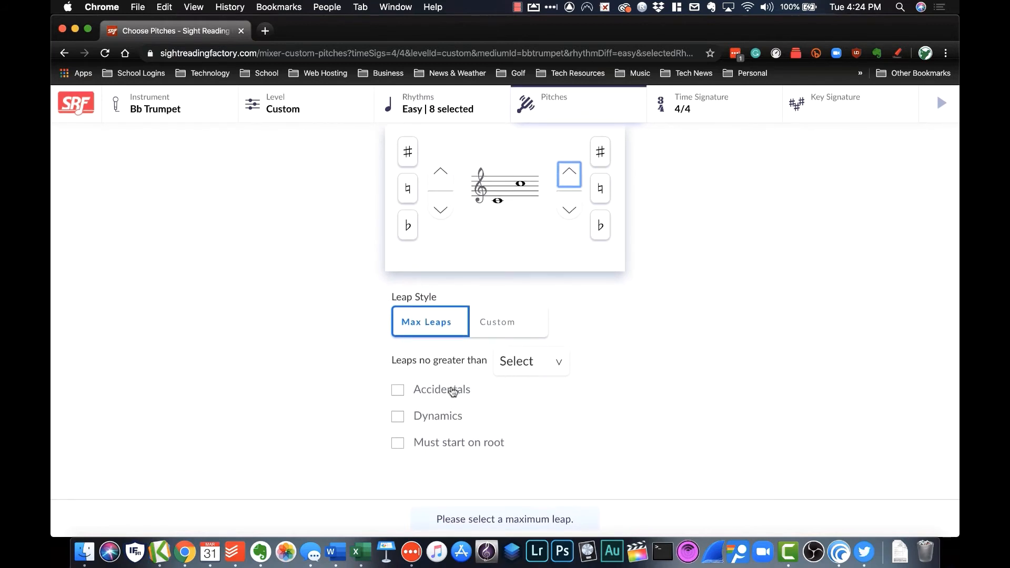
pyautogui.moveTo(508, 425)
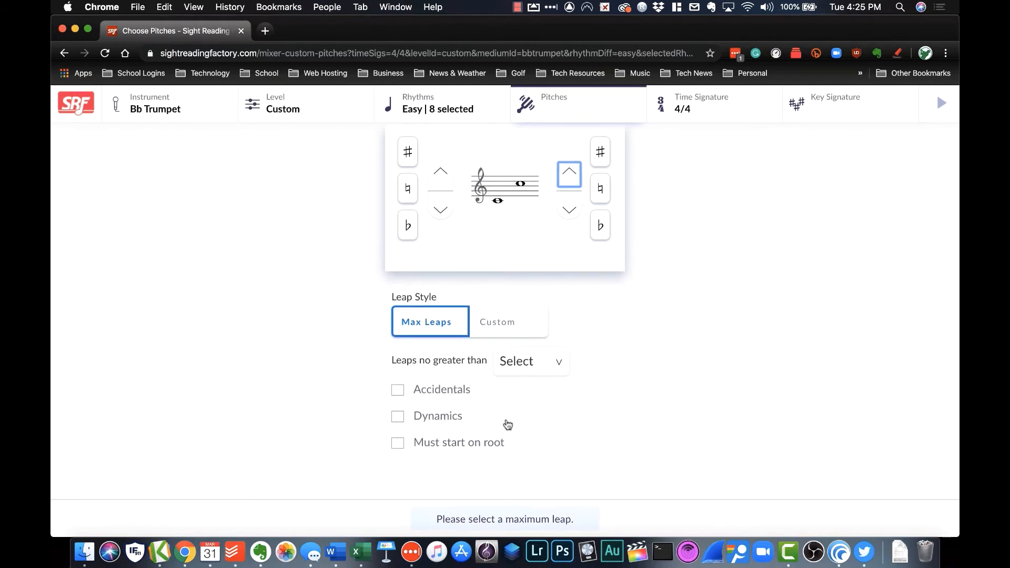
pyautogui.moveTo(555, 364)
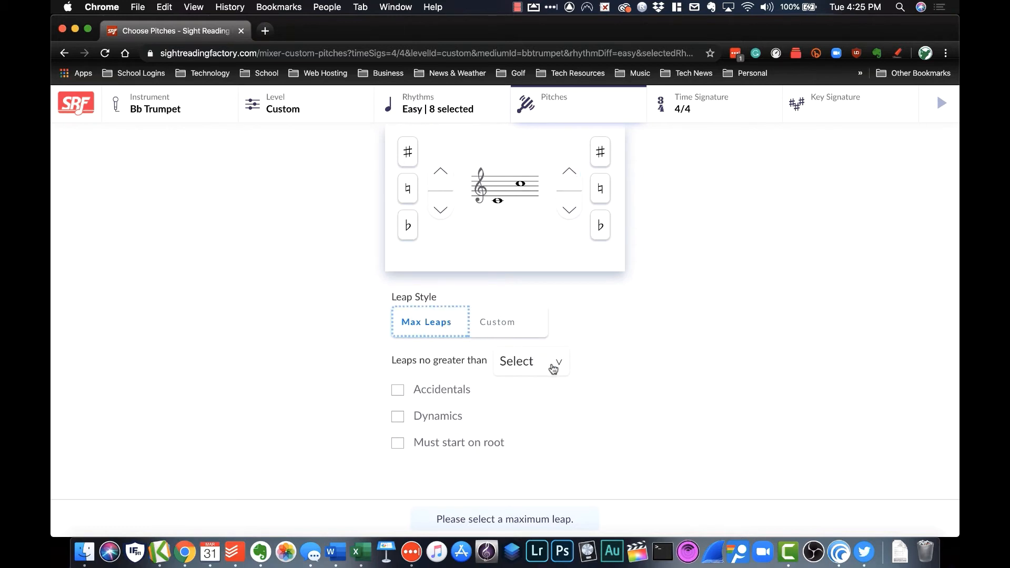
pyautogui.click(531, 360)
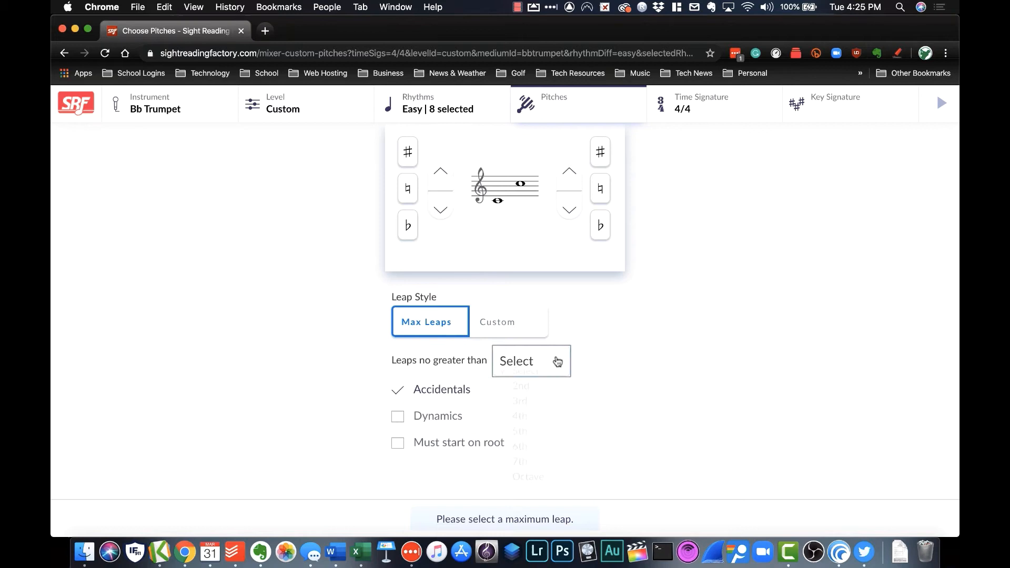
pyautogui.click(520, 431)
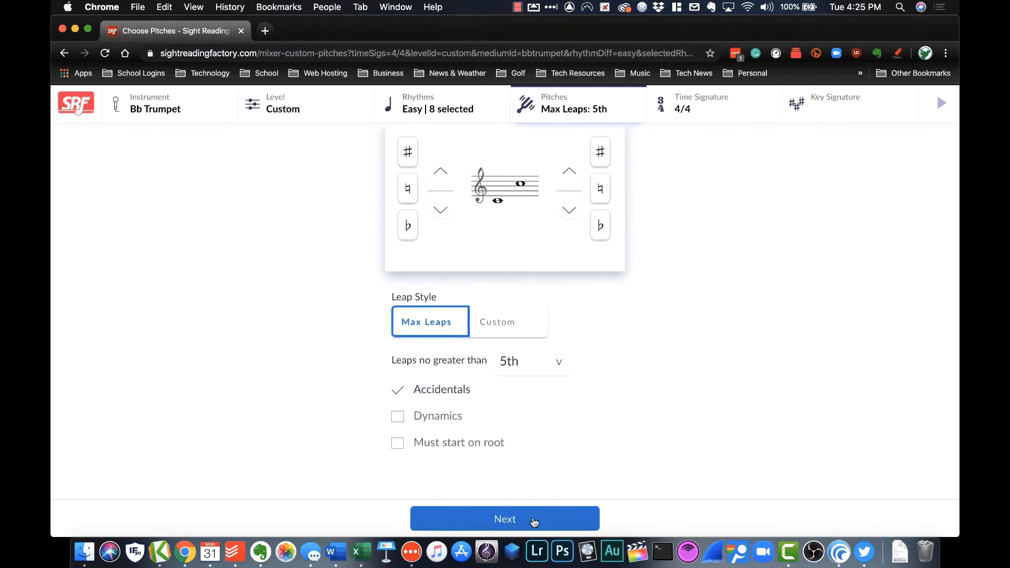
pyautogui.click(505, 518)
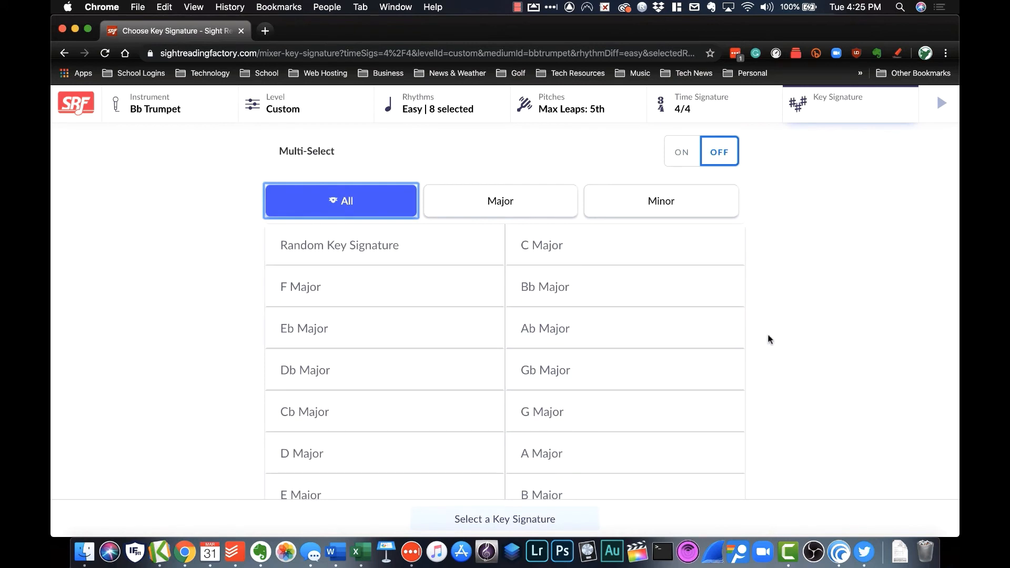
pyautogui.moveTo(825, 295)
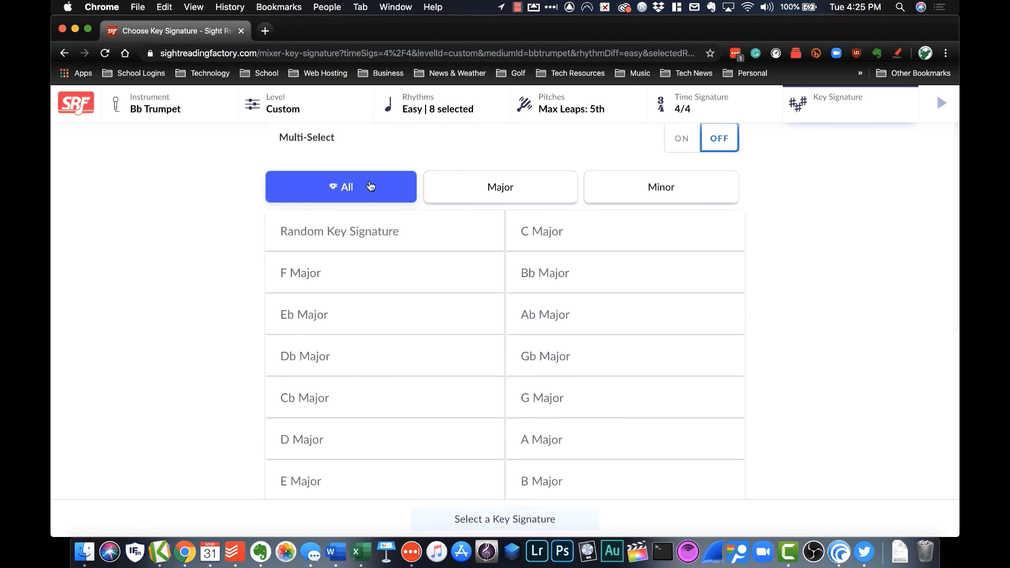
# Step: Pick Bb Major as the key signature and launch a Free Play Bb Trumpet exercise
pyautogui.scroll(-3)
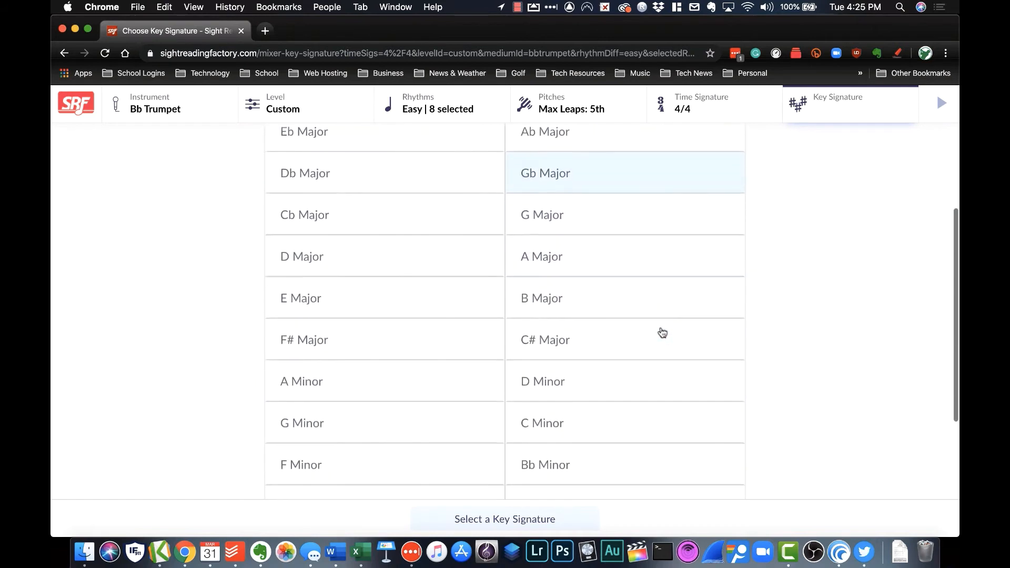
pyautogui.scroll(3)
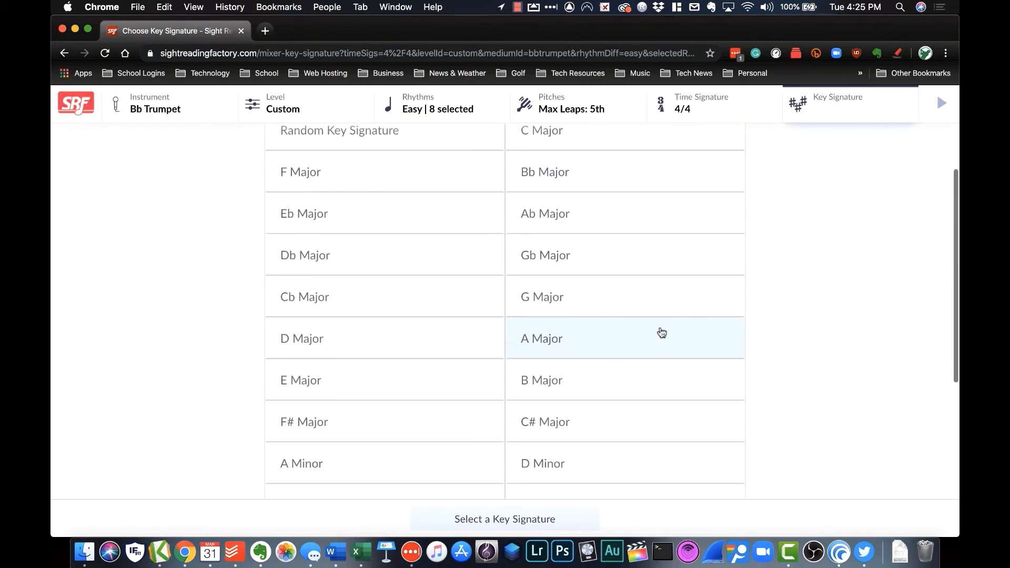
pyautogui.click(544, 172)
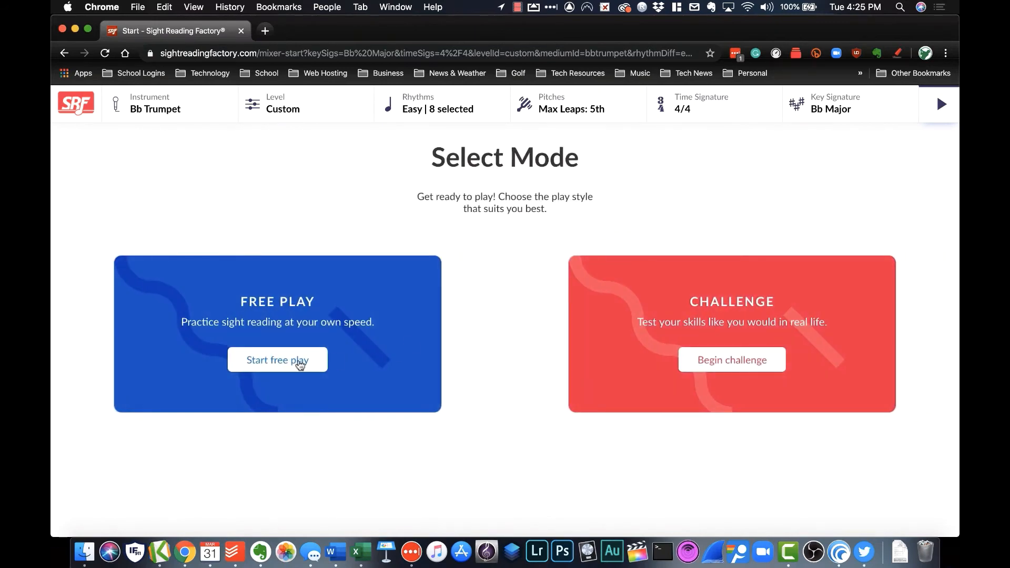
pyautogui.click(278, 360)
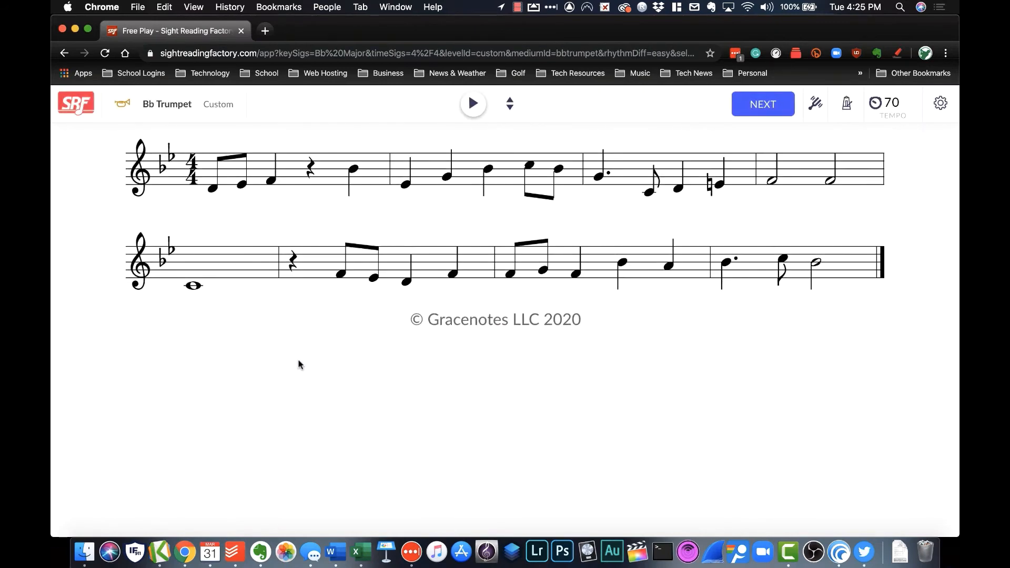
pyautogui.moveTo(270, 199)
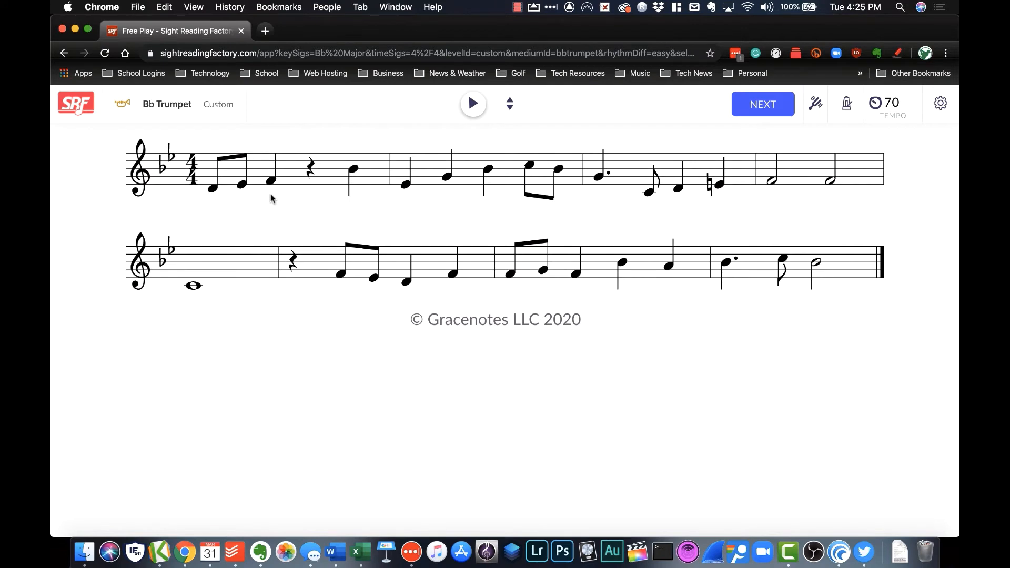
pyautogui.moveTo(473, 103)
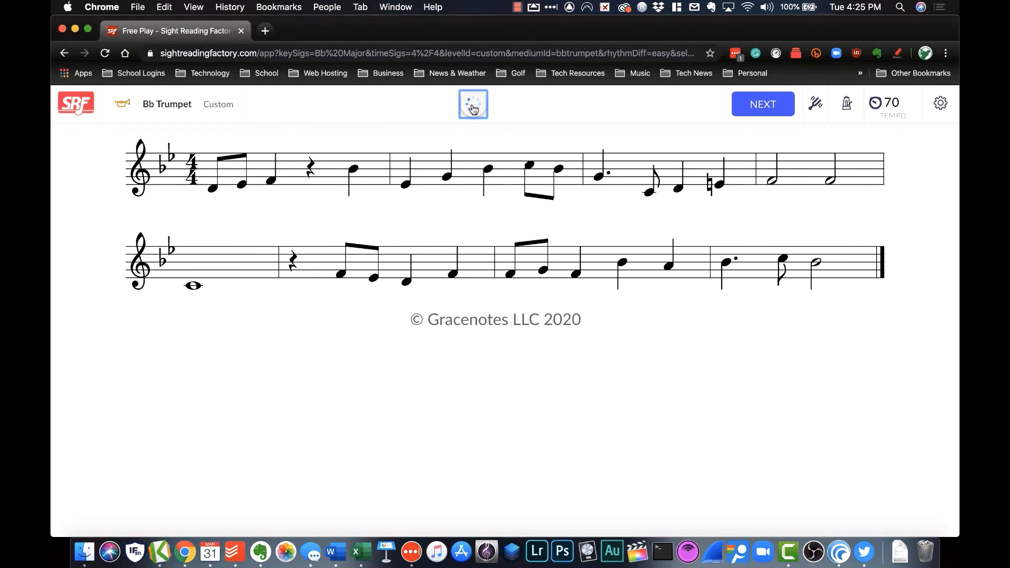
pyautogui.click(473, 104)
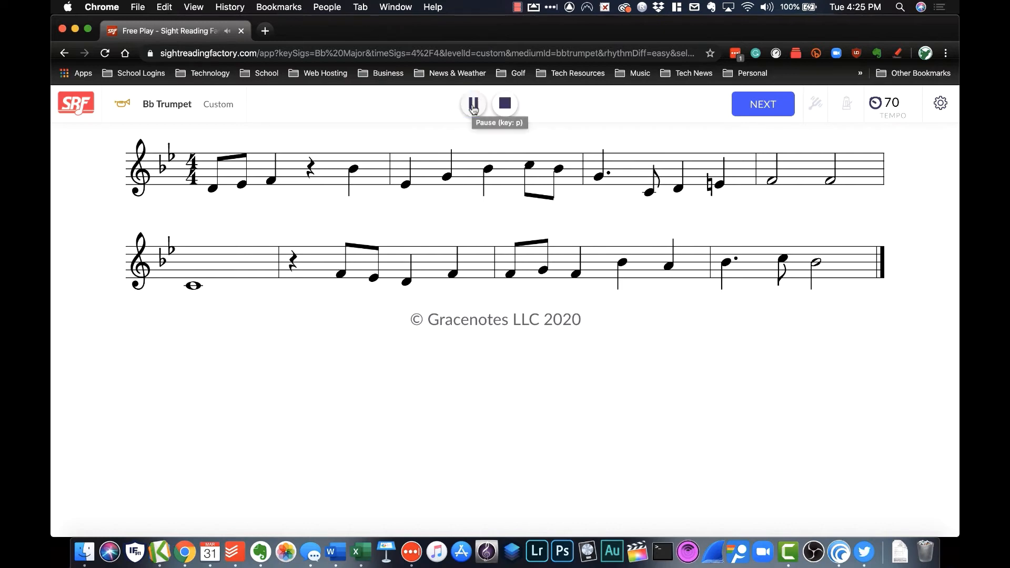
pyautogui.click(472, 103)
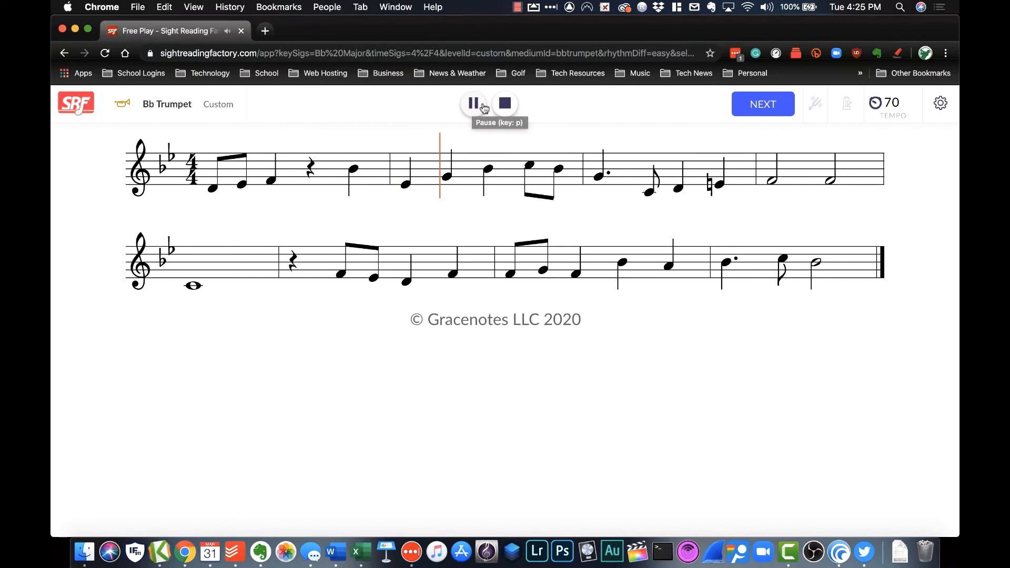
pyautogui.moveTo(504, 103)
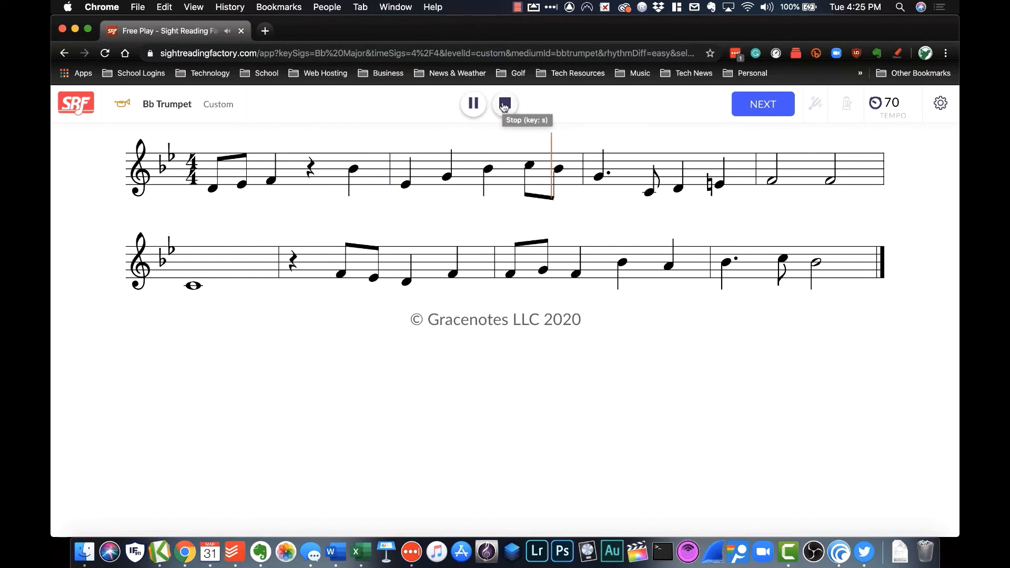
pyautogui.click(504, 103)
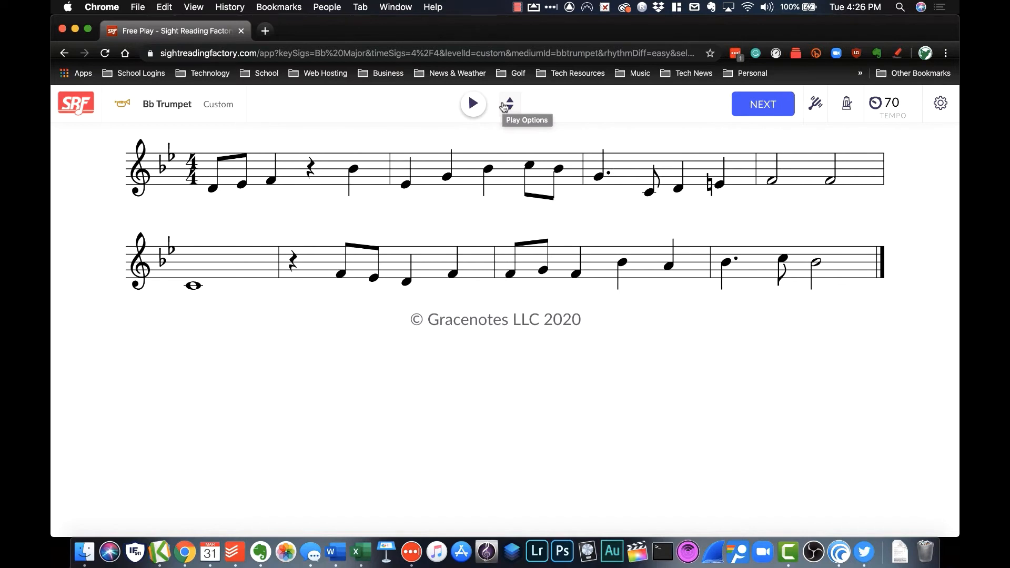
pyautogui.moveTo(814, 106)
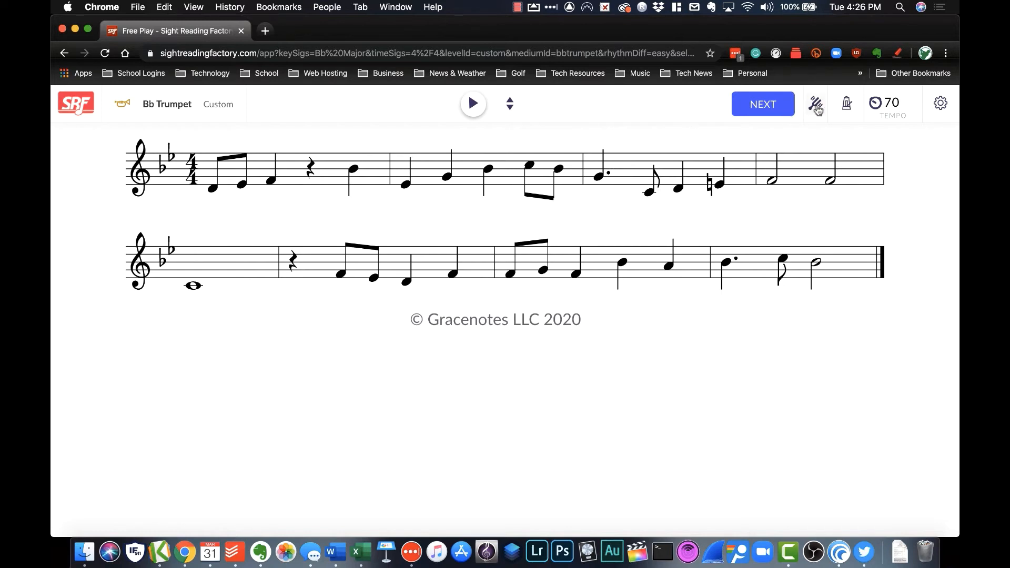
pyautogui.moveTo(614, 196)
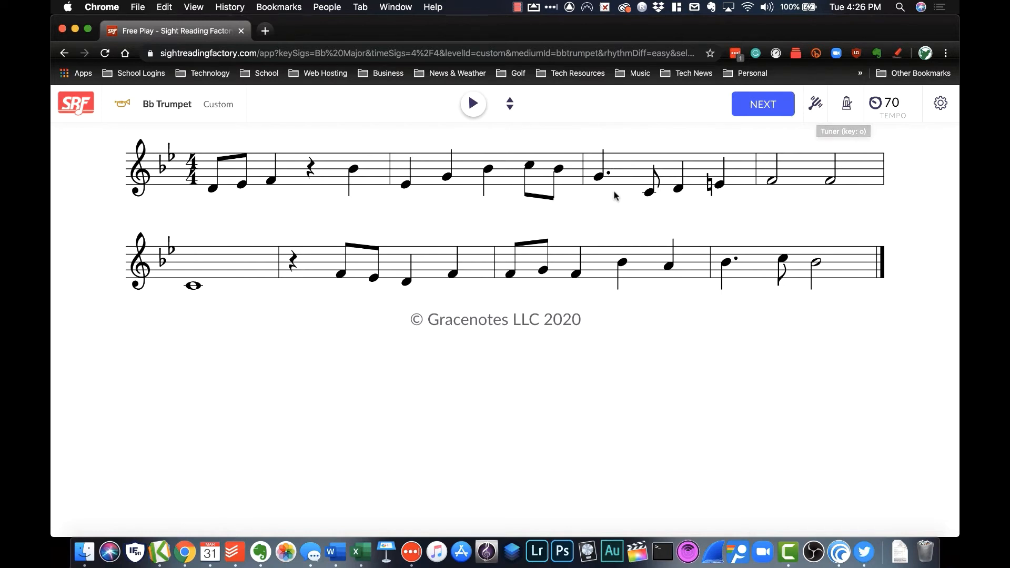
pyautogui.moveTo(815, 114)
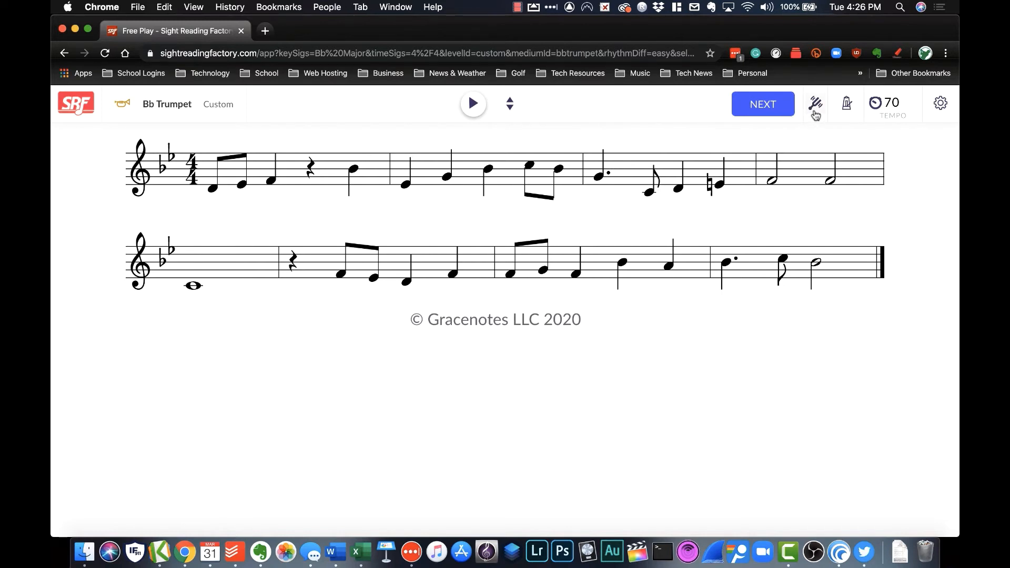
pyautogui.moveTo(815, 103)
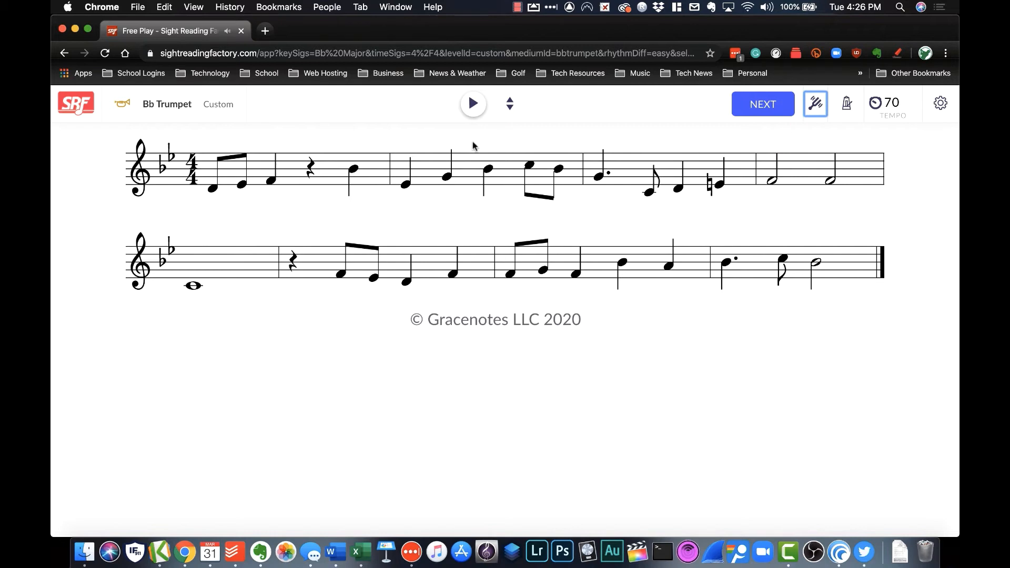
pyautogui.moveTo(169, 108)
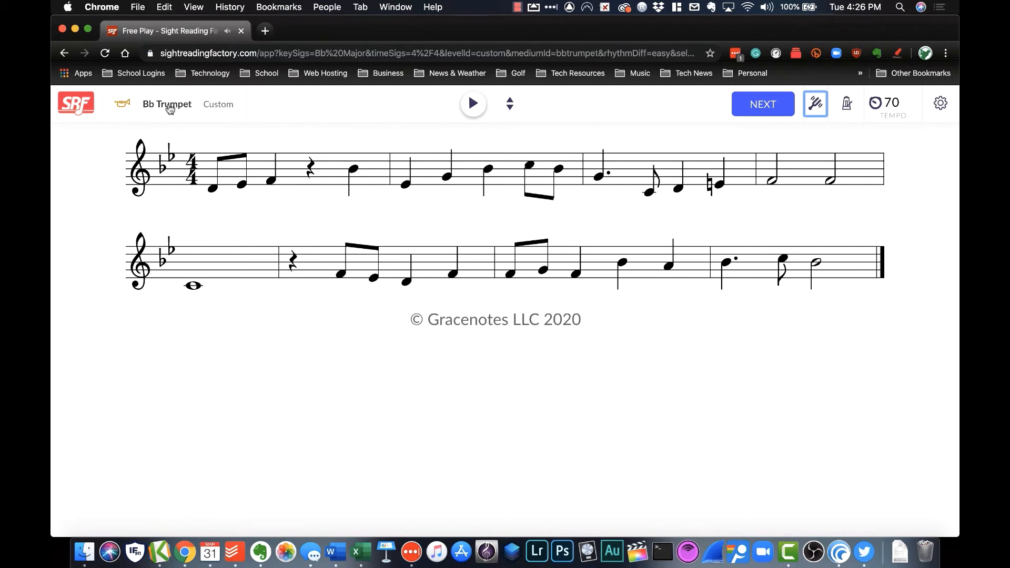
# Step: Change the instrument to Flute from the Woodwind family and generate a Free Play flute exercise
pyautogui.click(815, 104)
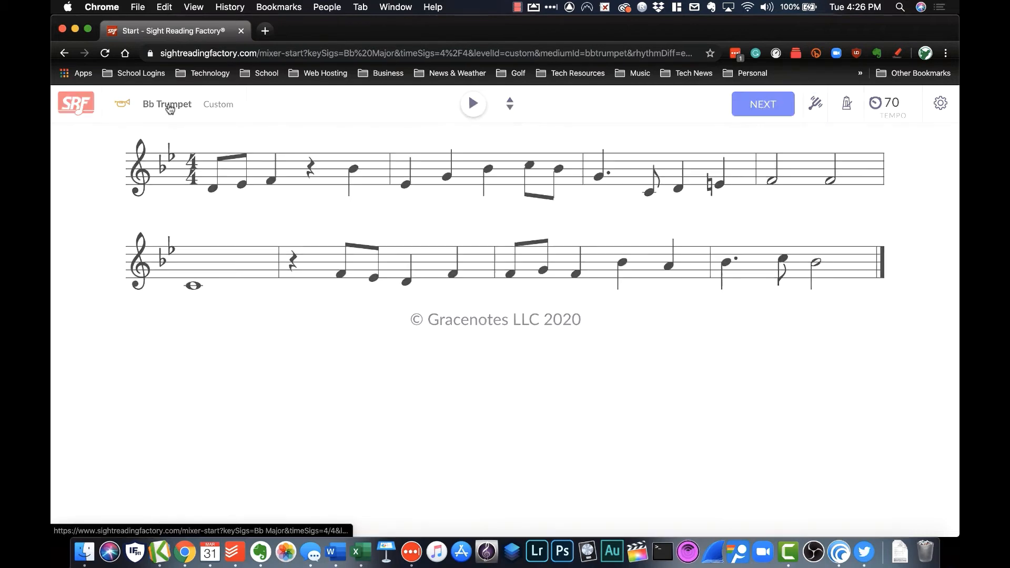
pyautogui.click(762, 104)
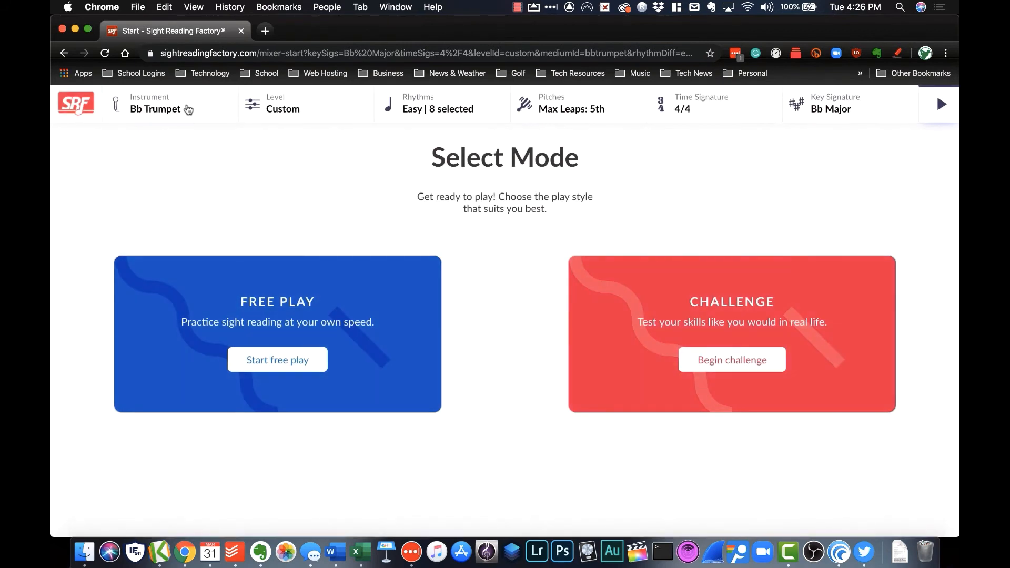
pyautogui.click(155, 104)
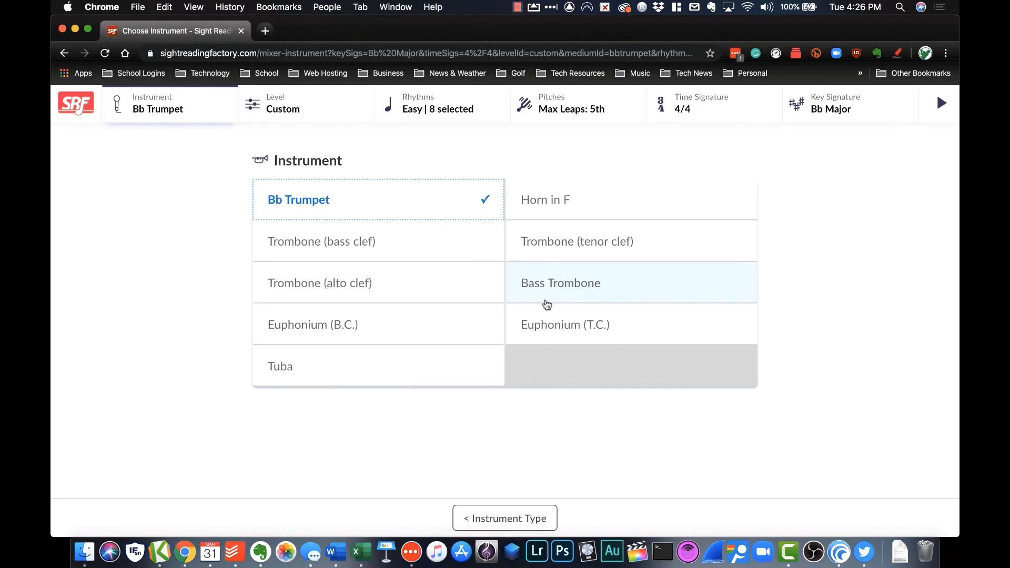
pyautogui.click(504, 517)
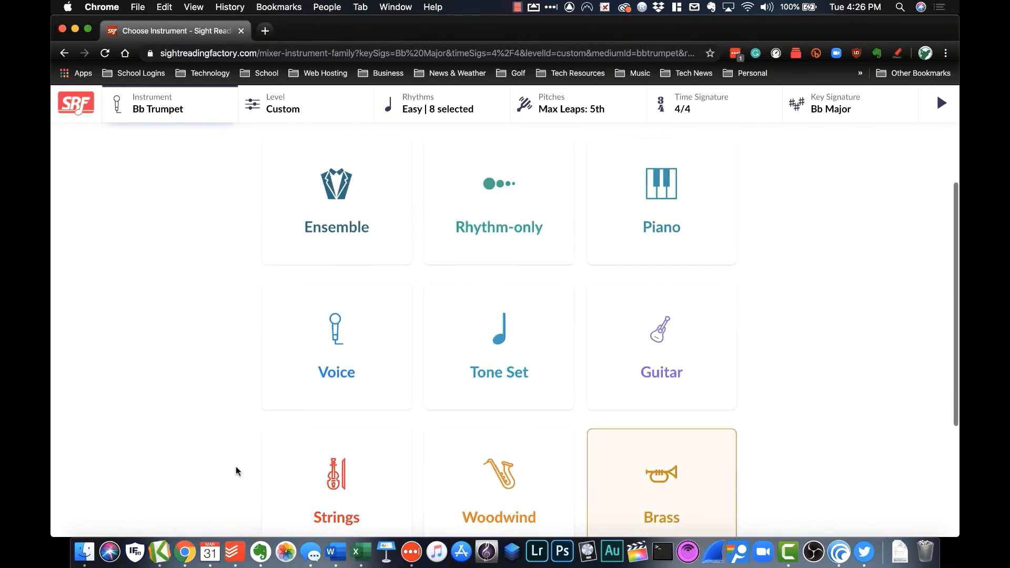
pyautogui.scroll(-3)
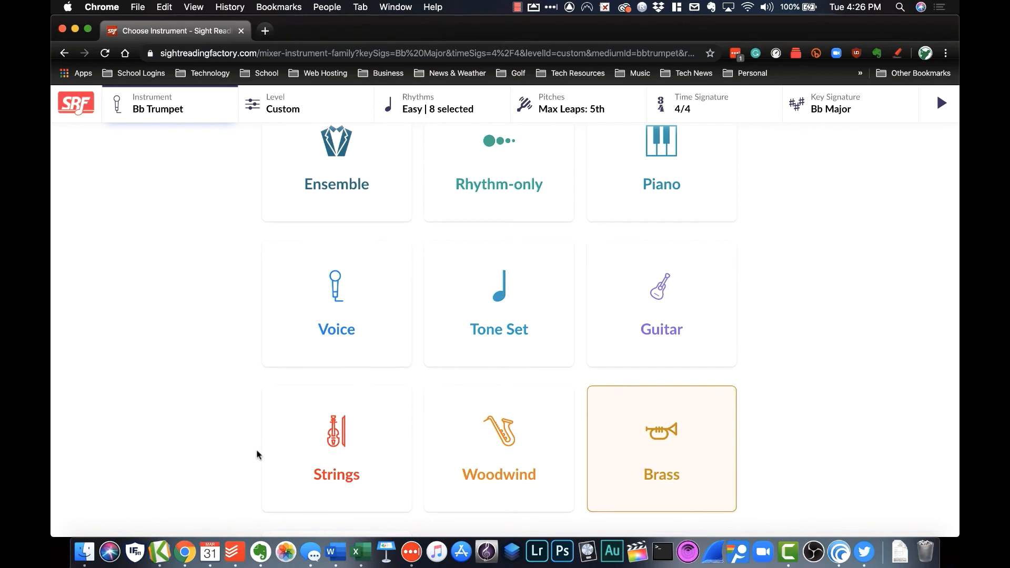
pyautogui.scroll(3)
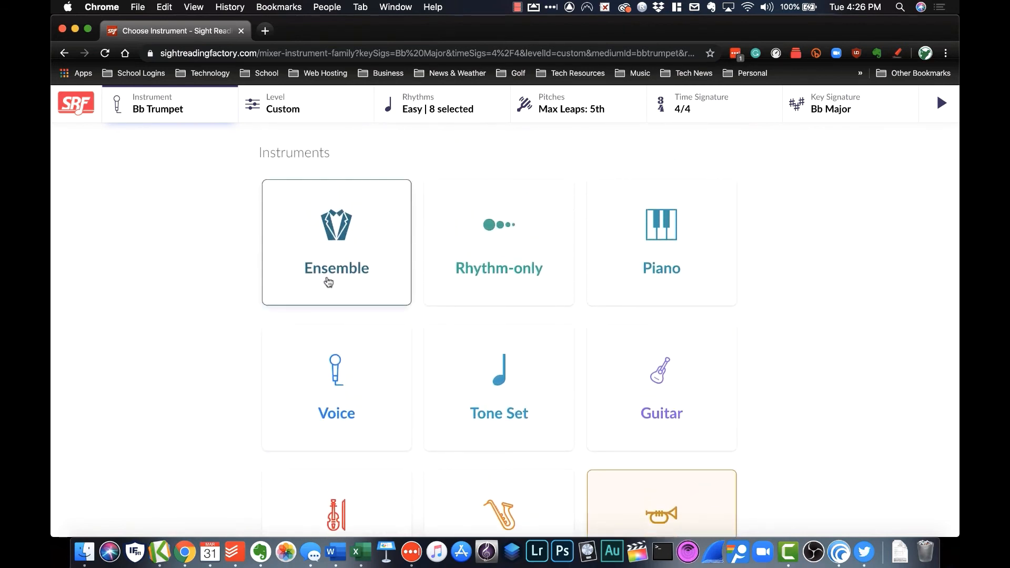
pyautogui.scroll(-3)
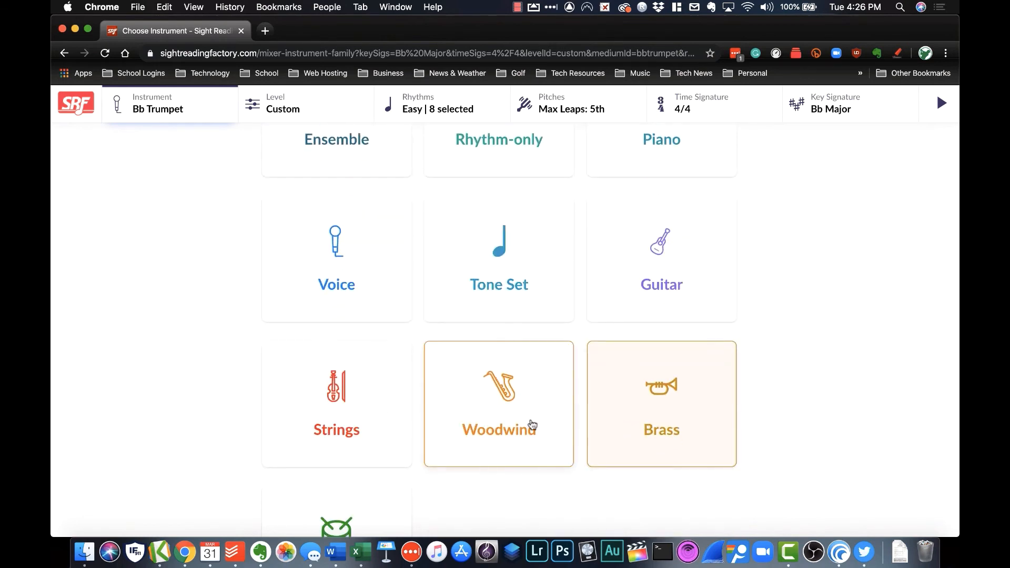
pyautogui.click(499, 404)
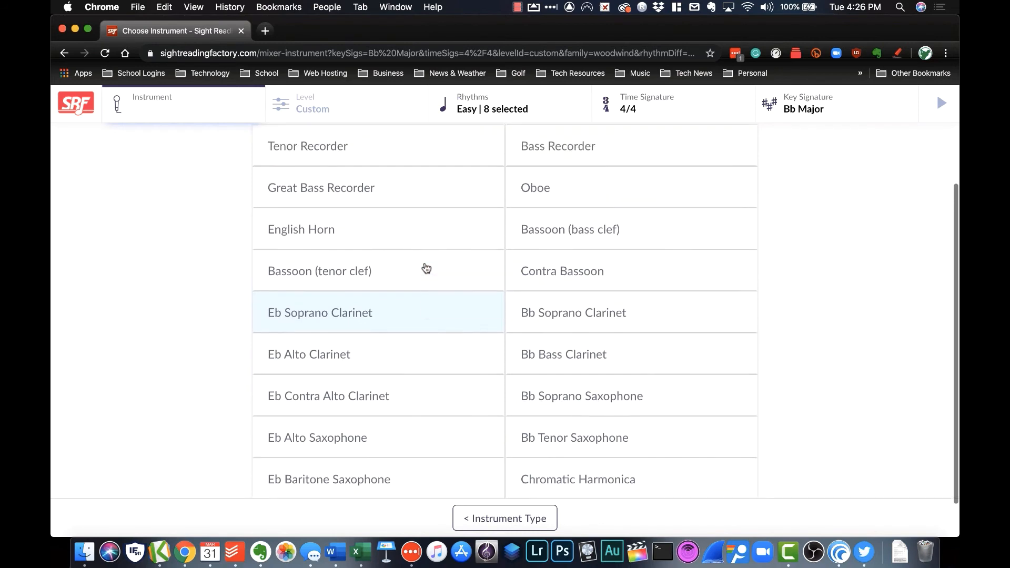
pyautogui.scroll(3)
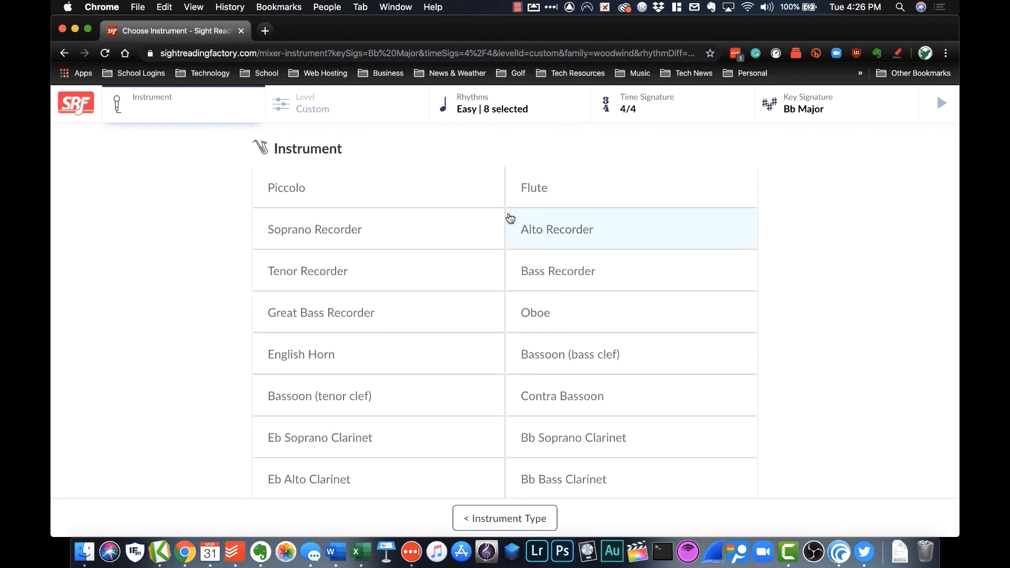
pyautogui.click(533, 187)
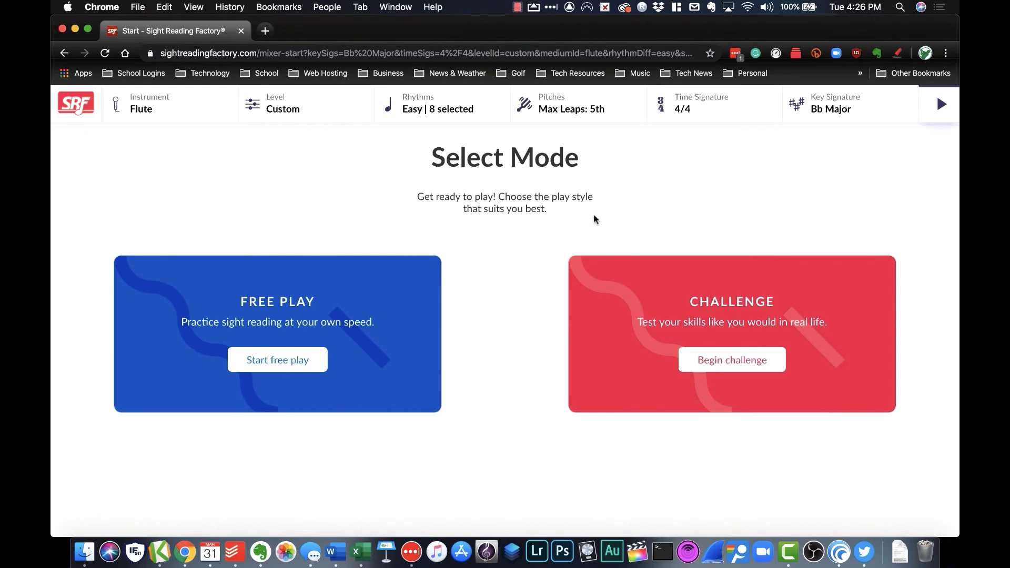
pyautogui.click(277, 360)
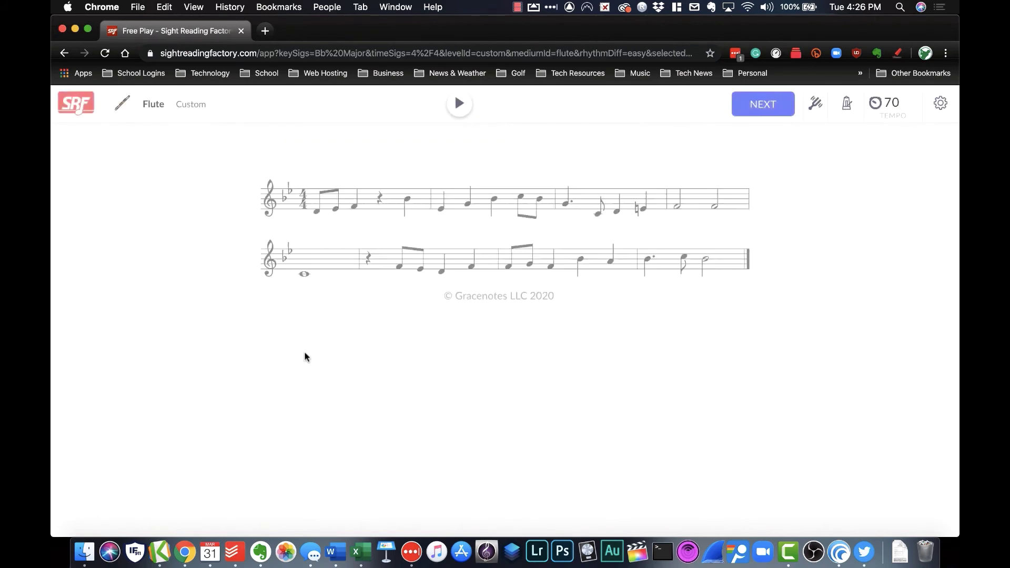
pyautogui.click(762, 104)
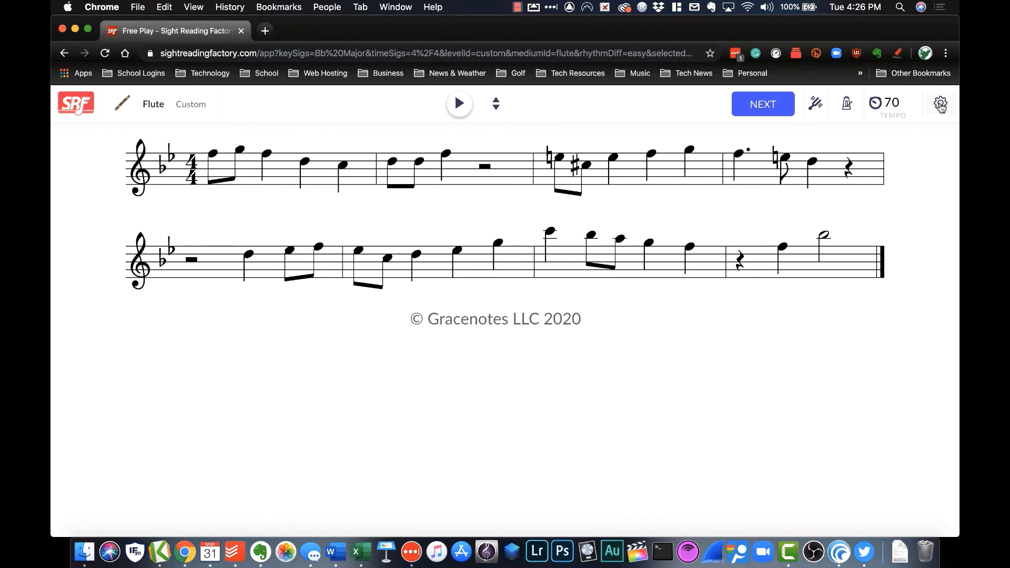
pyautogui.moveTo(940, 109)
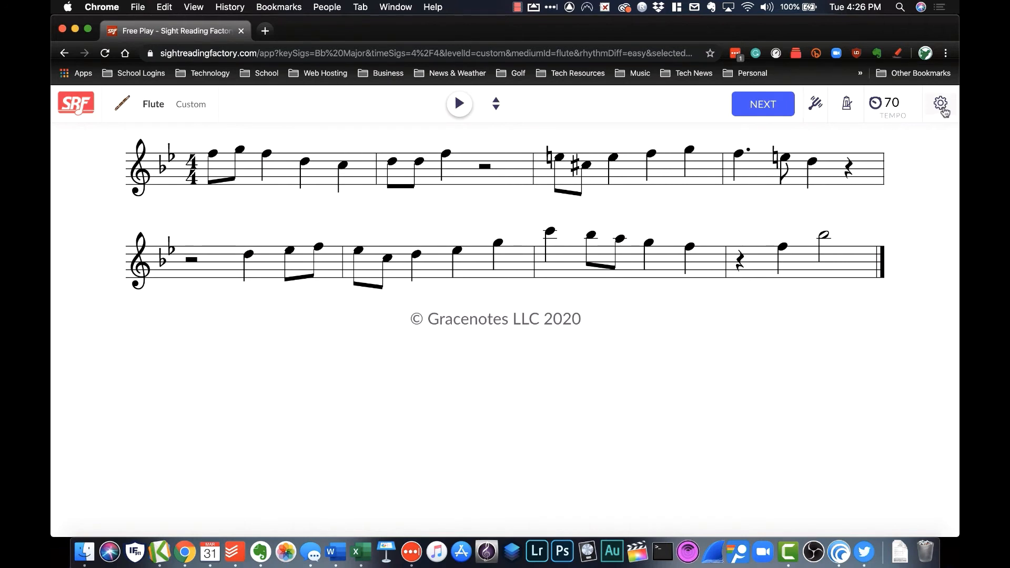
# Step: In the Tools panel, enable Use Annotations with Pitch Names, keeping measures at 8
pyautogui.click(939, 103)
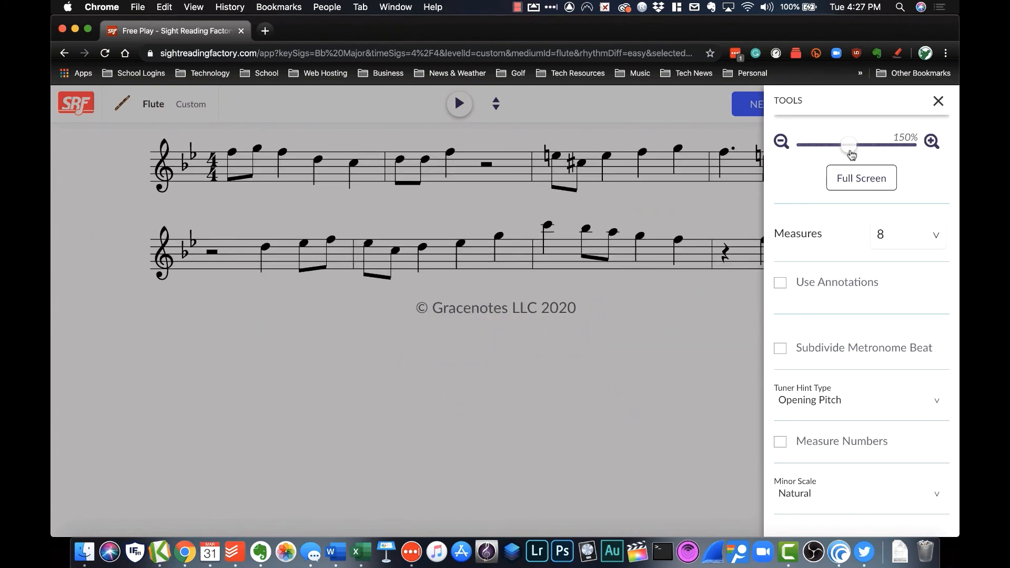
pyautogui.click(908, 233)
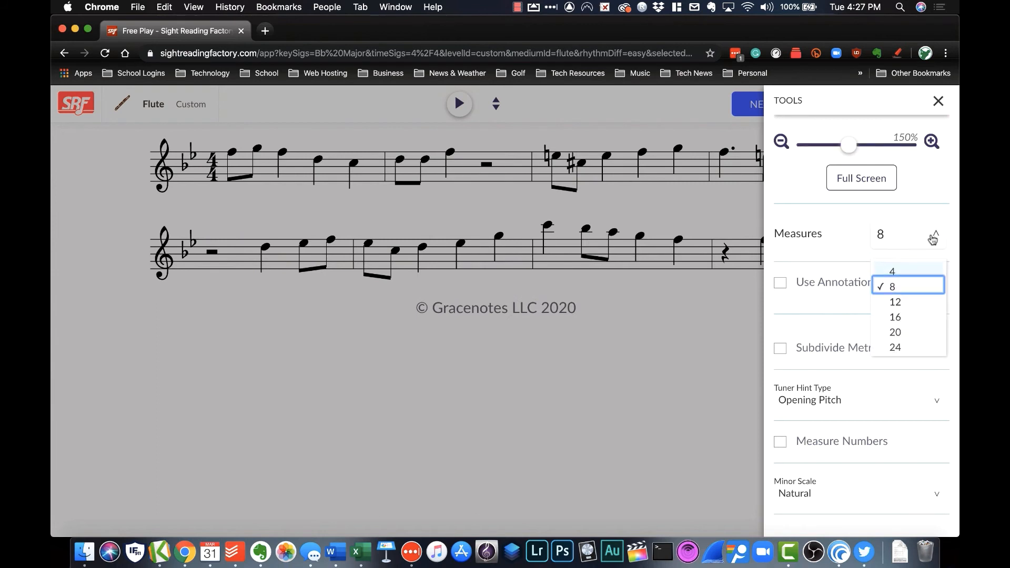
pyautogui.moveTo(895, 347)
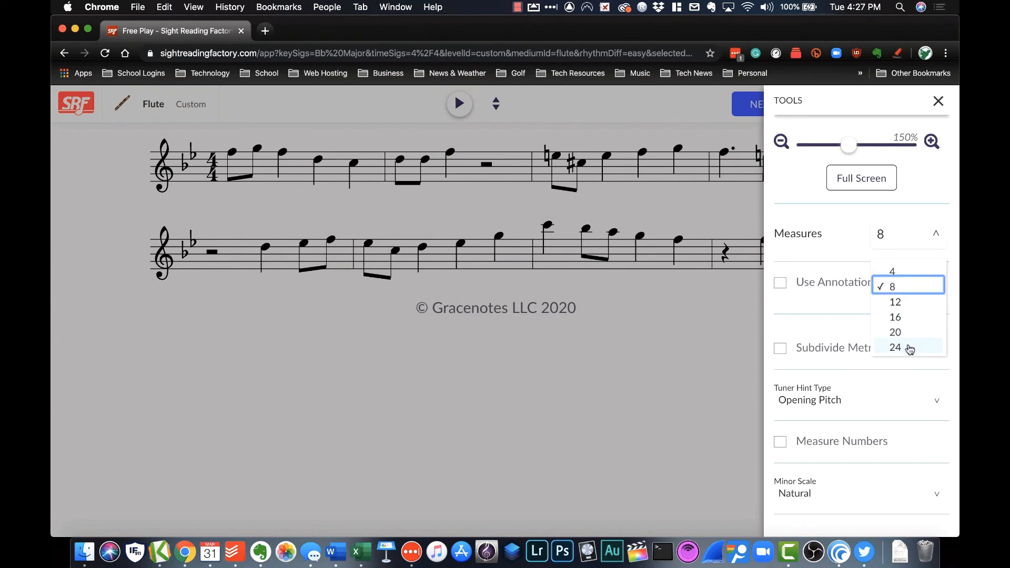
pyautogui.moveTo(866, 256)
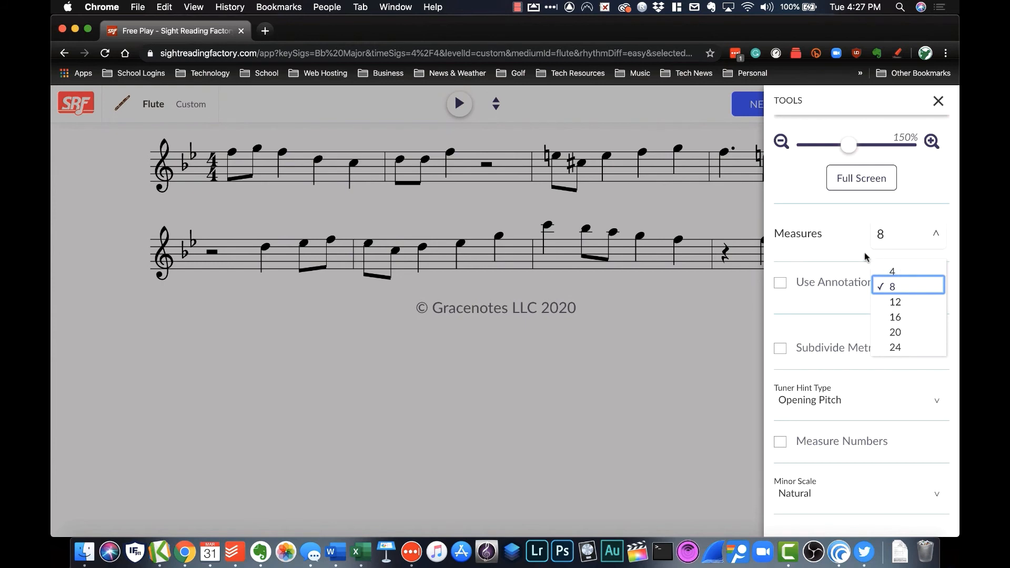
pyautogui.click(894, 286)
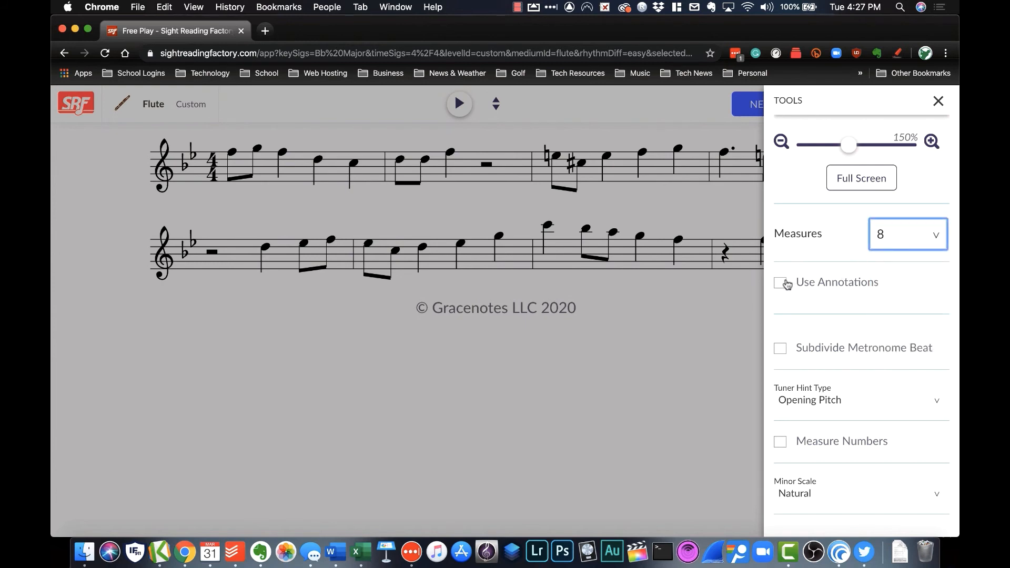
pyautogui.click(779, 283)
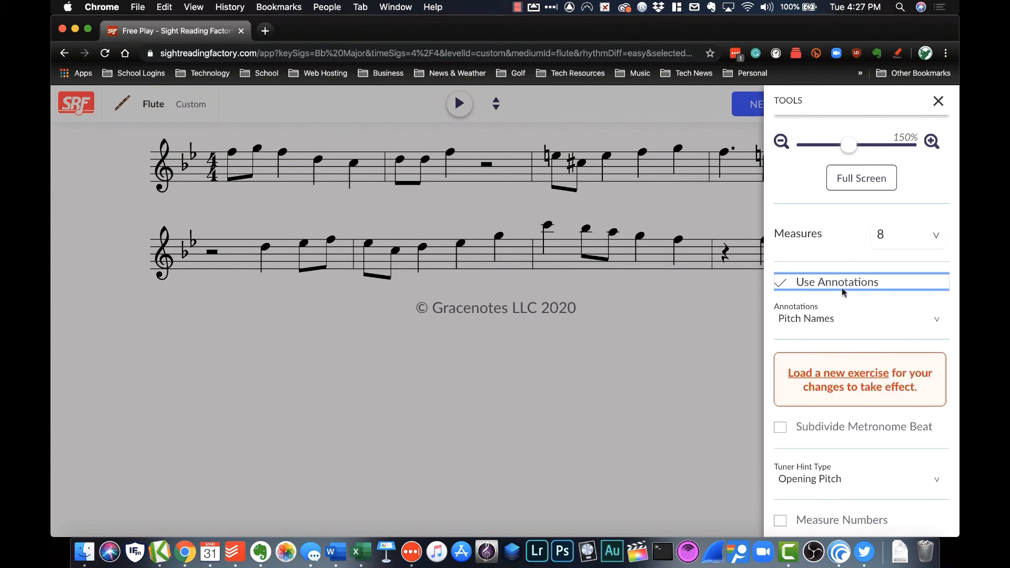
pyautogui.moveTo(829, 302)
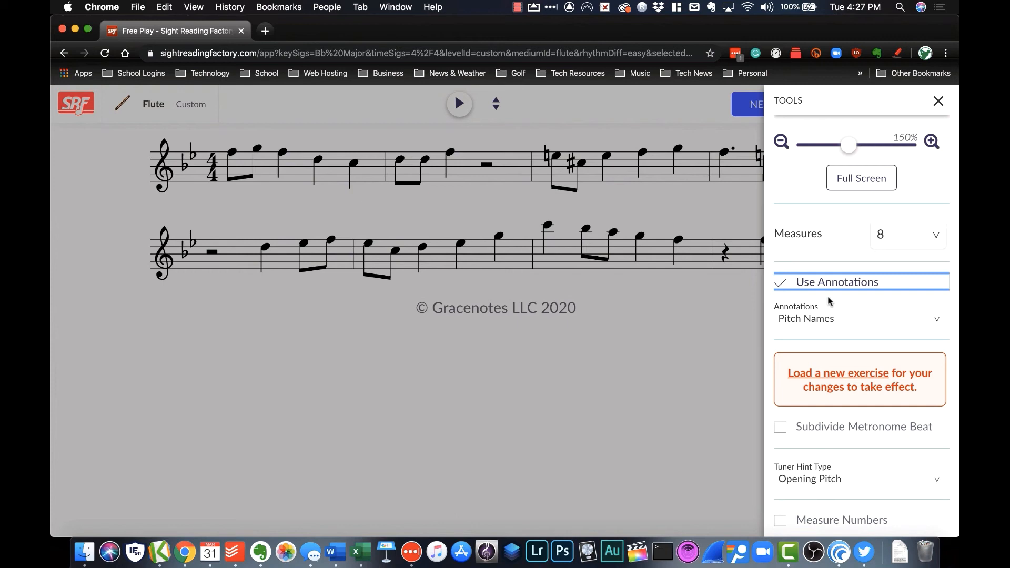
pyautogui.click(859, 318)
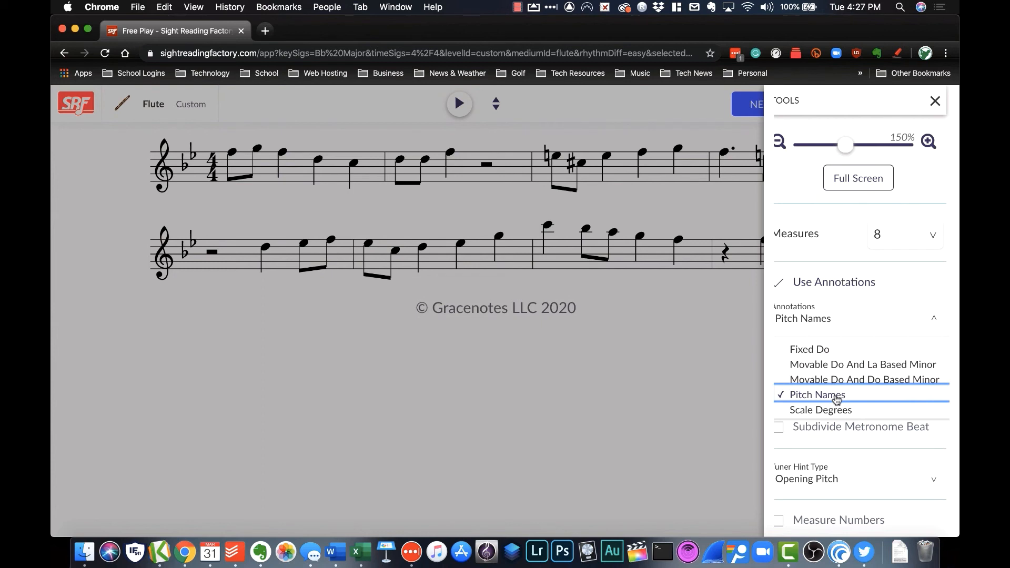
pyautogui.click(816, 394)
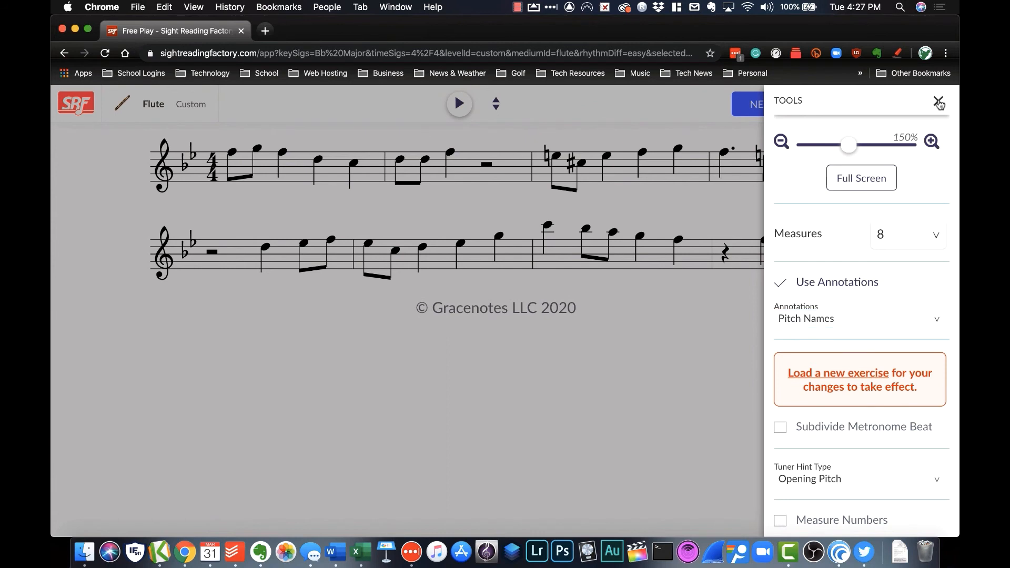
# Step: Close the Tools panel and generate a new flute exercise labelled with pitch names
pyautogui.click(938, 103)
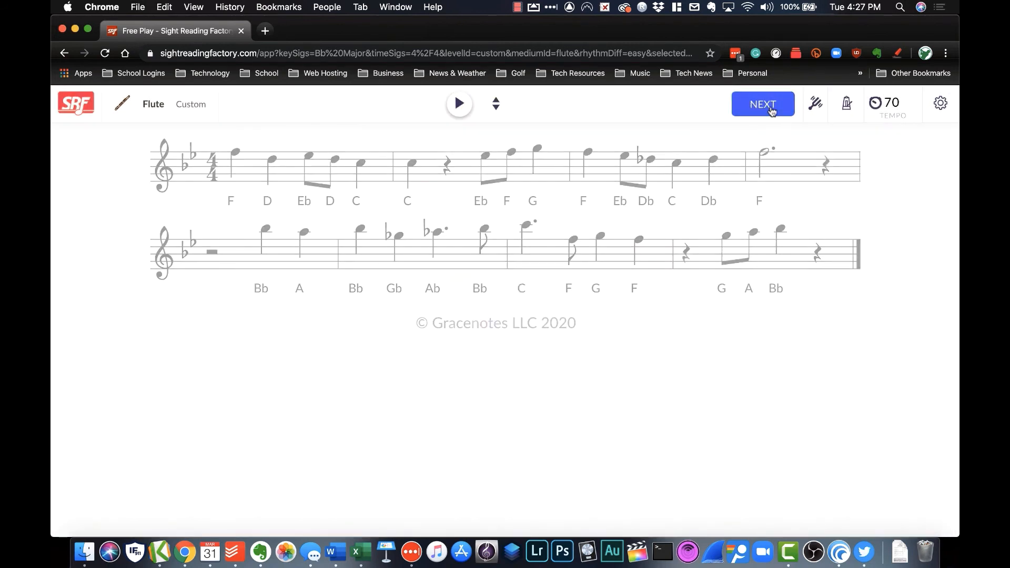
pyautogui.click(762, 104)
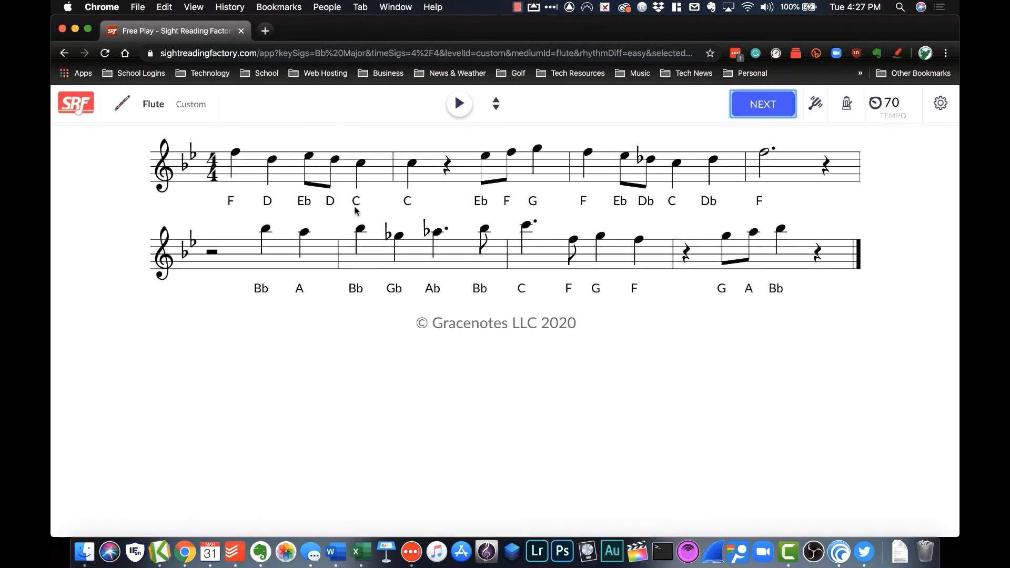
pyautogui.moveTo(631, 209)
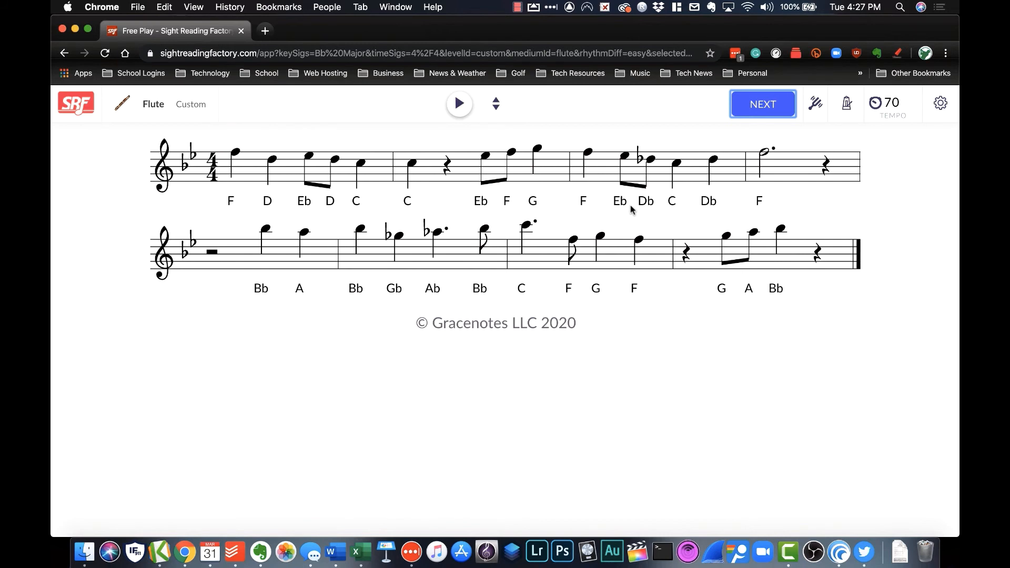
pyautogui.moveTo(791, 201)
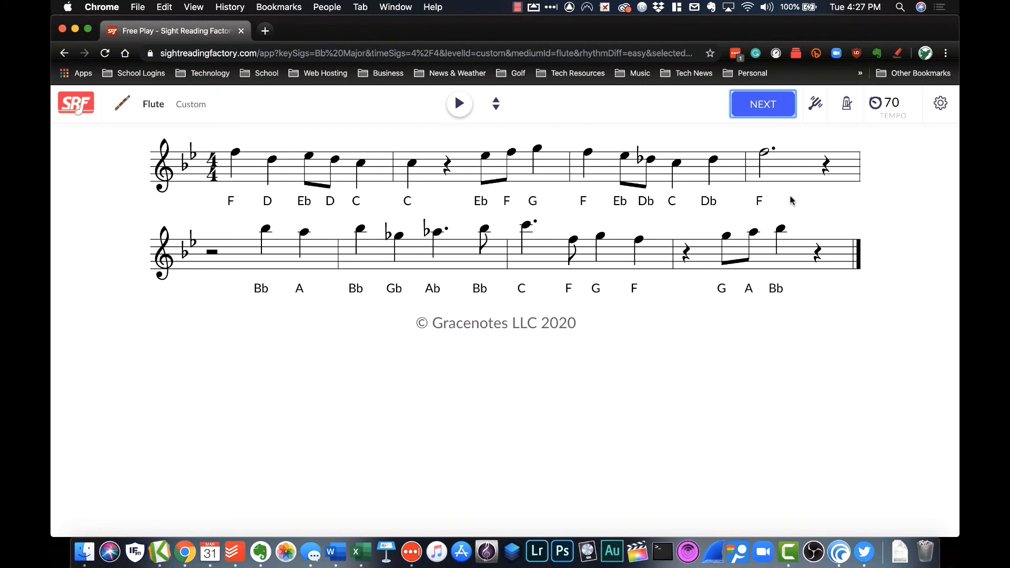
pyautogui.moveTo(954, 129)
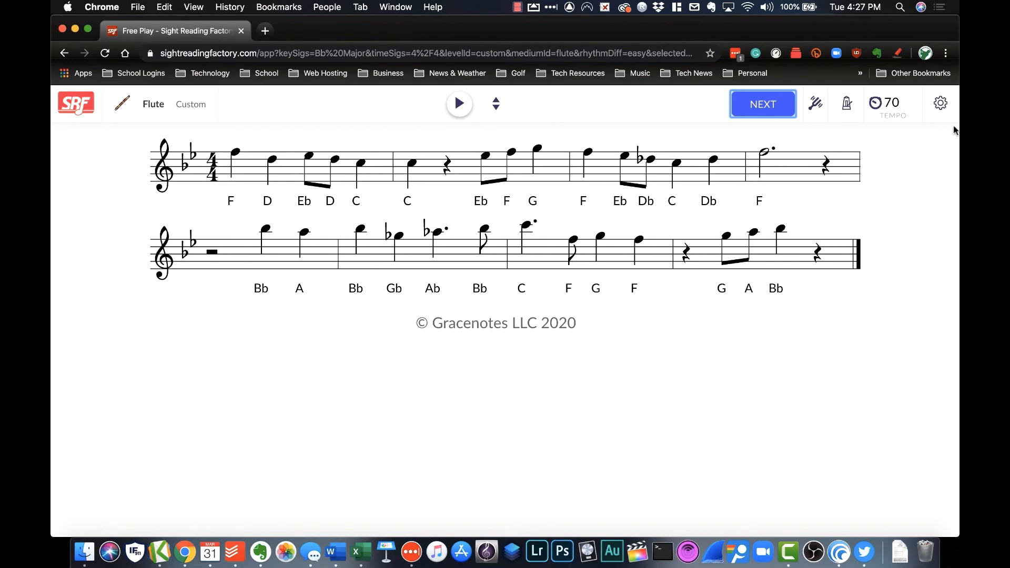
pyautogui.moveTo(939, 104)
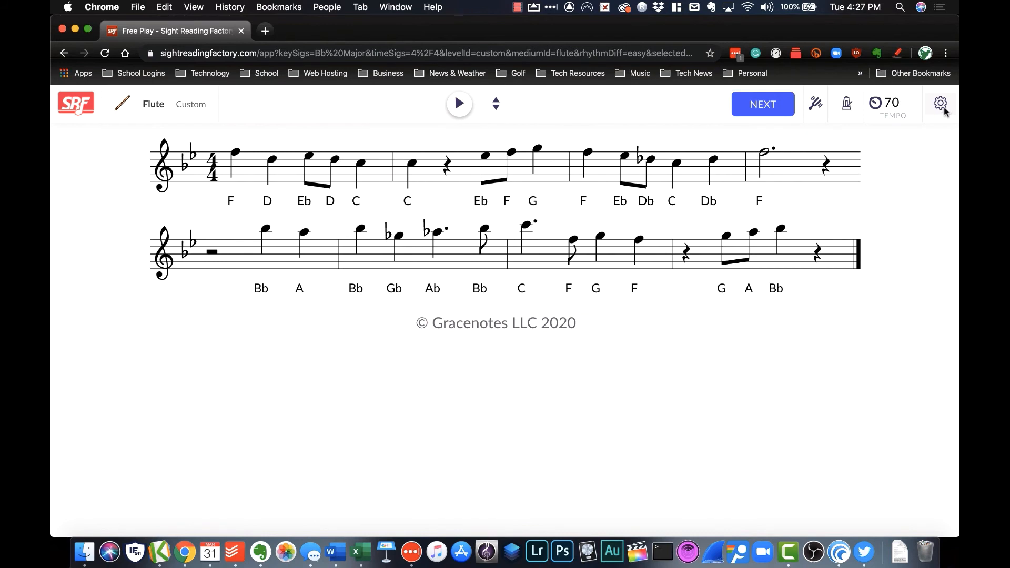
# Step: Uncheck Use Annotations and generate a fresh flute exercise without pitch-name labels
pyautogui.click(940, 103)
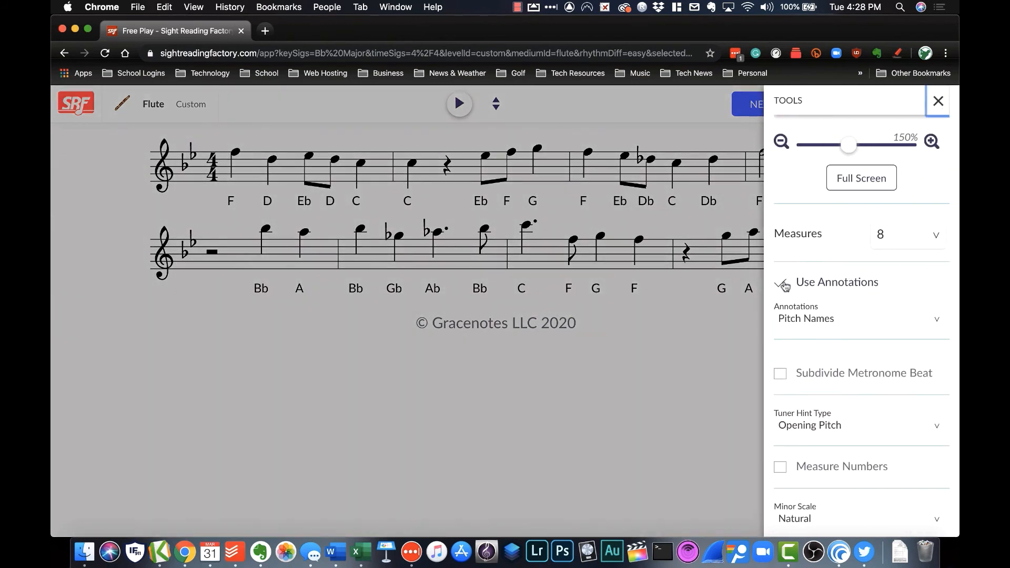
pyautogui.click(780, 282)
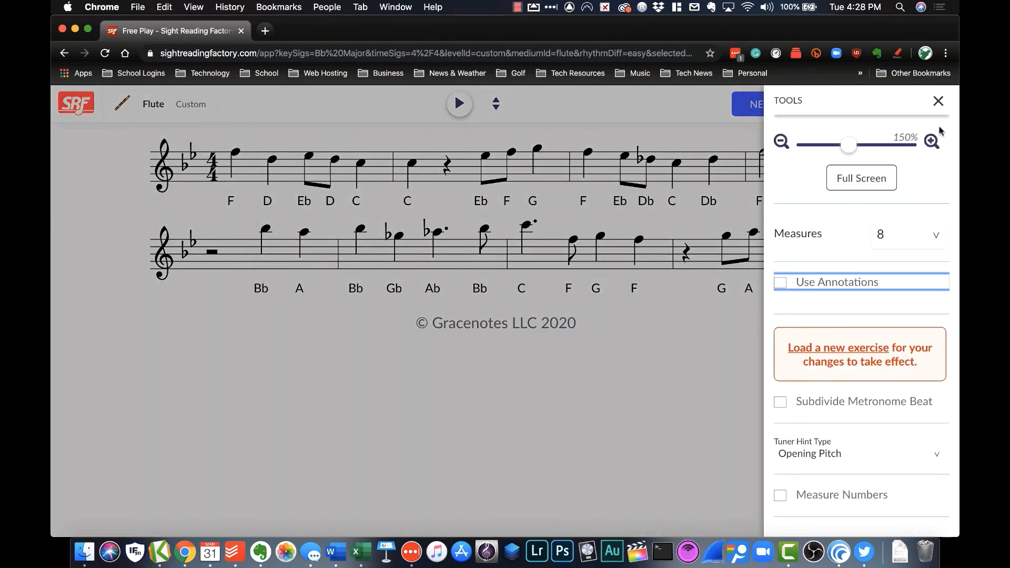
pyautogui.click(939, 101)
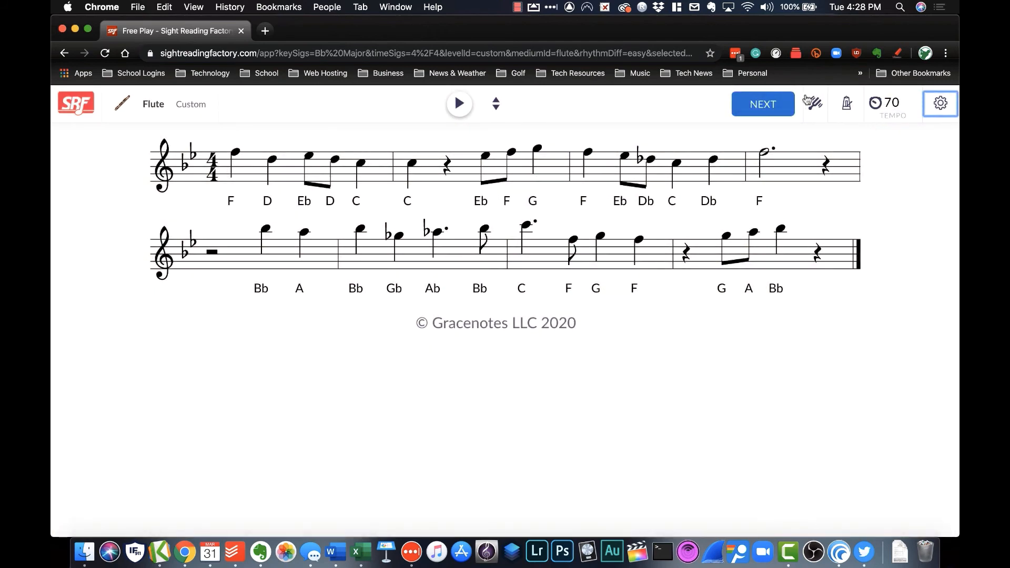
pyautogui.click(763, 104)
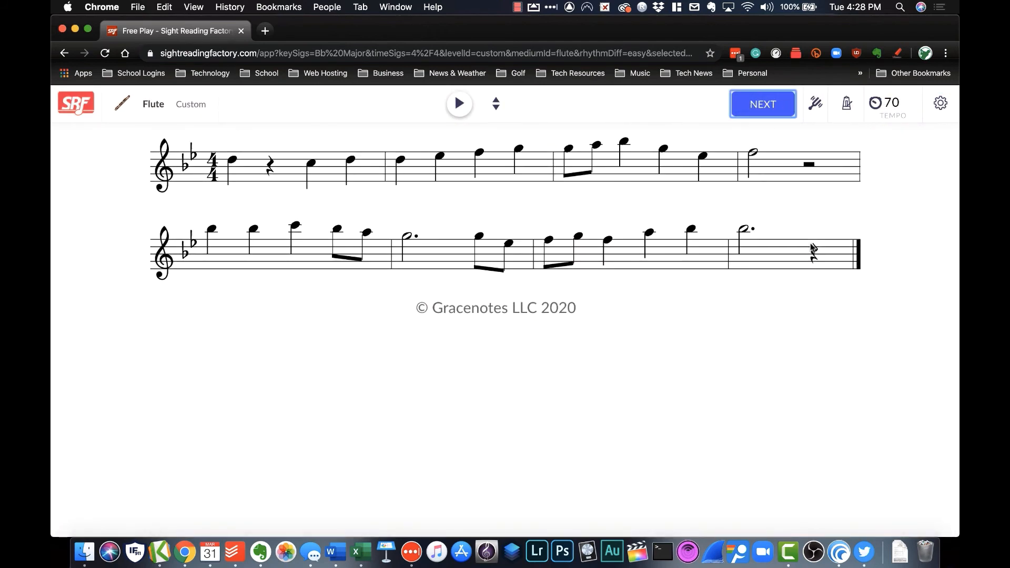
pyautogui.moveTo(219, 142)
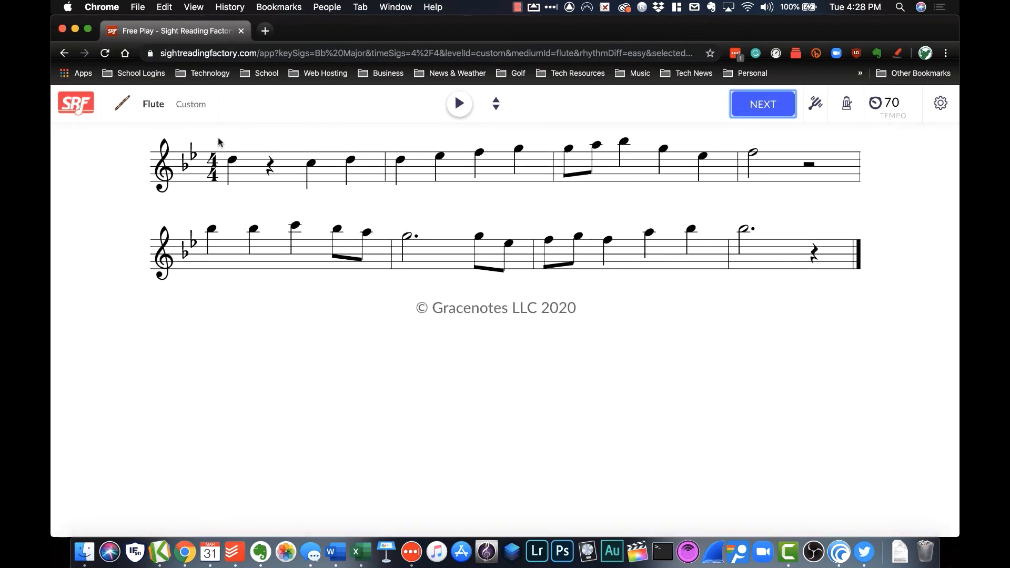
pyautogui.moveTo(249, 144)
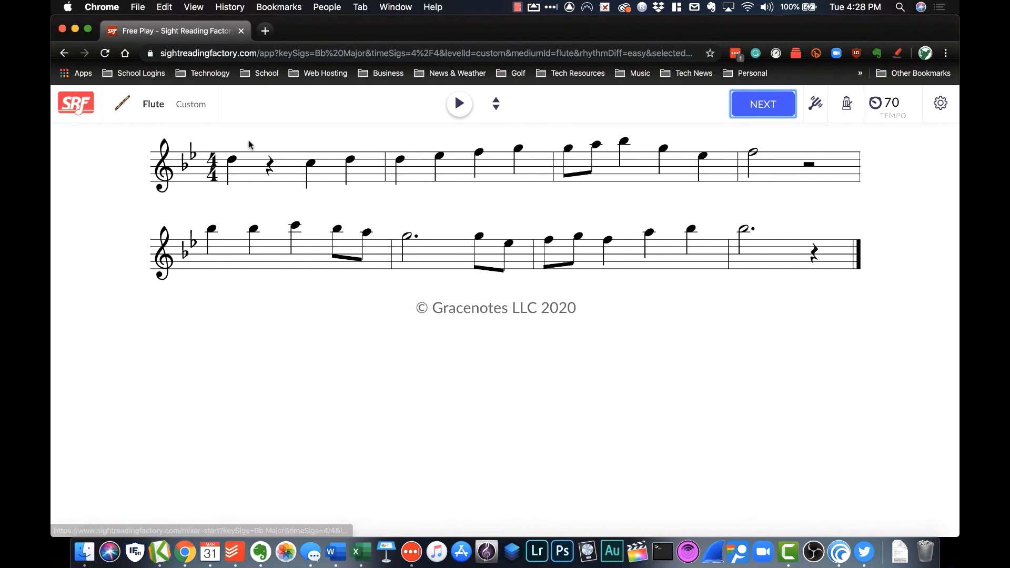
pyautogui.moveTo(237, 142)
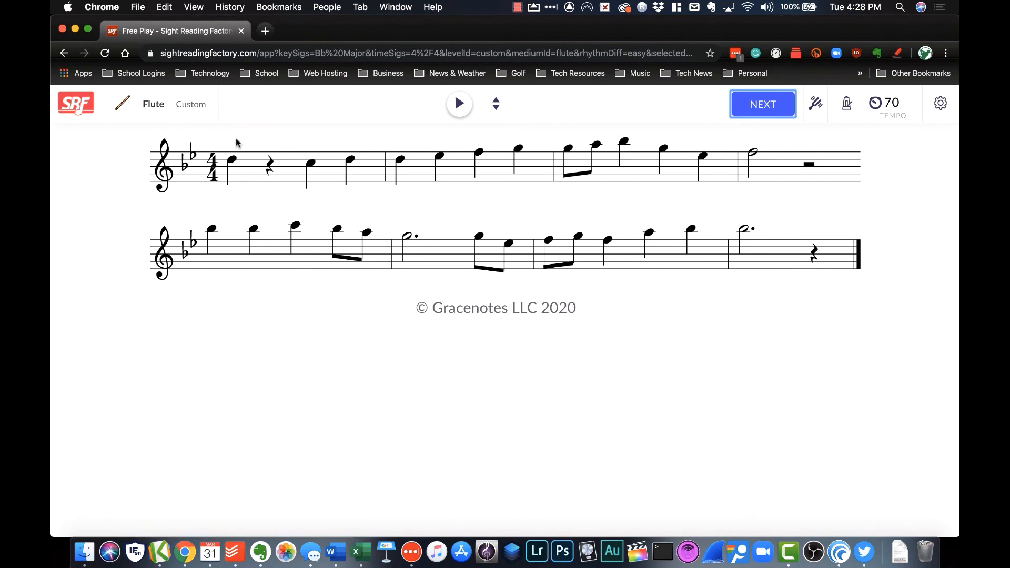
pyautogui.moveTo(76, 103)
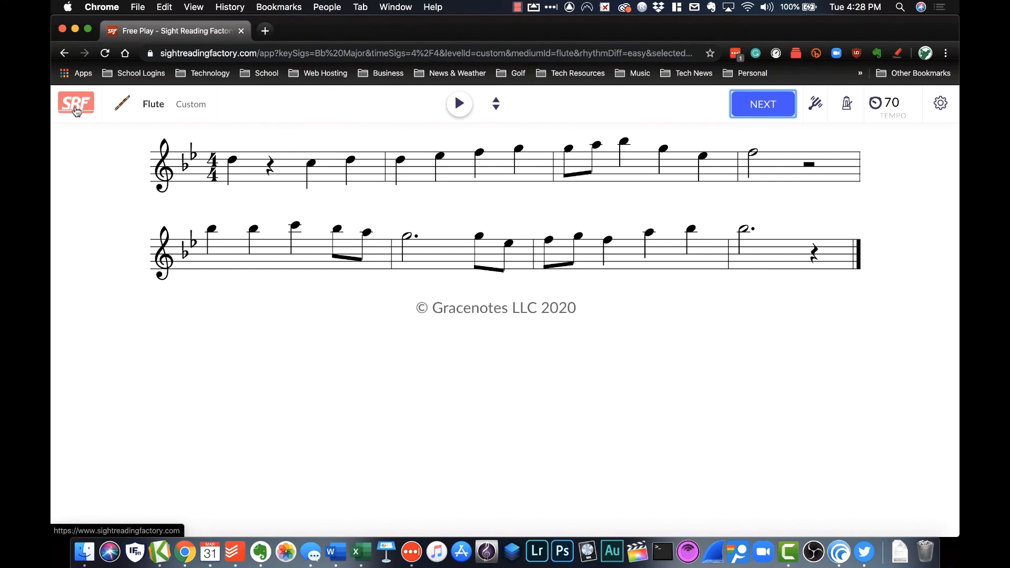
# Step: Return to the dashboard and list the Recent tab under Saved configurations
pyautogui.click(76, 103)
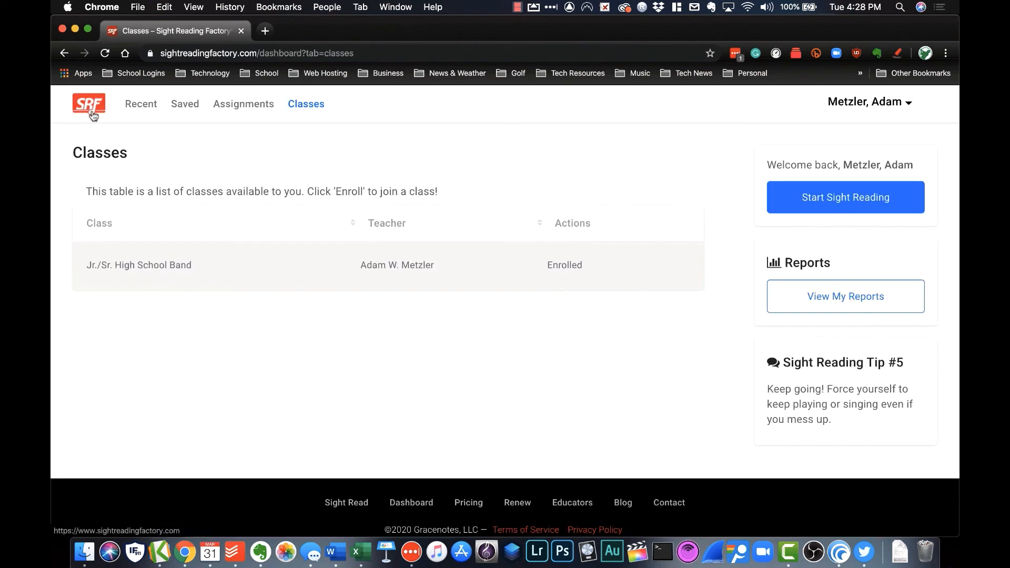
pyautogui.moveTo(218, 179)
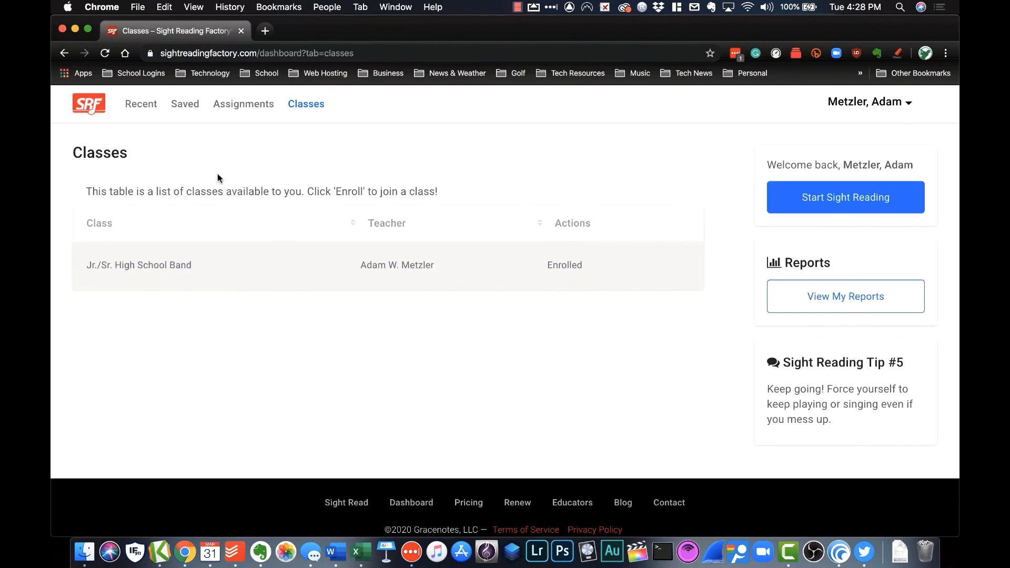
pyautogui.moveTo(185, 104)
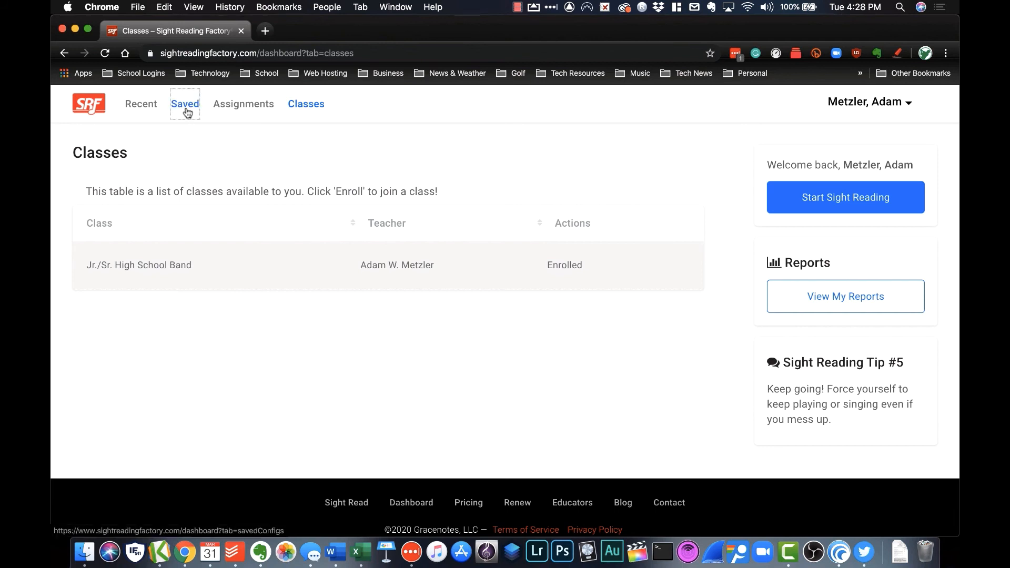
pyautogui.click(185, 103)
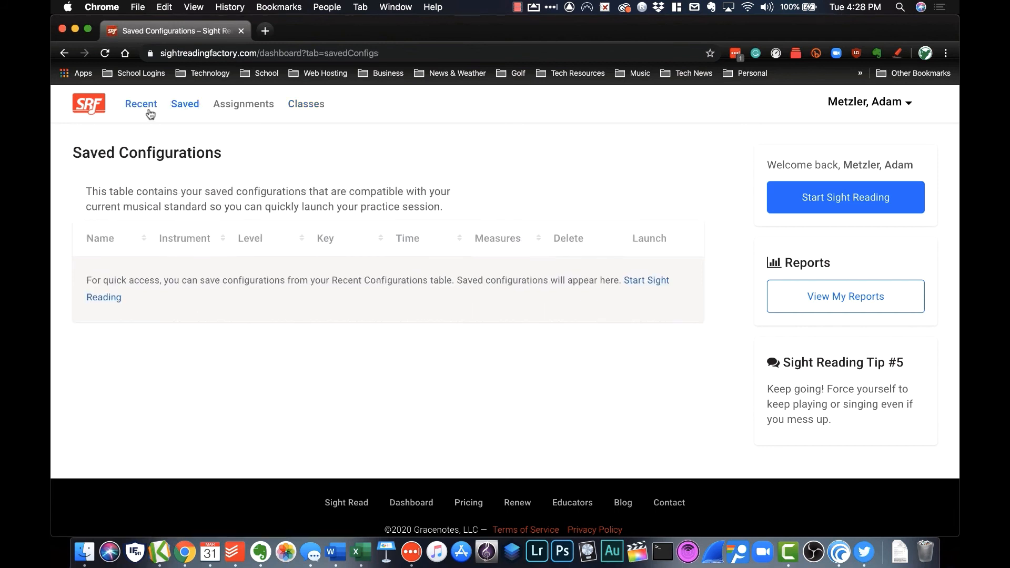
pyautogui.click(141, 103)
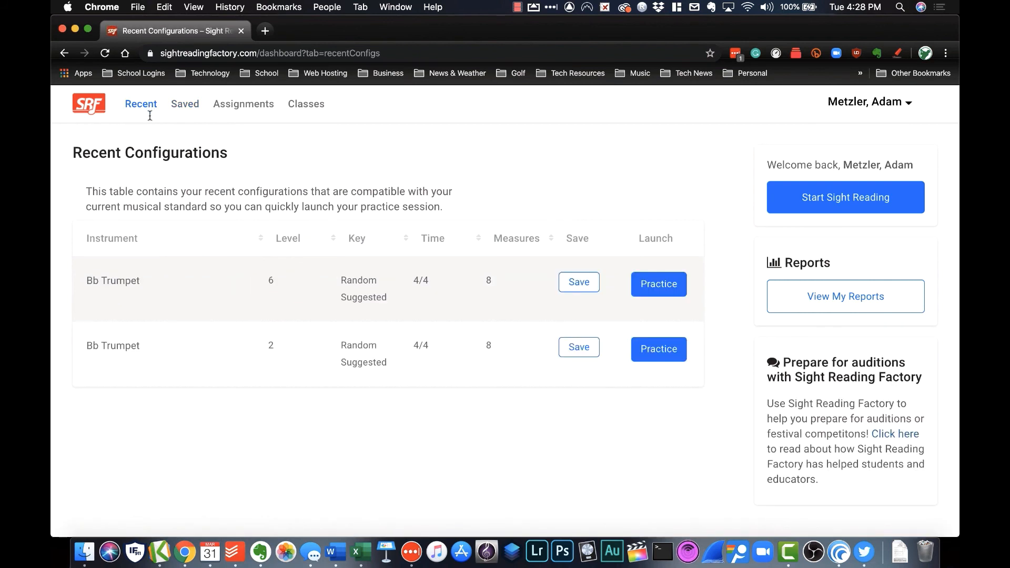
pyautogui.moveTo(222, 307)
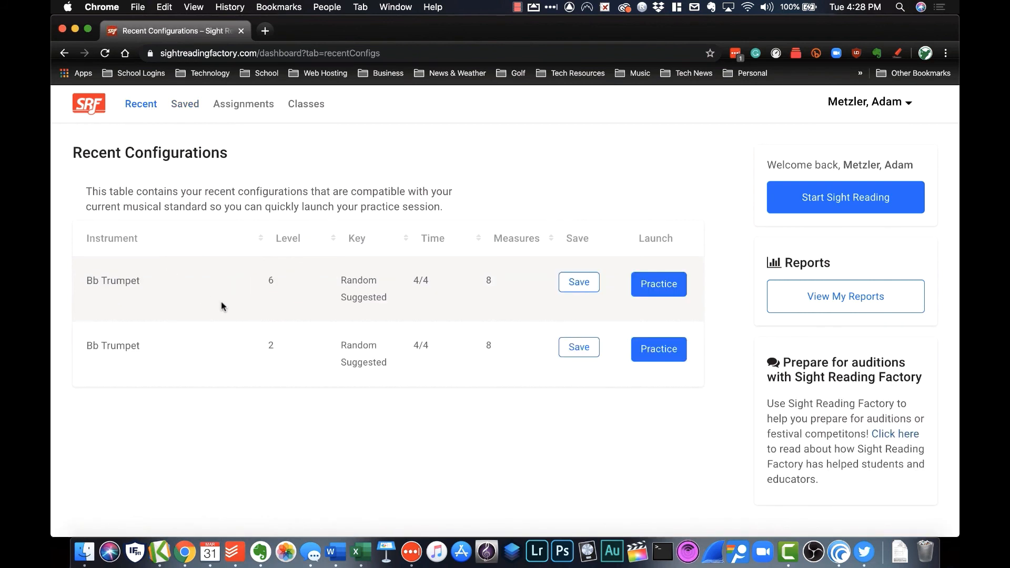
pyautogui.moveTo(237, 341)
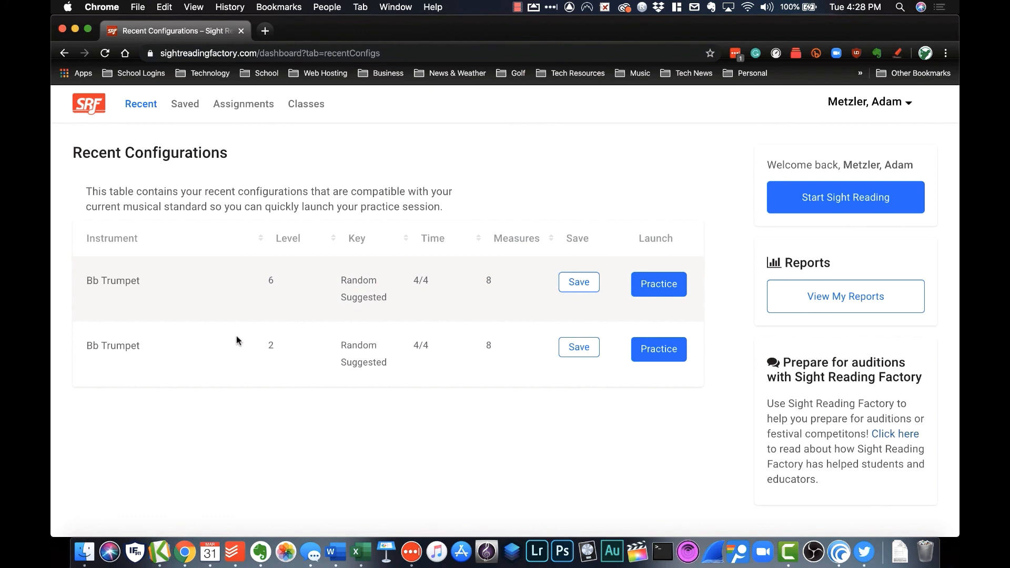
pyautogui.moveTo(244, 328)
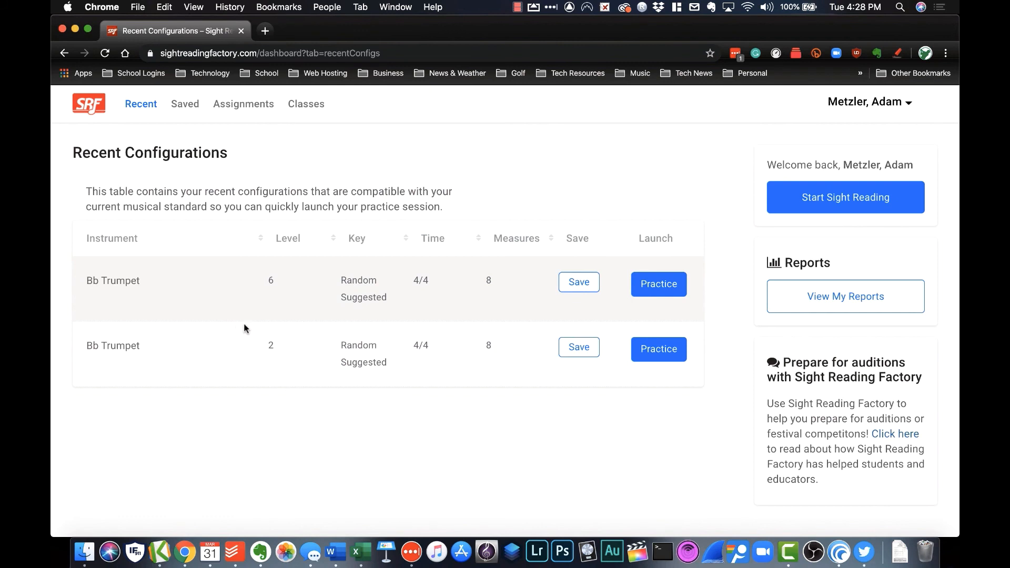
pyautogui.moveTo(578, 282)
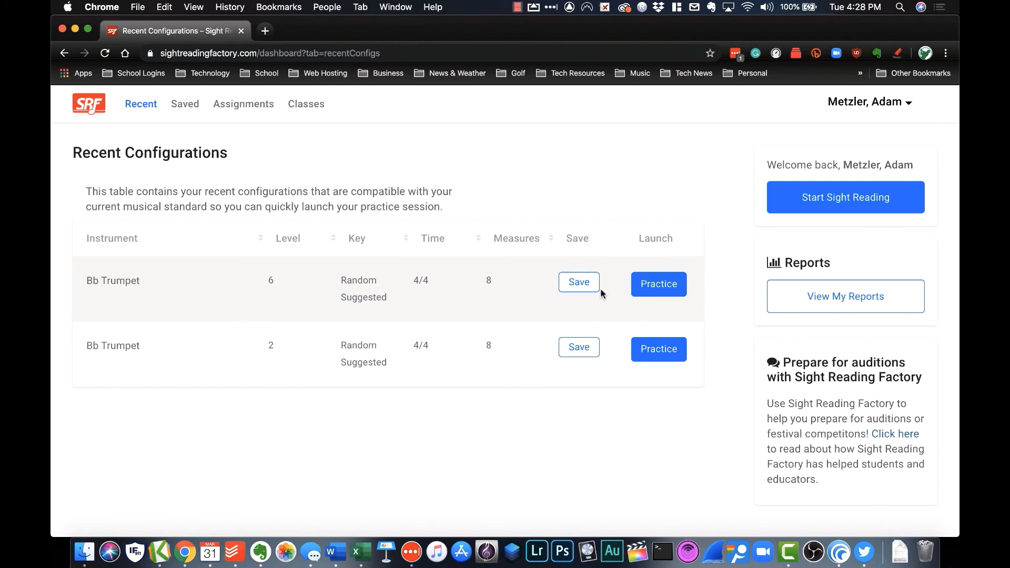
pyautogui.moveTo(317, 287)
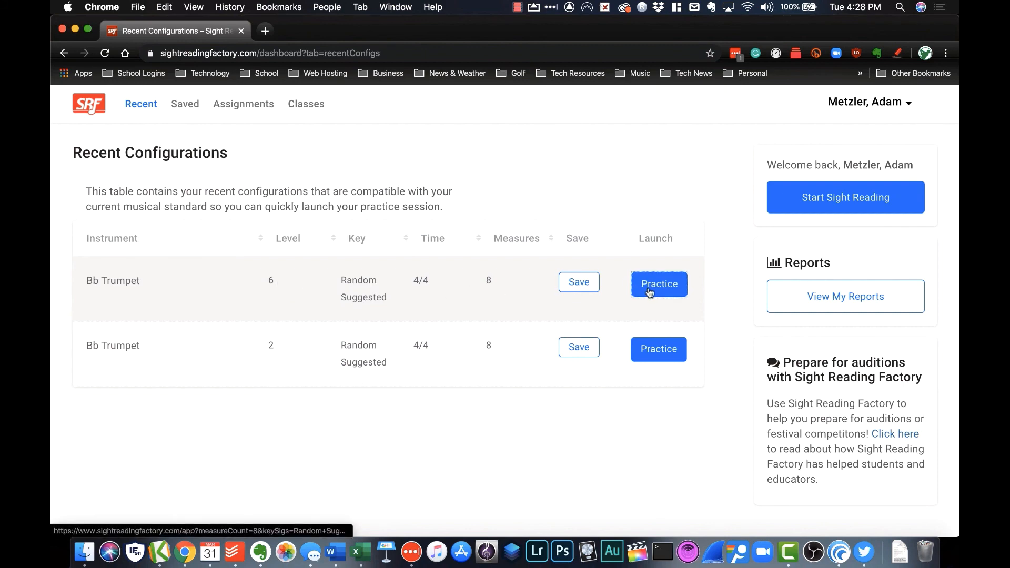
pyautogui.click(658, 284)
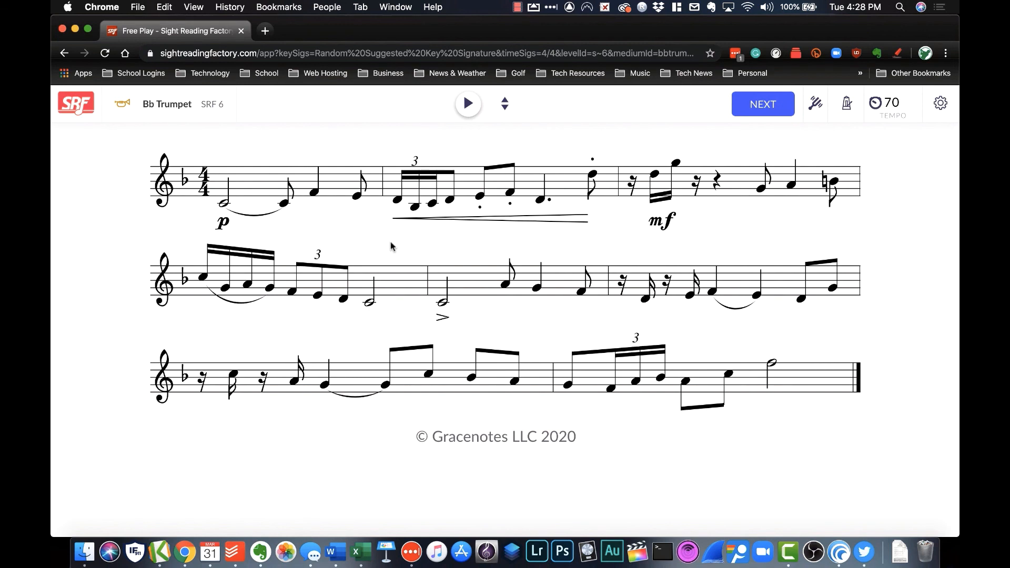
pyautogui.moveTo(74, 103)
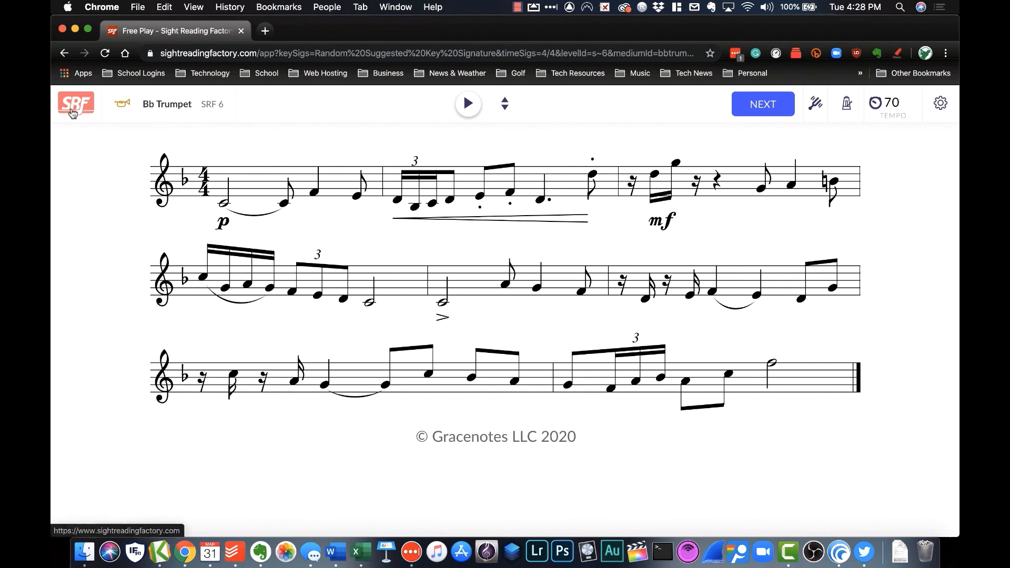
pyautogui.click(75, 103)
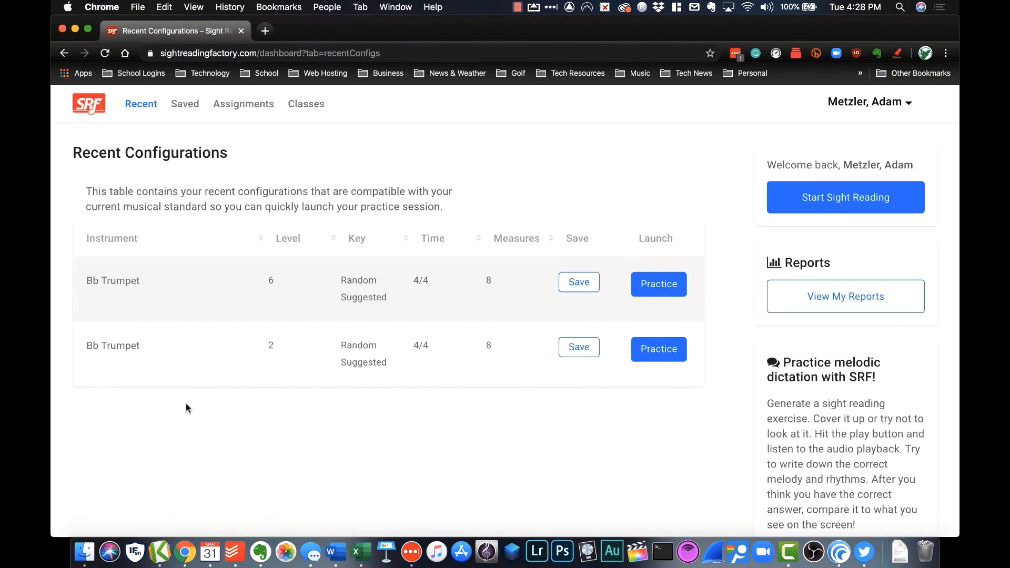